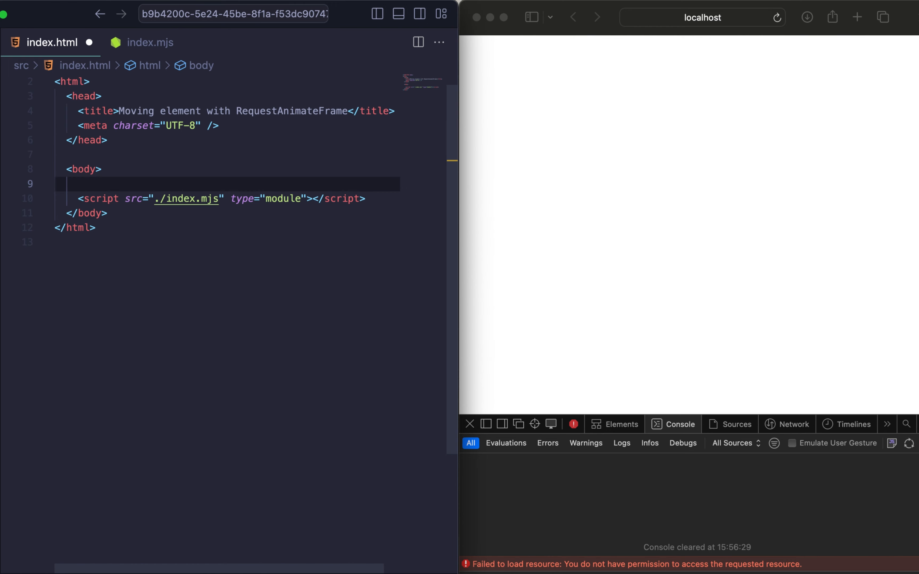
Step: Add a div with id 'container' holding an Emmet-expanded #ball div in index.html
text(<div id="container"></div>)
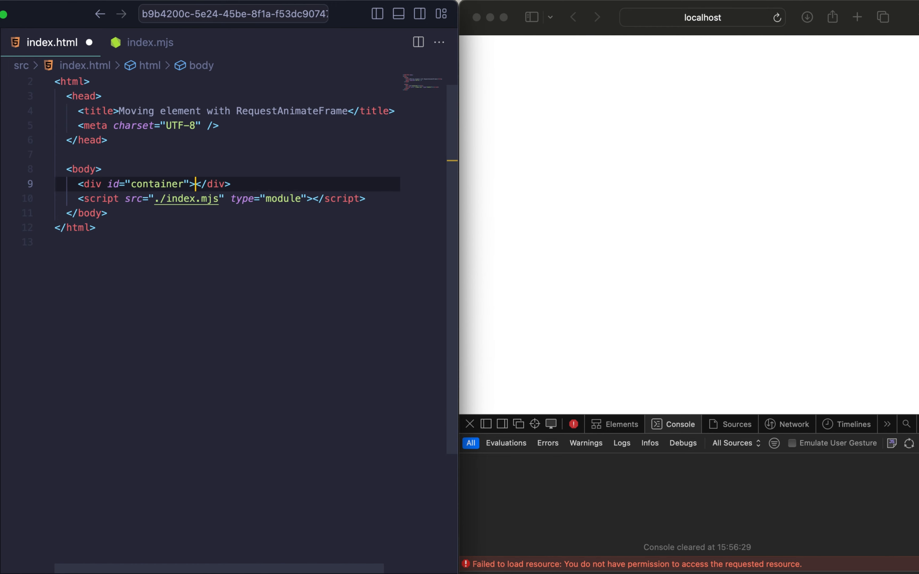
text(#ba)
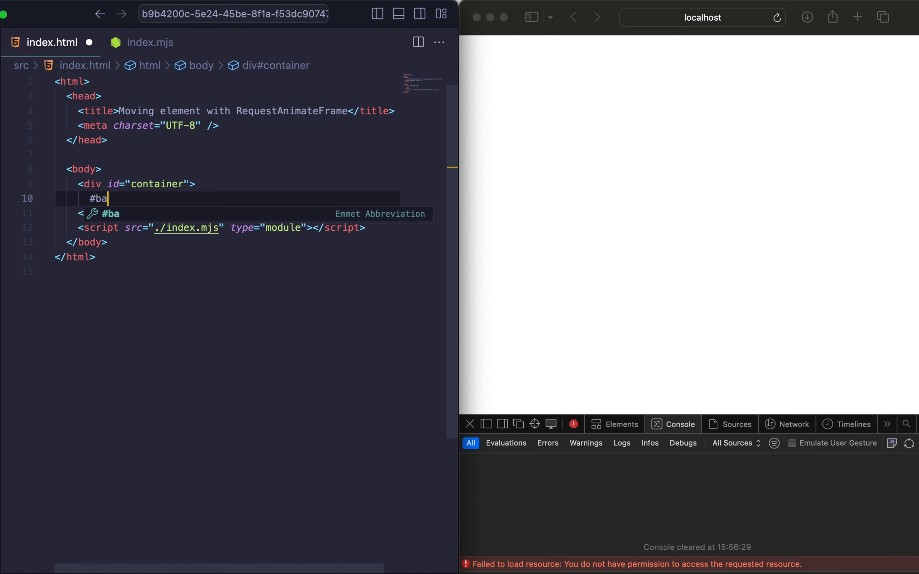
key(Tab)
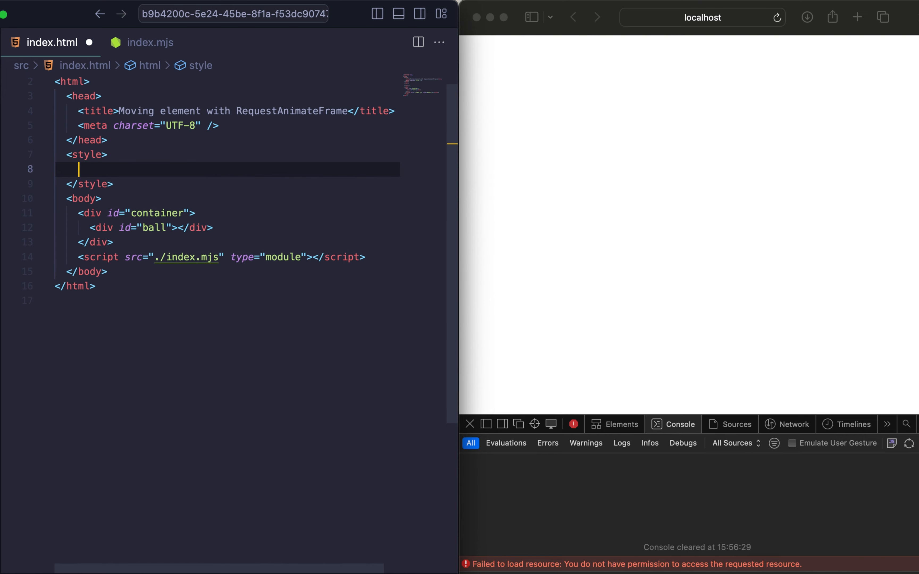
Step: Write the #ball rule: 100px size, red background, 50% radius, absolute position, 3px solid black border
text(#ball P)
text(height: 100;)
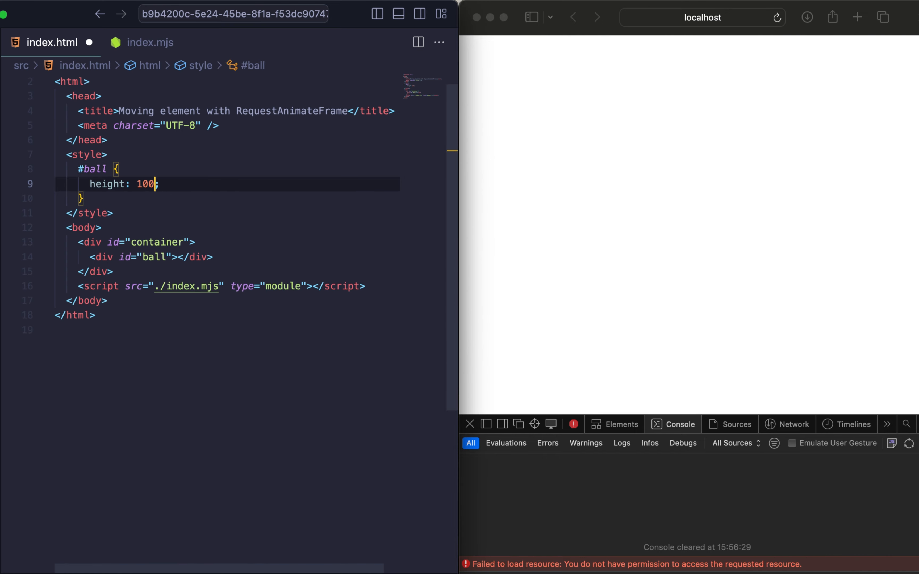
text(px;)
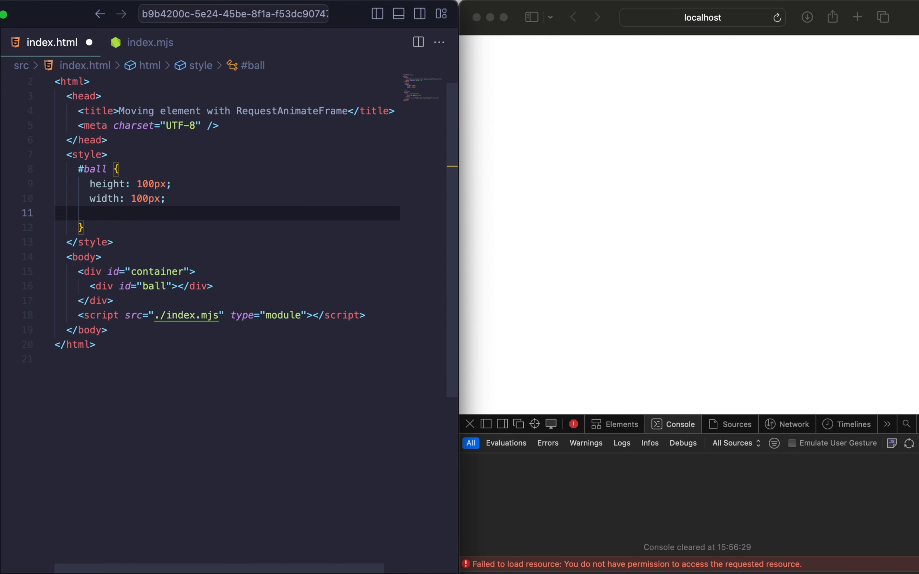
text(background-color: red;)
text(border-radius: 50%;)
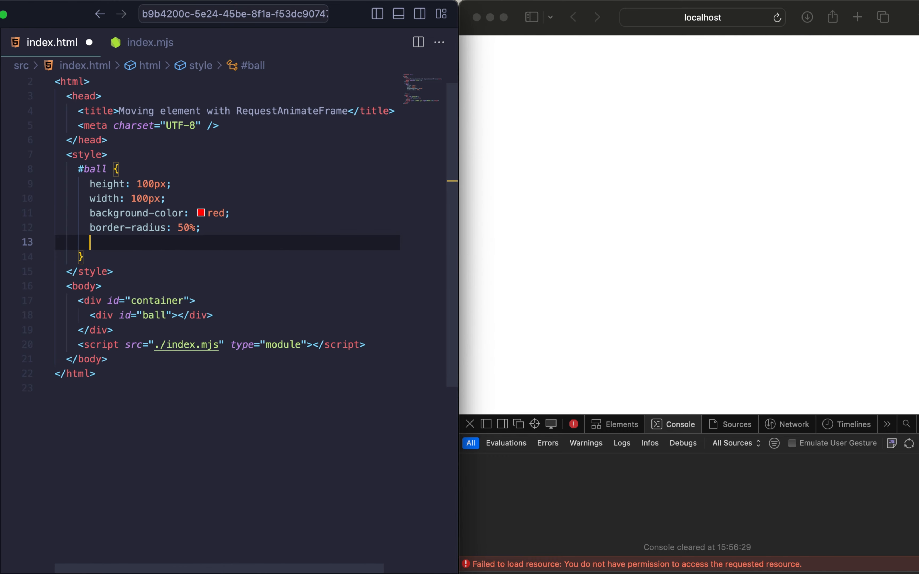
text(position: absolute;)
text(border: ;)
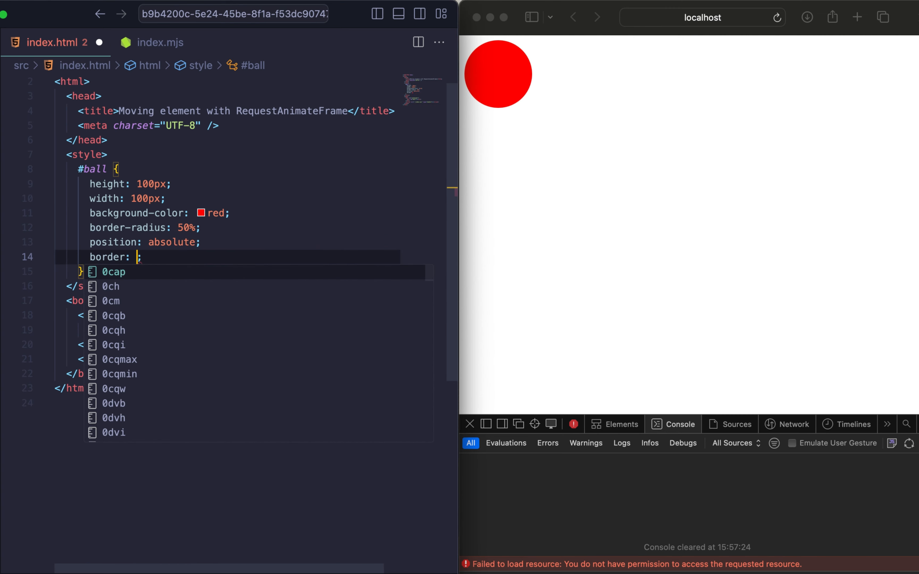
text(3px soli)
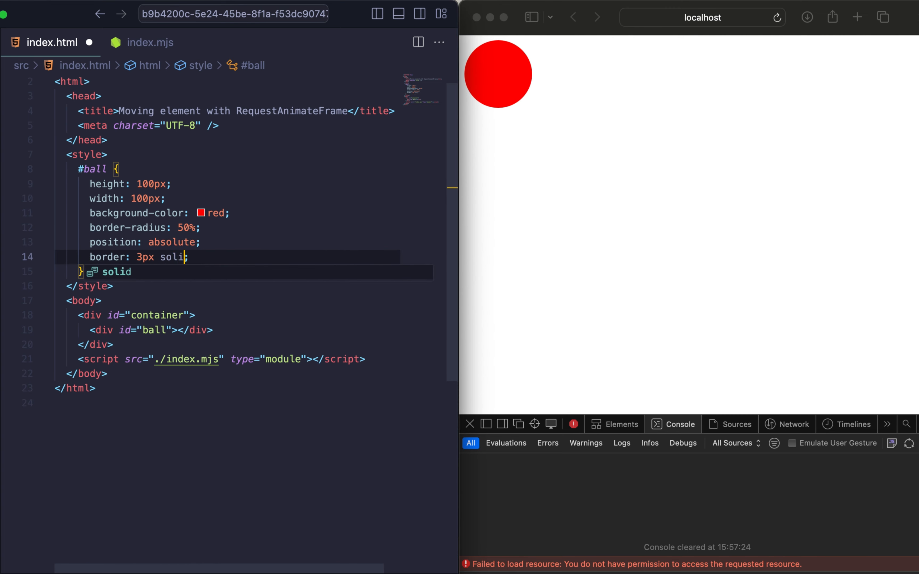
text(black)
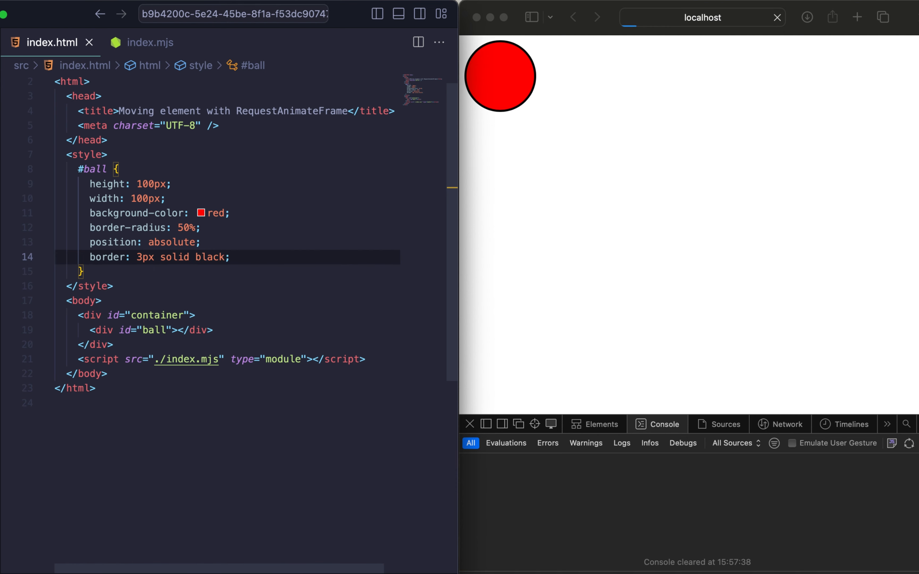
Step: Write the #container rule: 500px width and height, 3px solid black border, relative position, 20px margin
text(#)
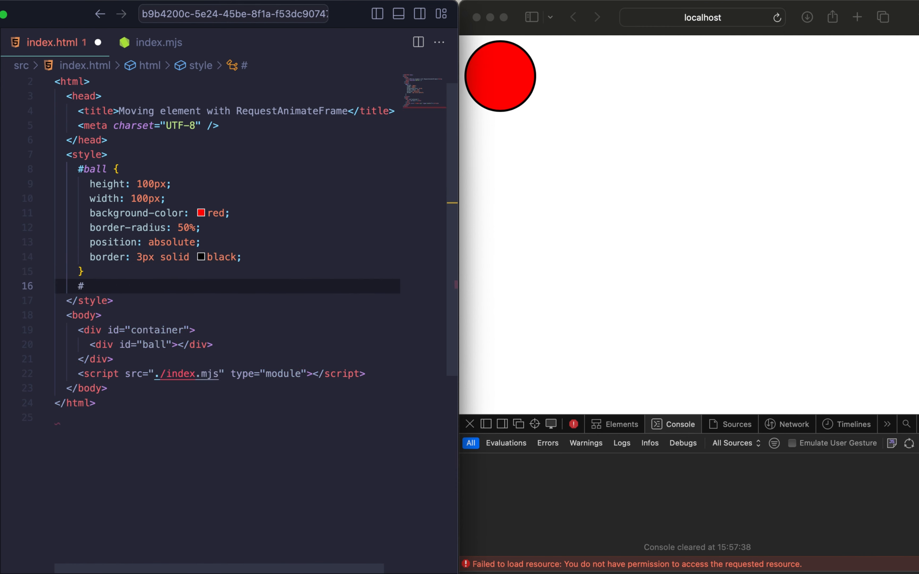
text(container {)
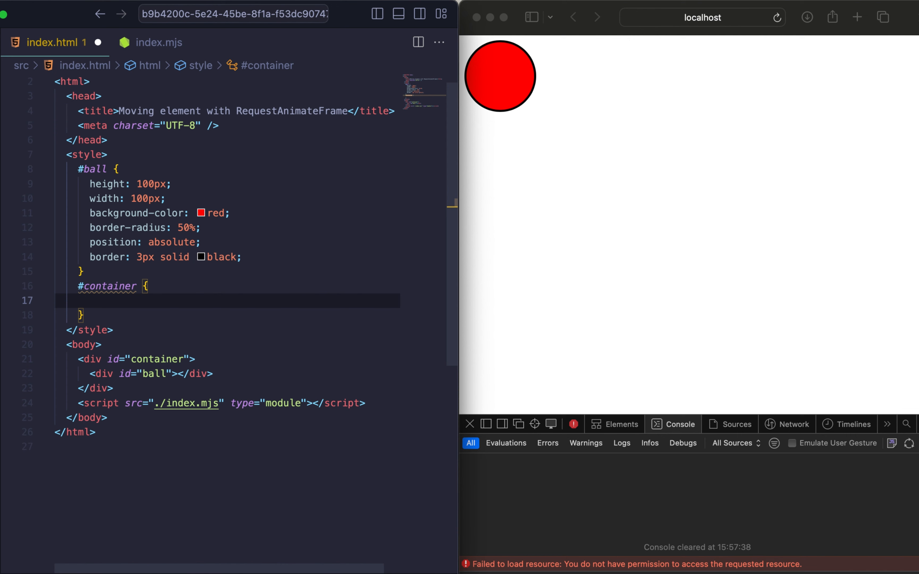
text(width: 500px;)
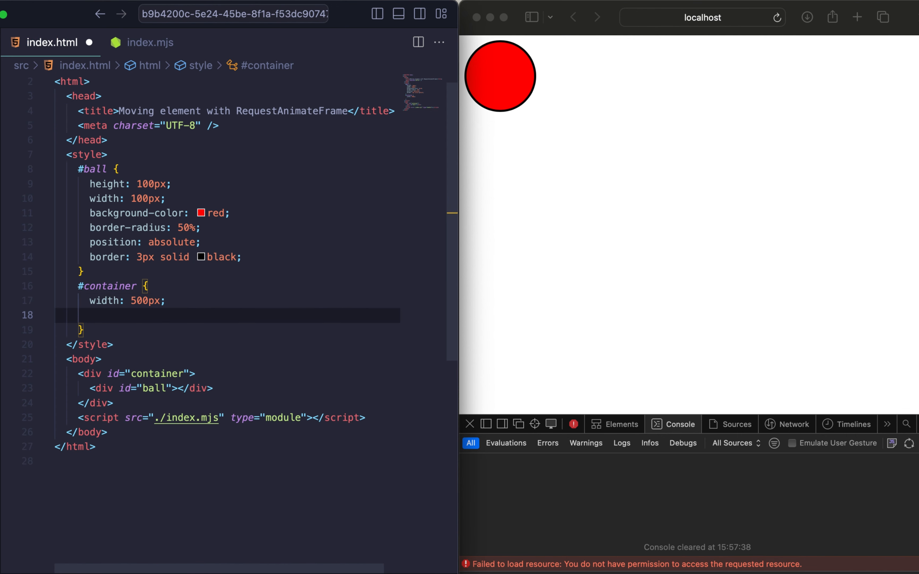
text(height: 500px;)
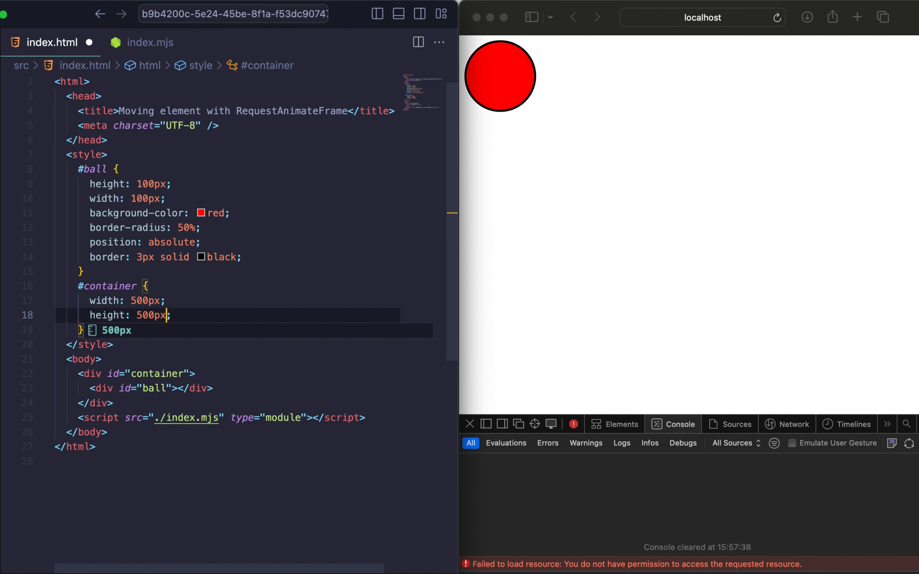
text(border: ;)
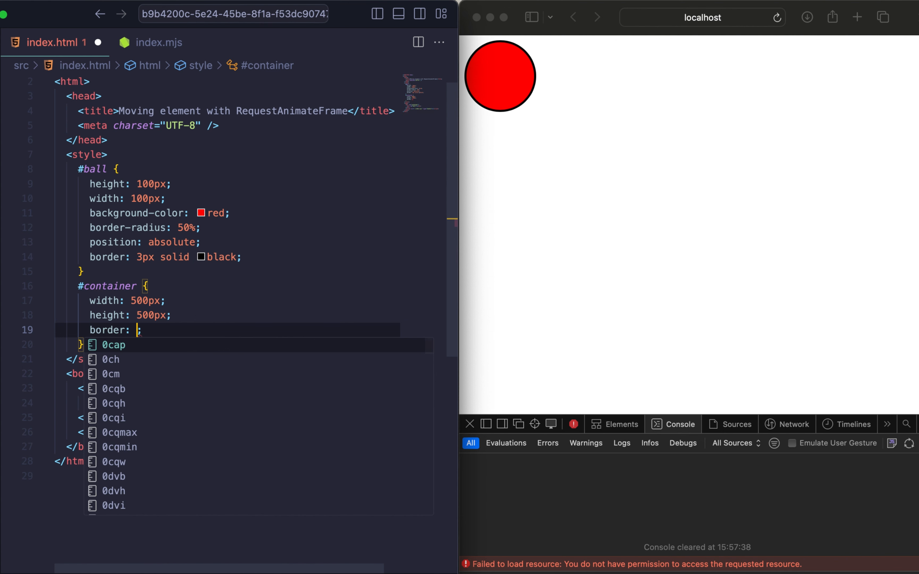
text(3px solid)
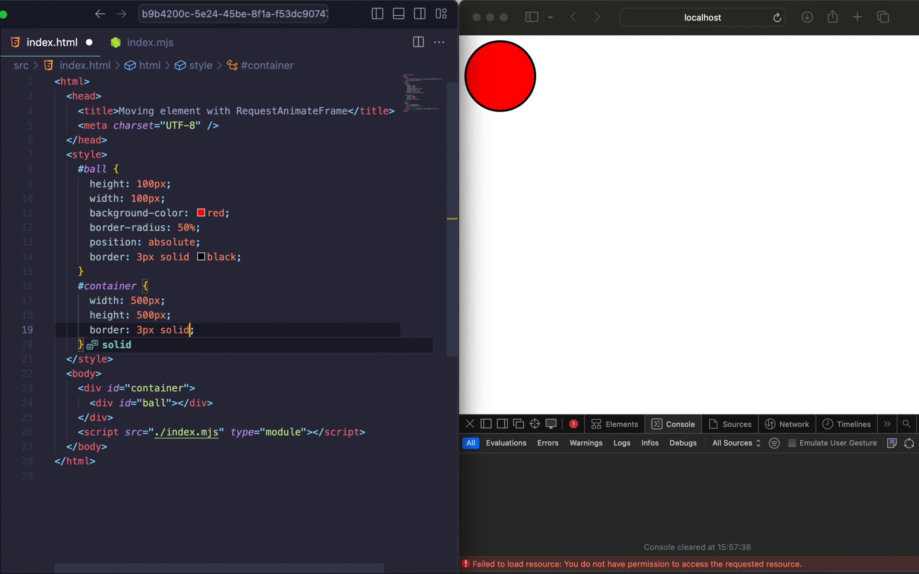
text(black)
text(position: relative;)
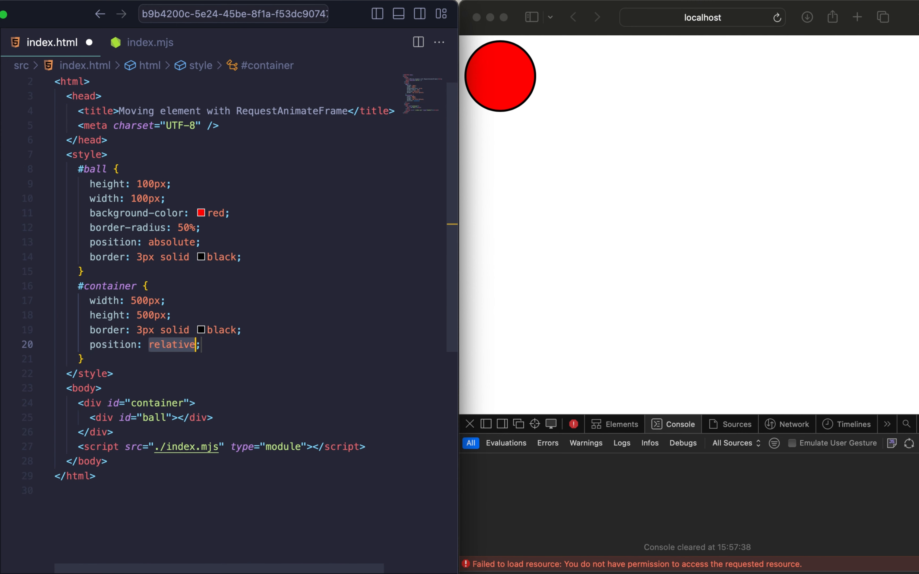
text(ma)
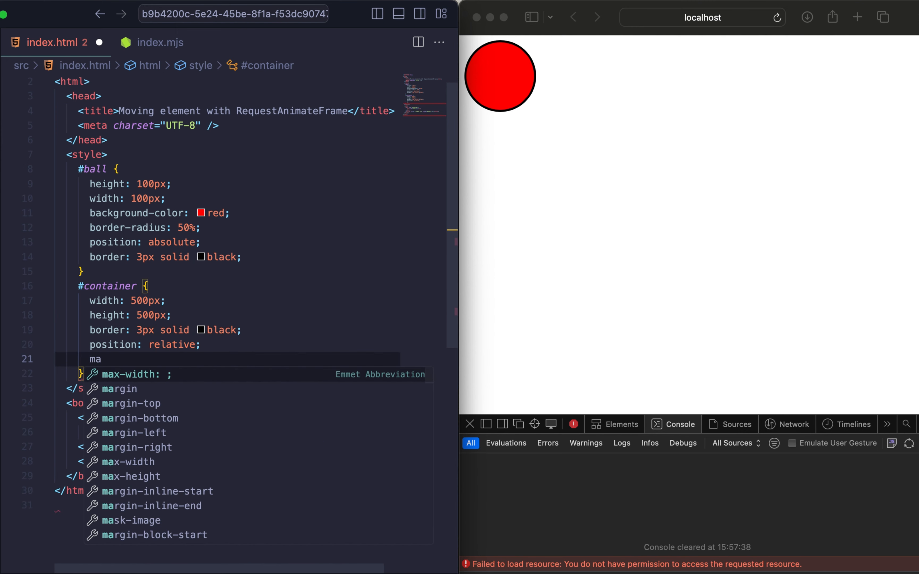
text(margin: 20px;)
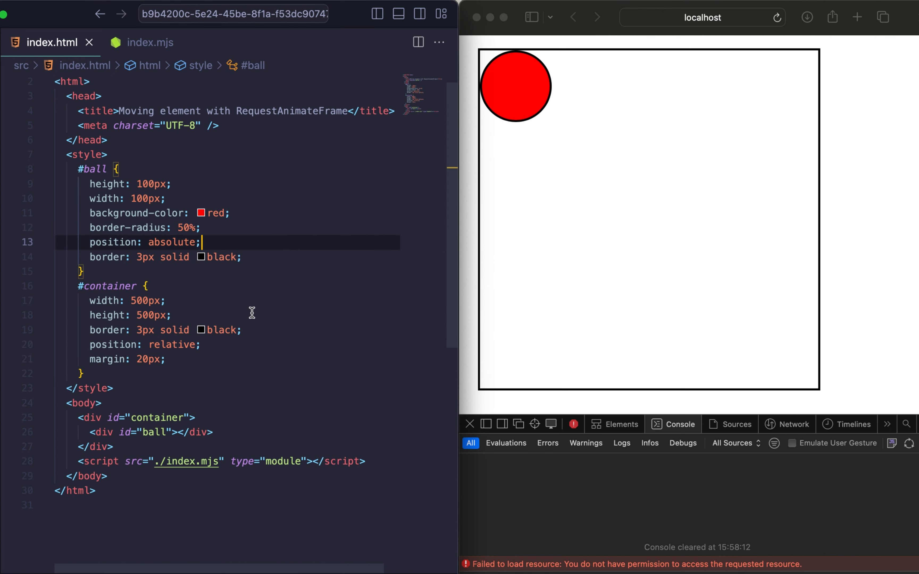
Step: Add a div of four buttons with ids btn-left, btn-right, btn-top, btn-bottom labelled left, right, top, bottom
text(div)
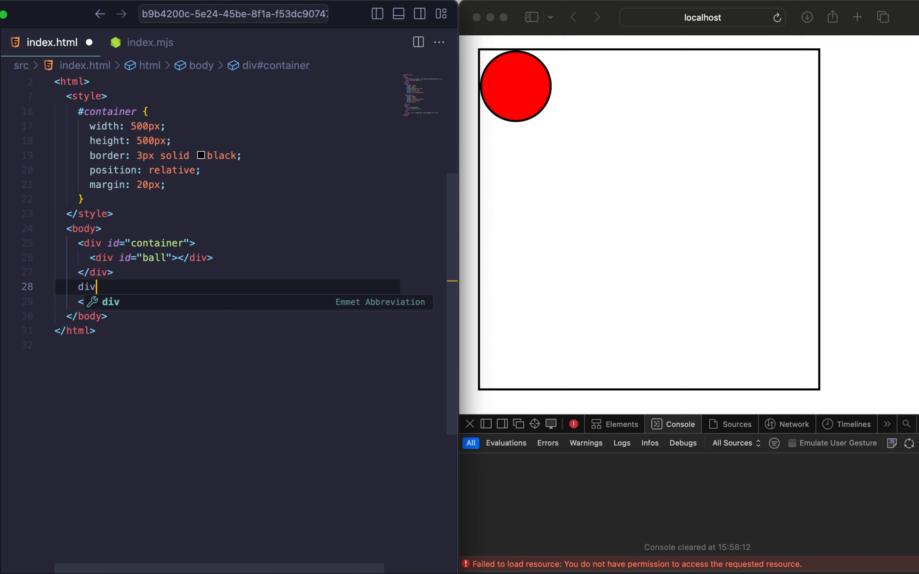
key(Tab)
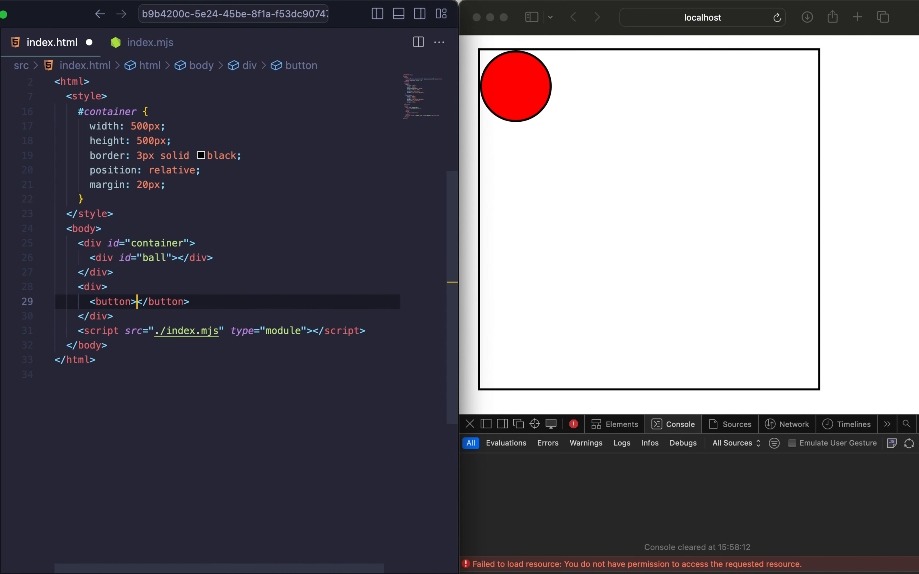
text(left)
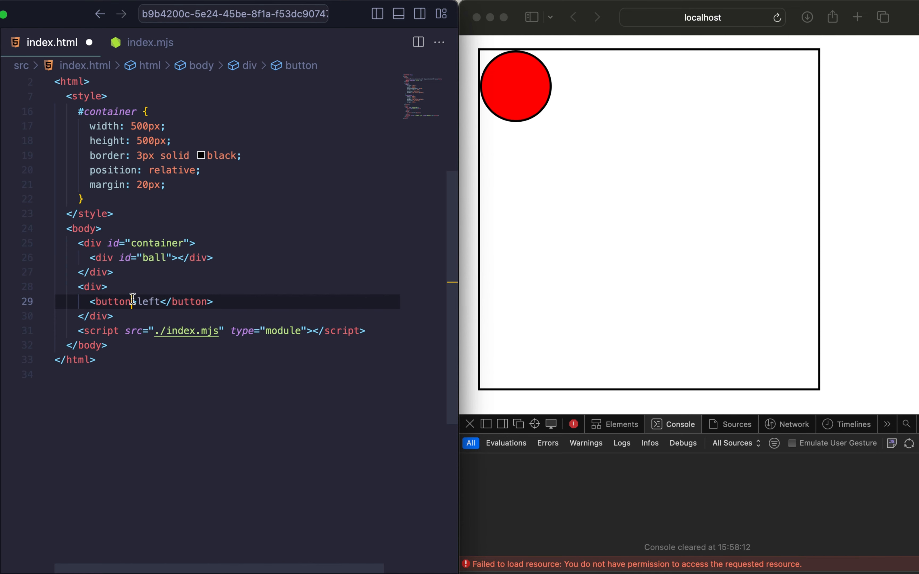
text(id="")
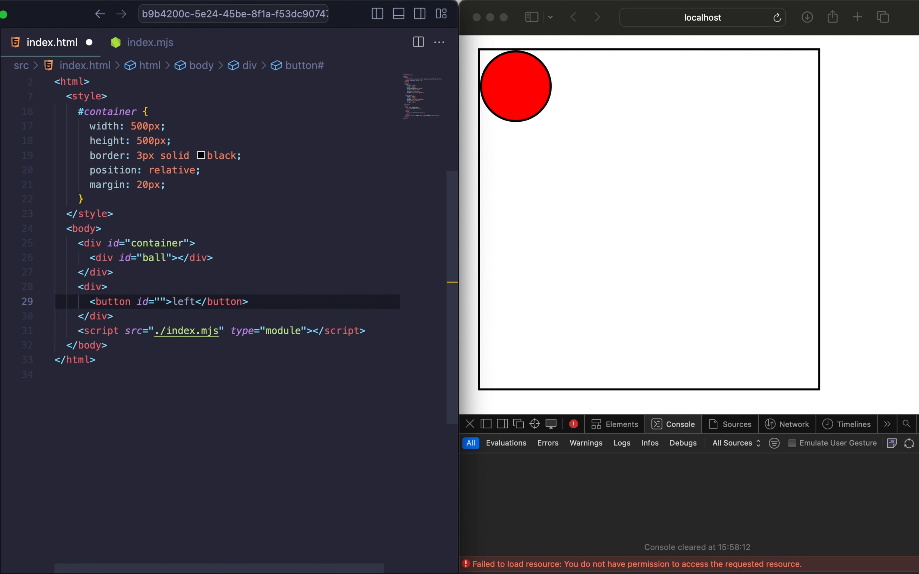
text(btn-left)
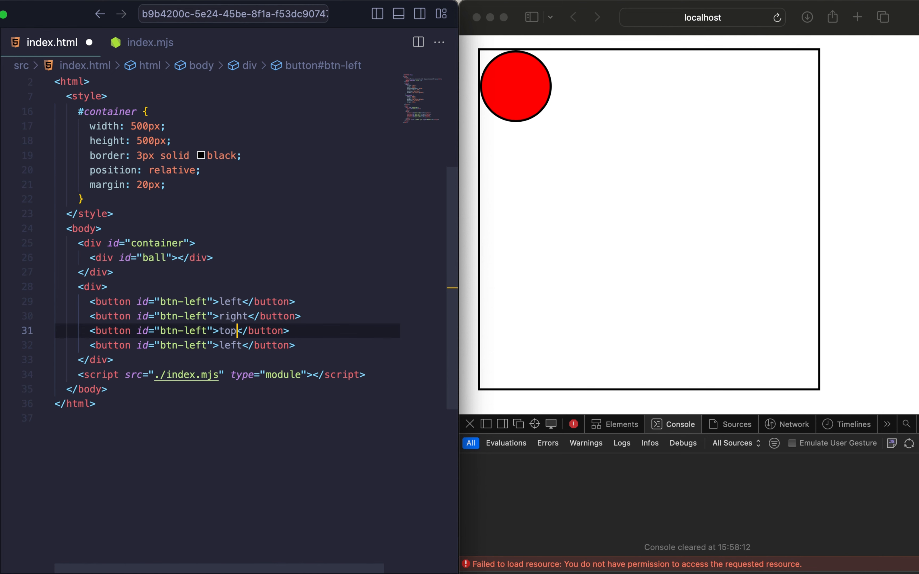
text(bottom)
text(op)
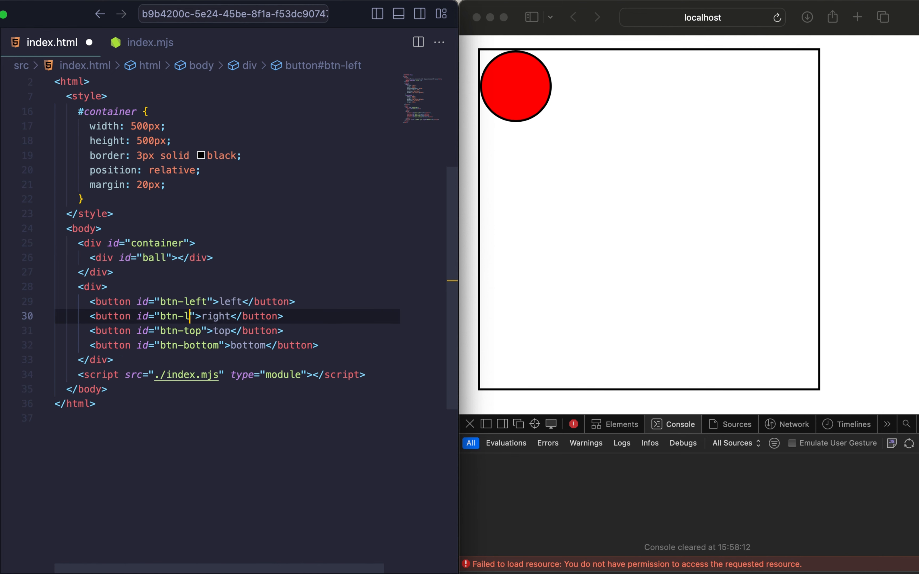
text(ight)
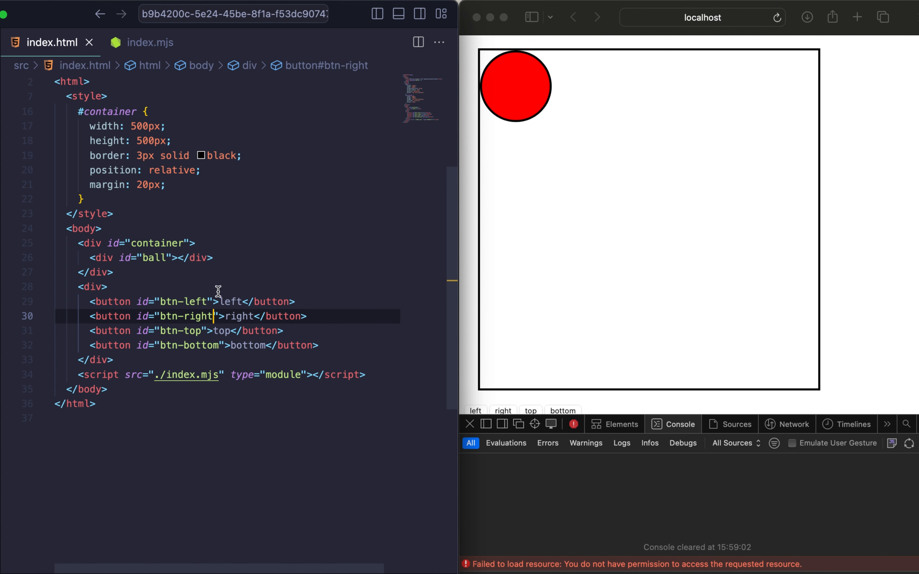
mouse_move(271, 283)
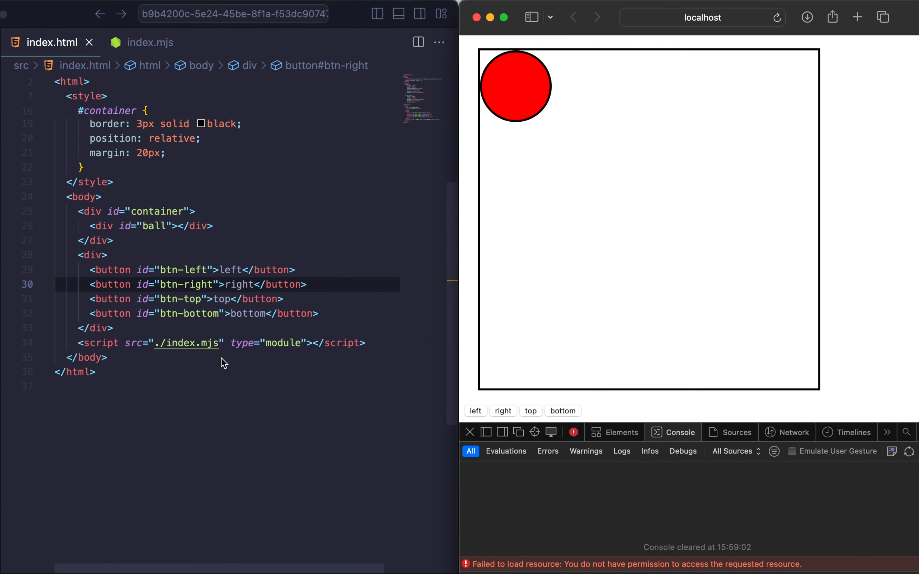
Step: In index.mjs, declare const ball via getElementById('ball') and console.log it
click(150, 42)
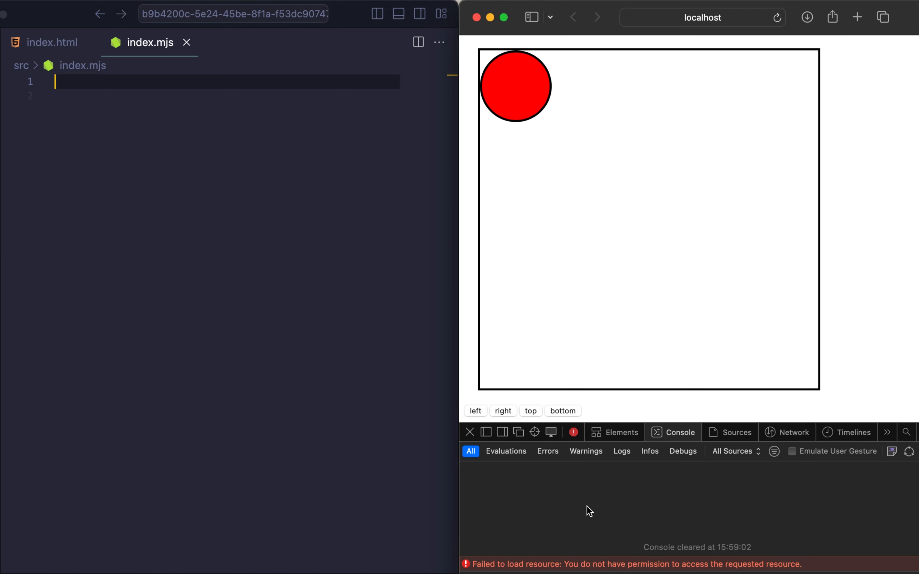
text(const ball =)
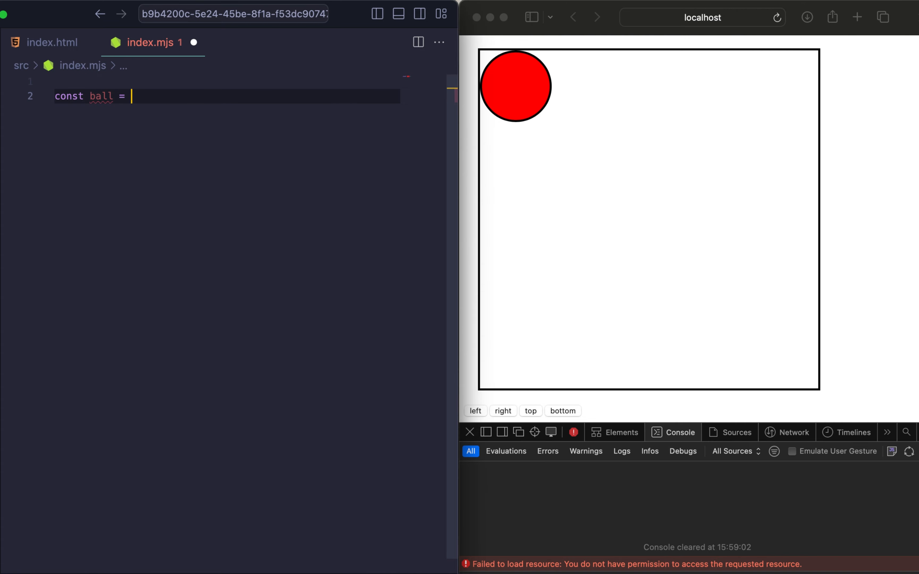
text(document.getElementById()
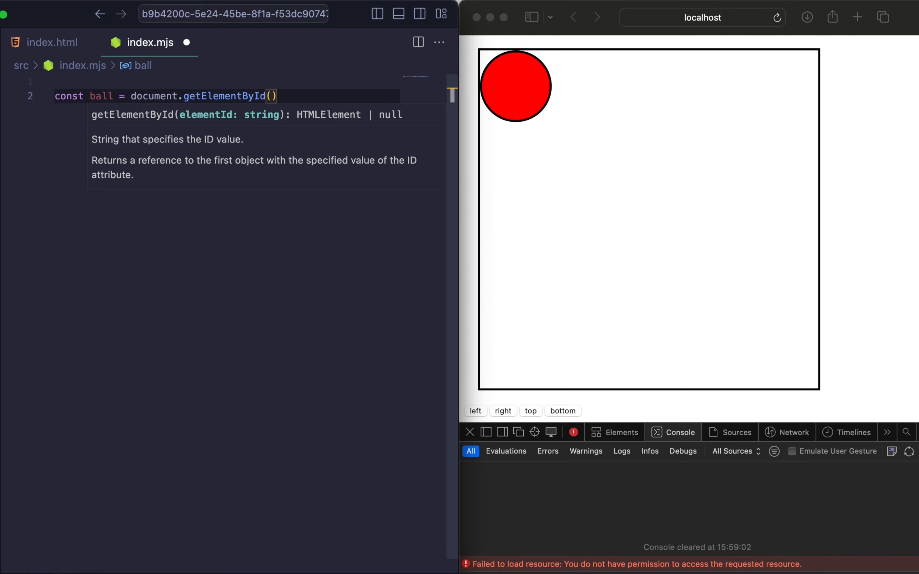
text('ball')
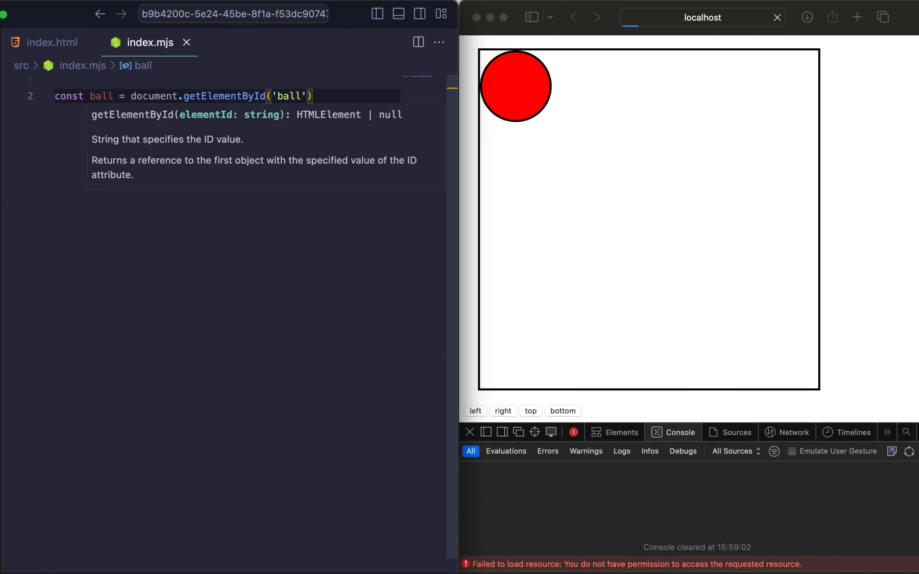
text(console.)
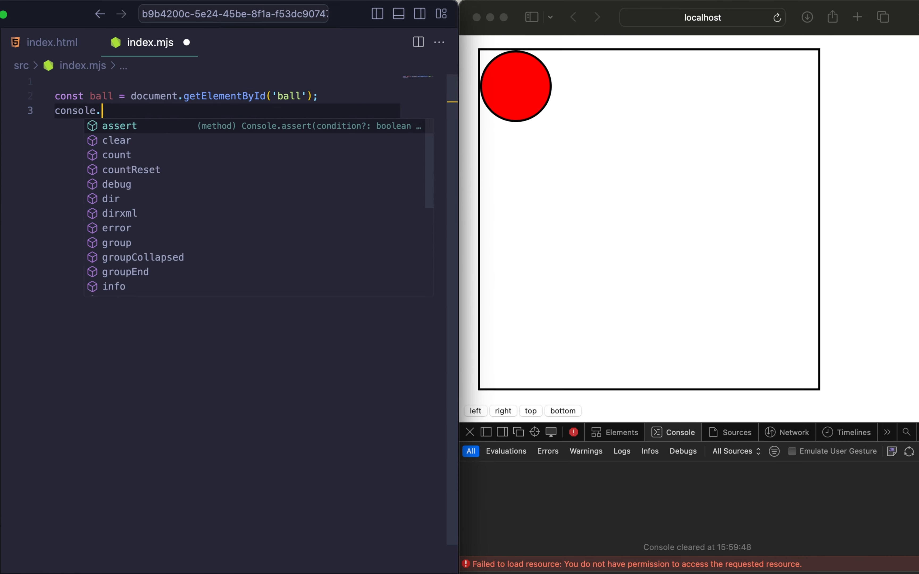
text(log(ball))
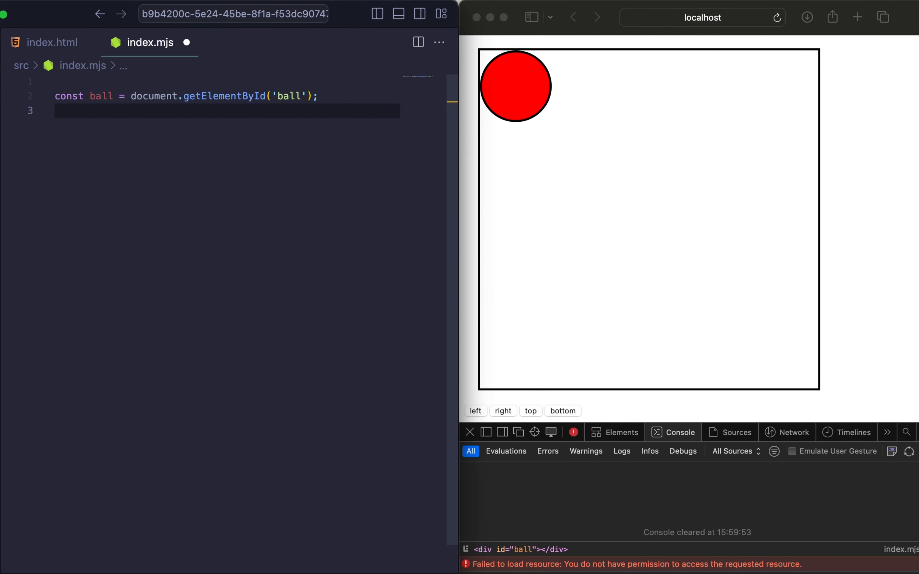
Step: Declare const container via document.getElementById('container') on the next line
text(const c)
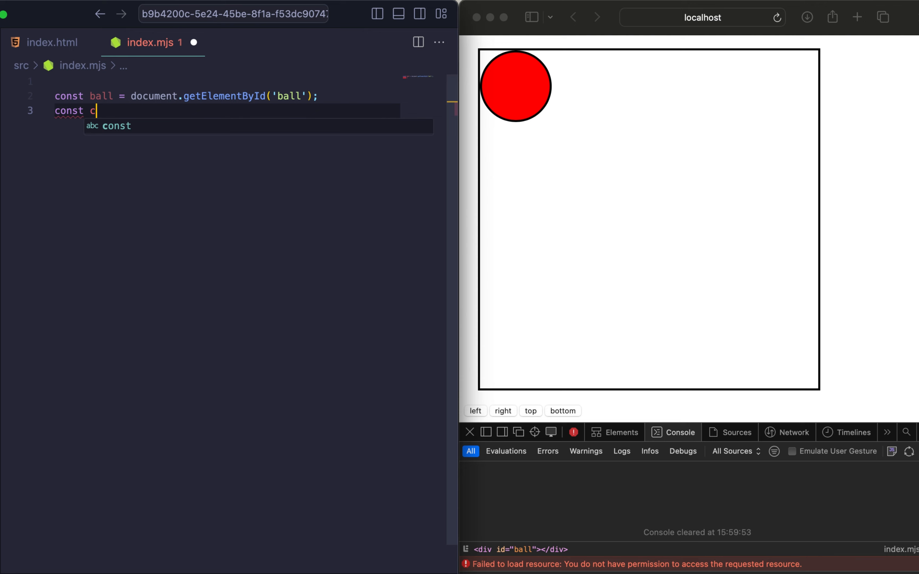
text(ont)
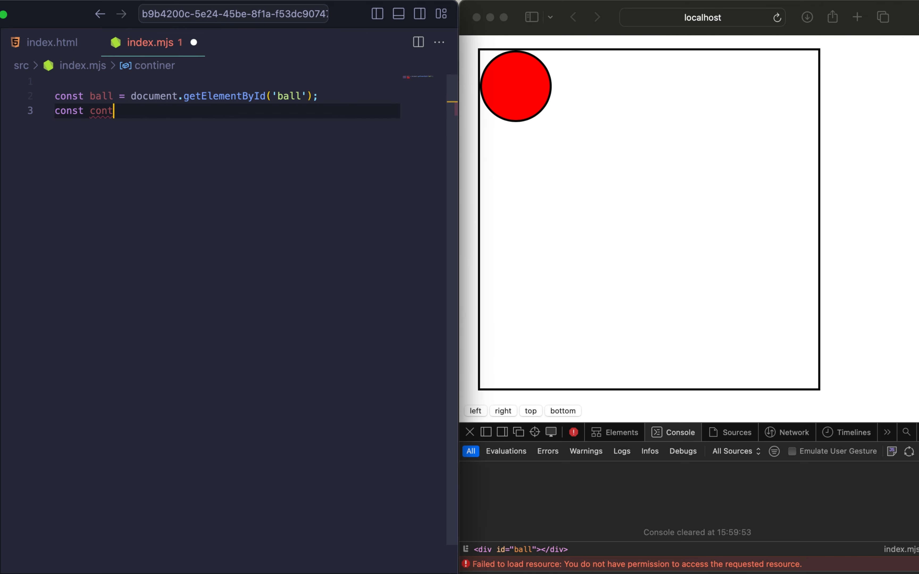
text(ainer = d)
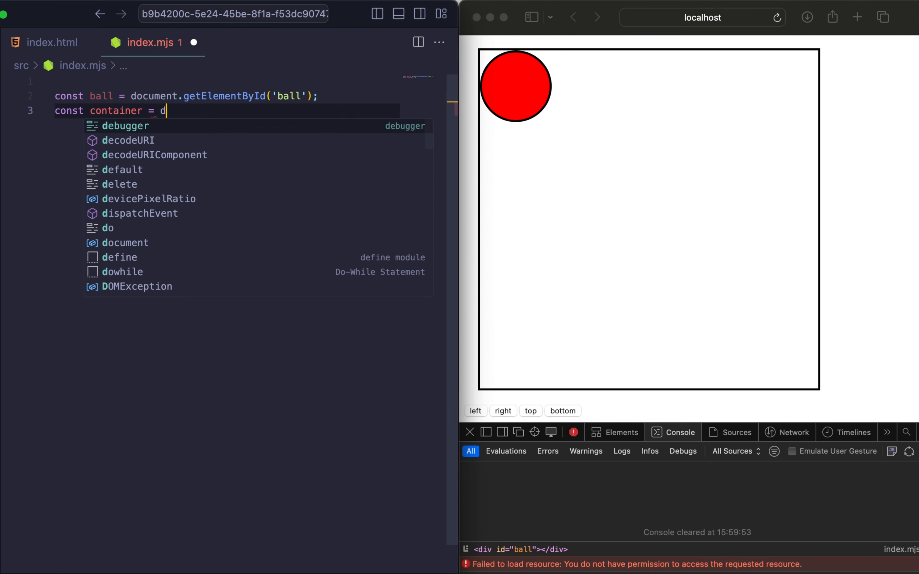
text(ocument.getElementById()
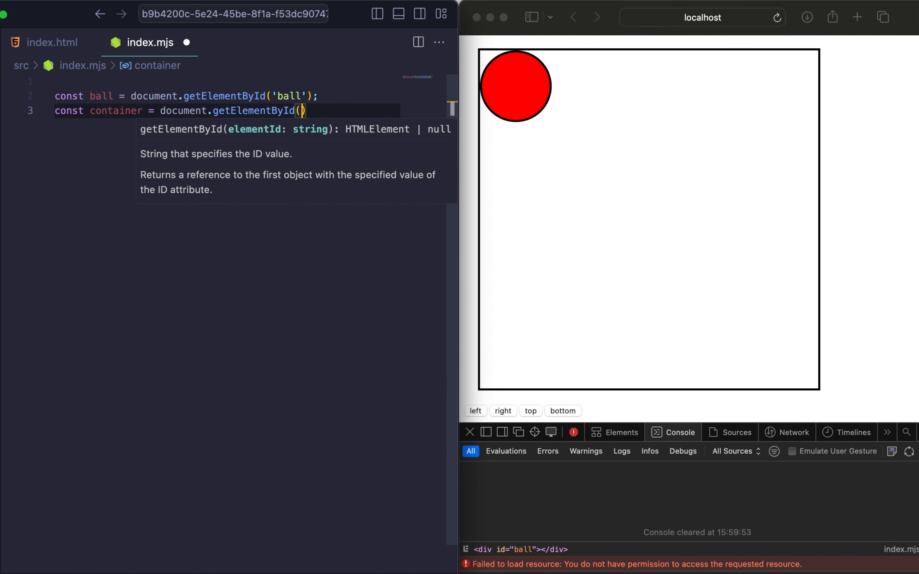
text('container')
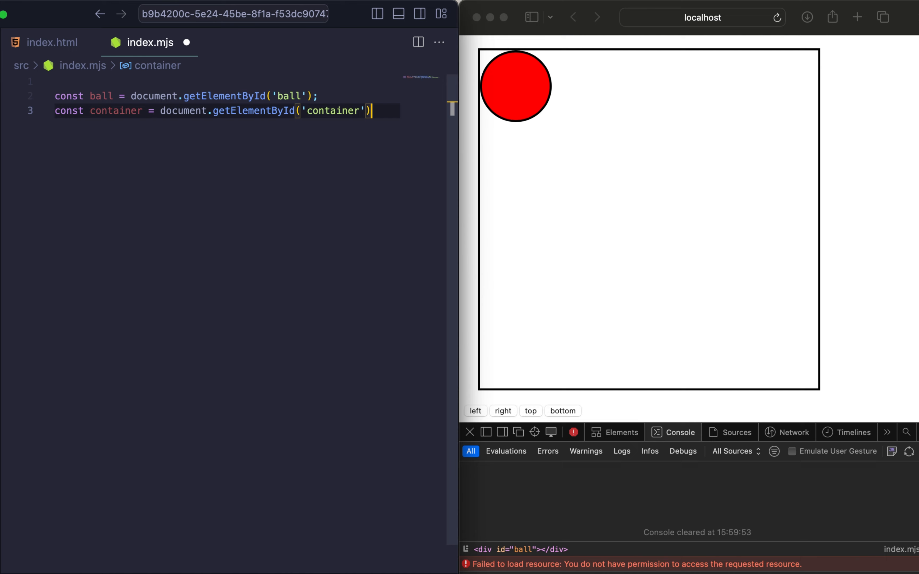
key(Enter)
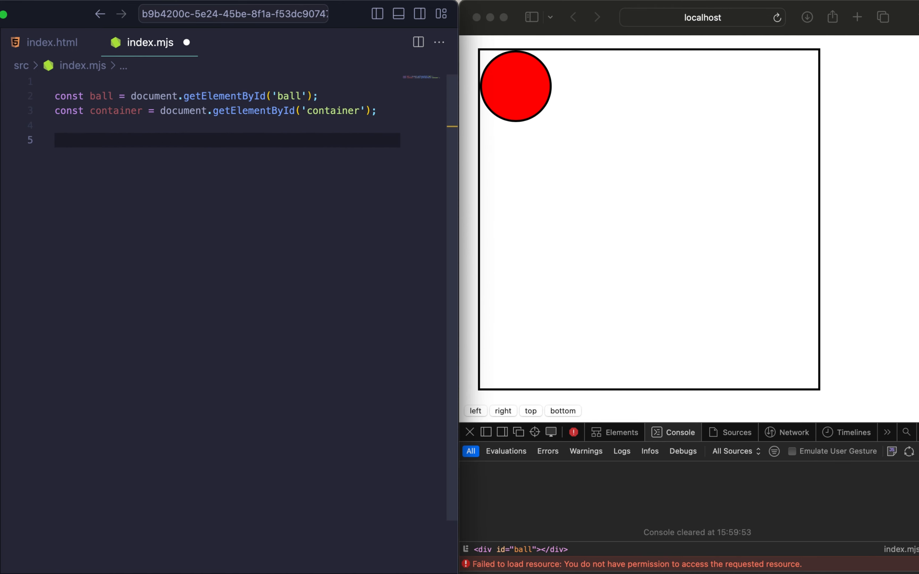
text(do)
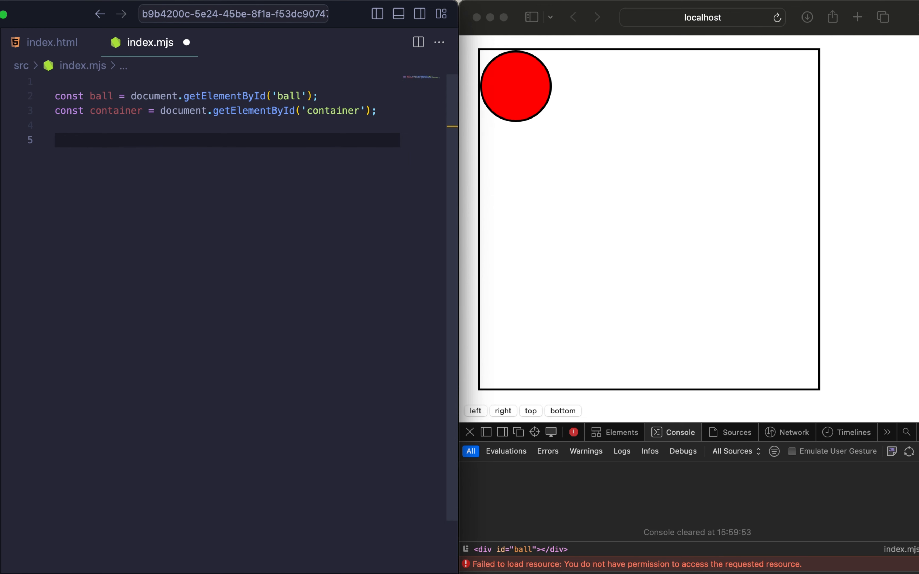
Step: Declare an empty function toggleMovement(direction) below the element constants
text(function toggle)
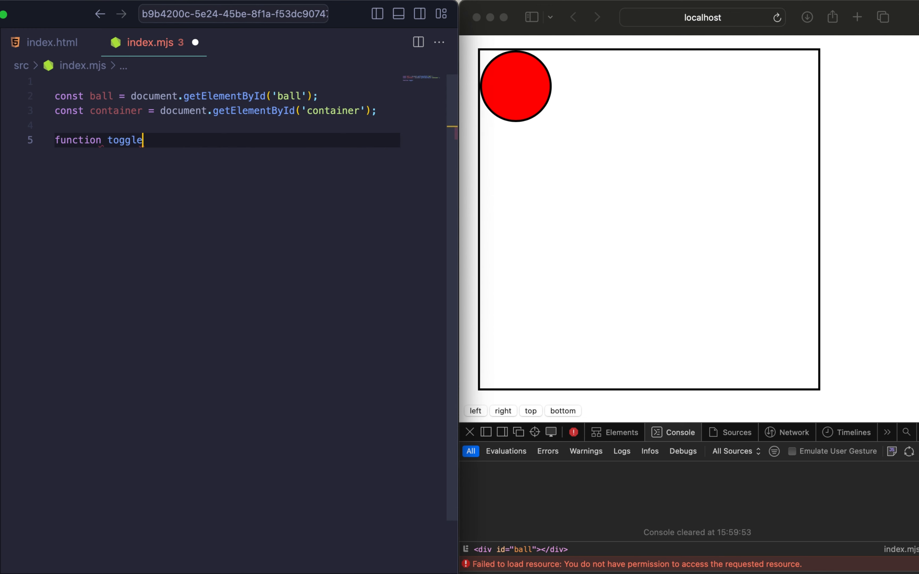
text(Movement())
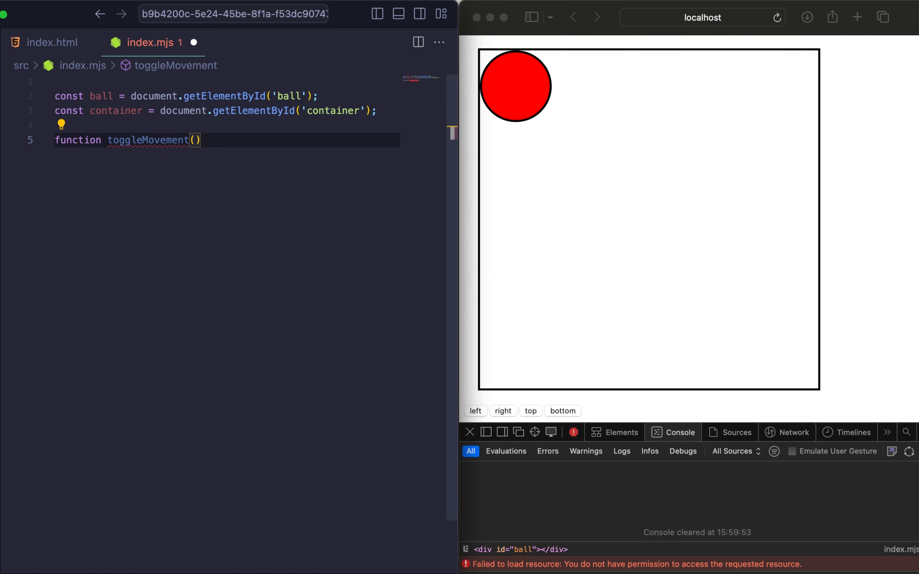
text(direction)
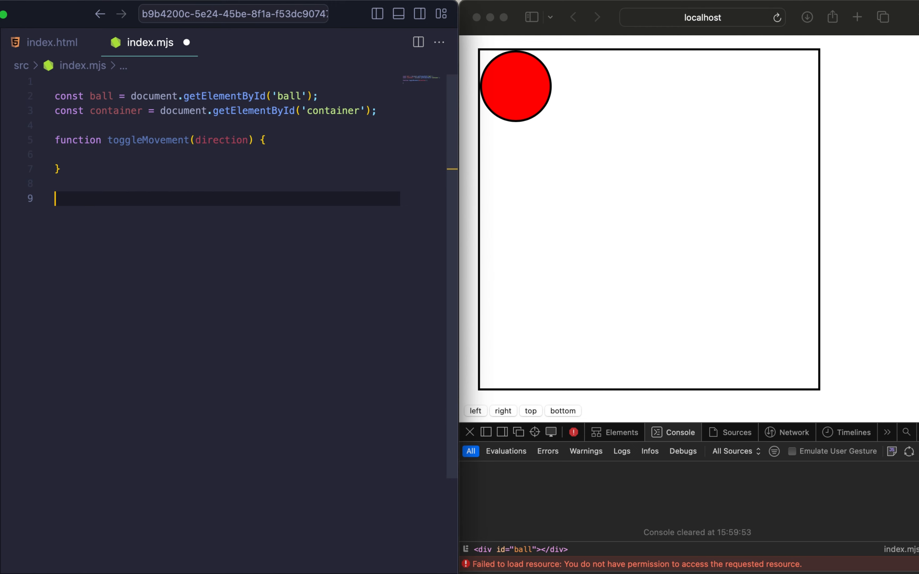
mouse_move(155, 97)
text(document.getElementById('ball)
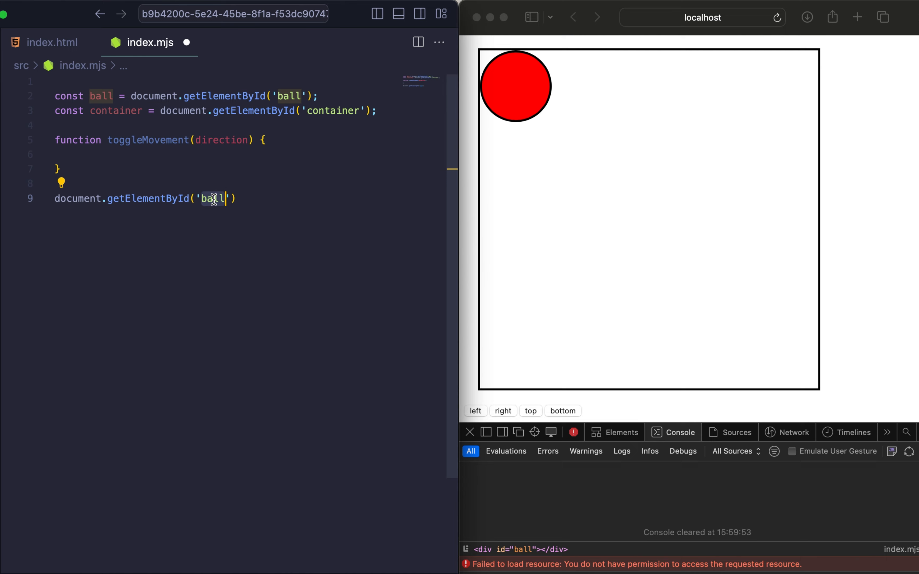
Step: Add a btn-left click addEventListener that calls toggleMovement with its direction
text(btn-left)
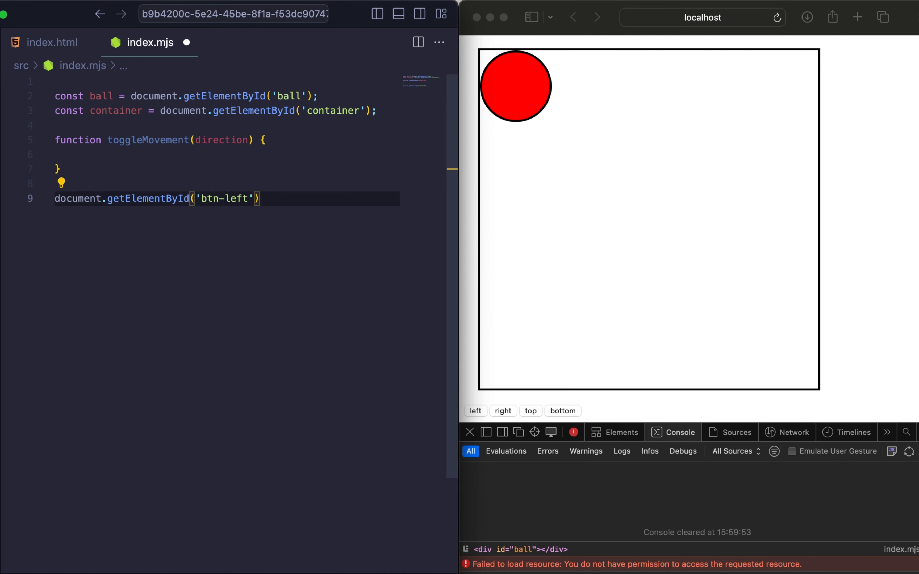
text(.a)
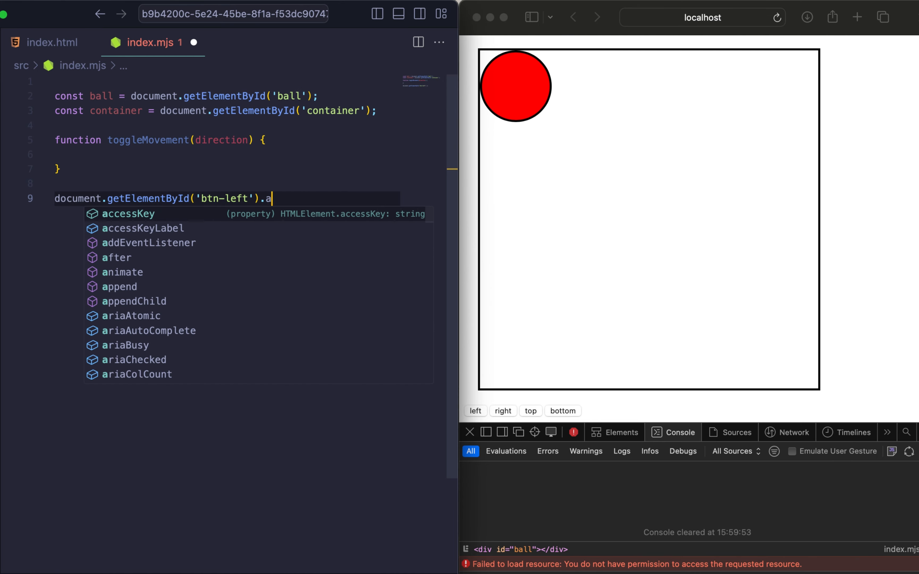
text(ddEventListener('click', () => toggleMov)
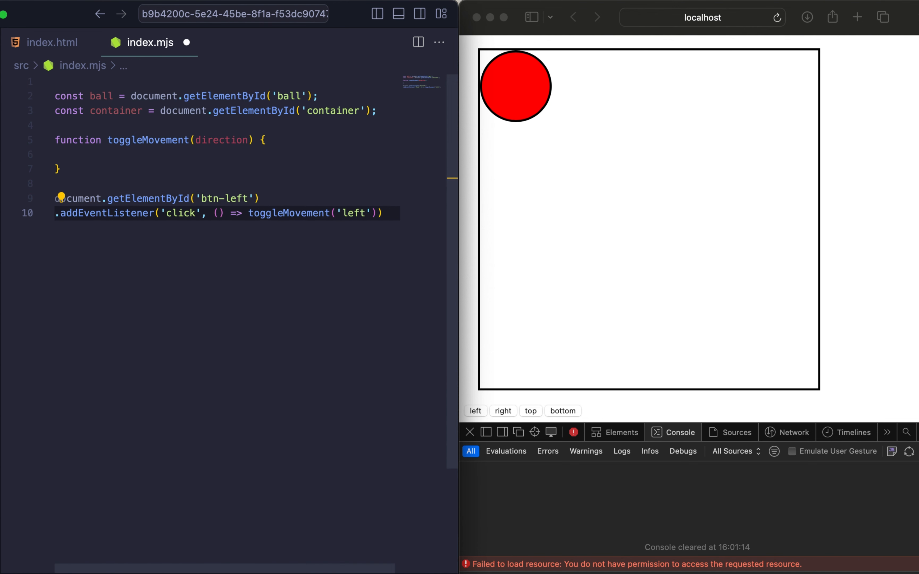
click(234, 213)
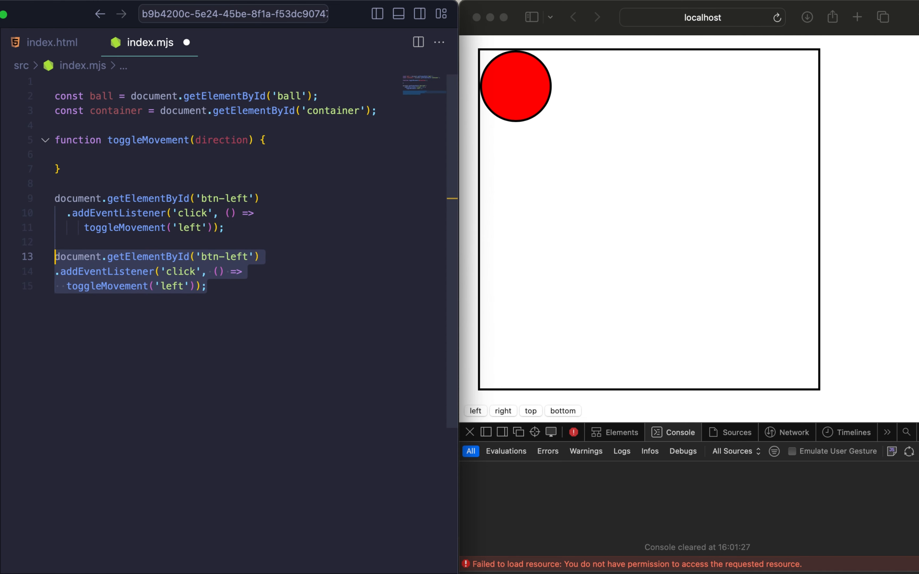
Step: Duplicate the listener for btn-right, btn-top and btn-bottom with matching directions, and save
click(60, 271)
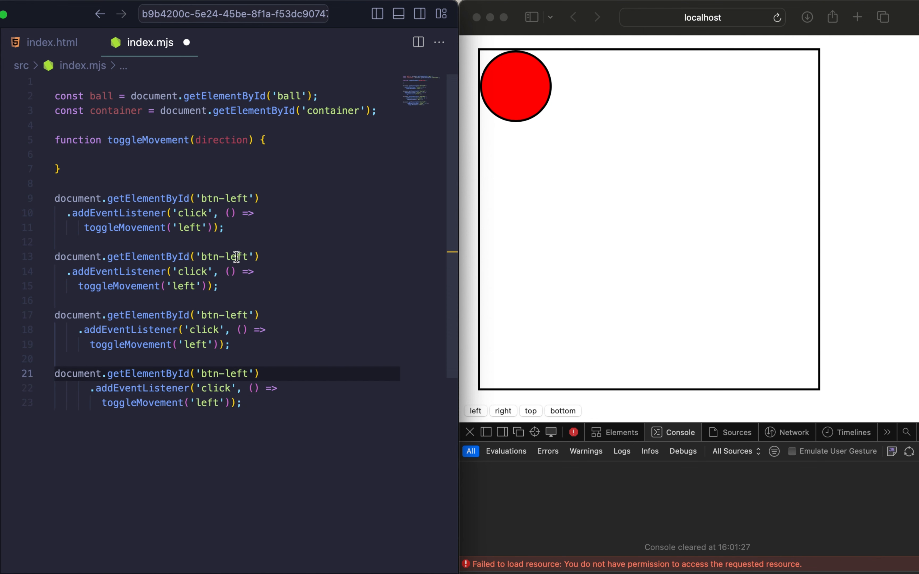
text(right)
text(op)
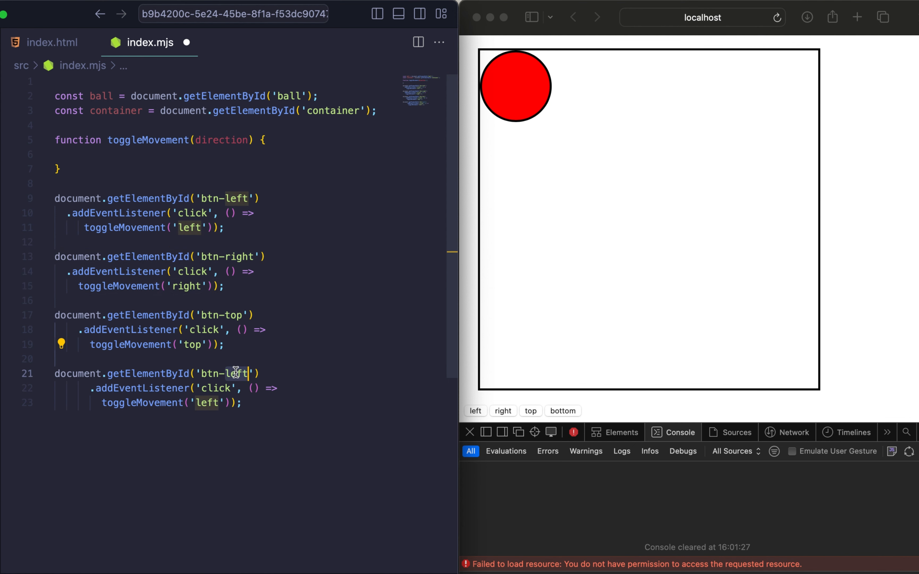
text(bottom)
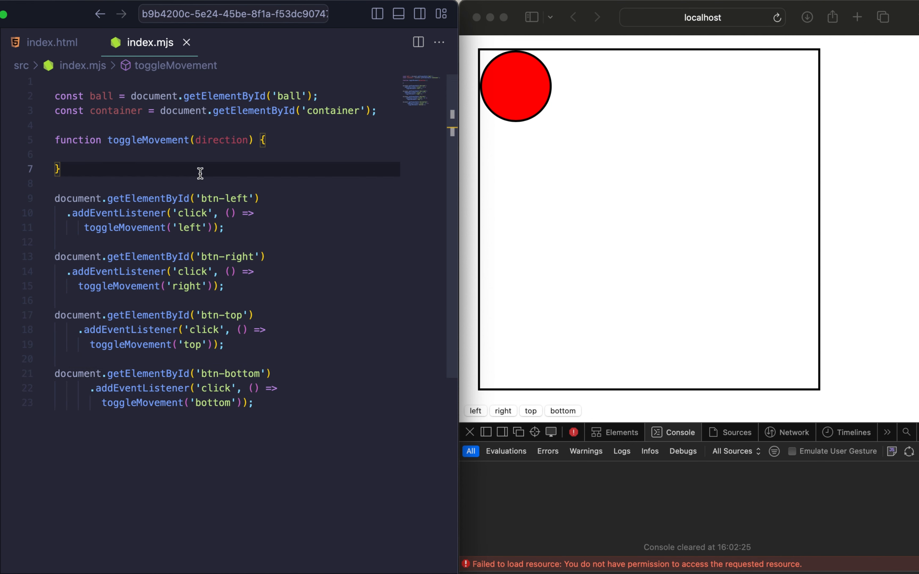
Step: In toggleMovement, log direction and call stopMovement() when currentDirection equals direction
text(console.log()
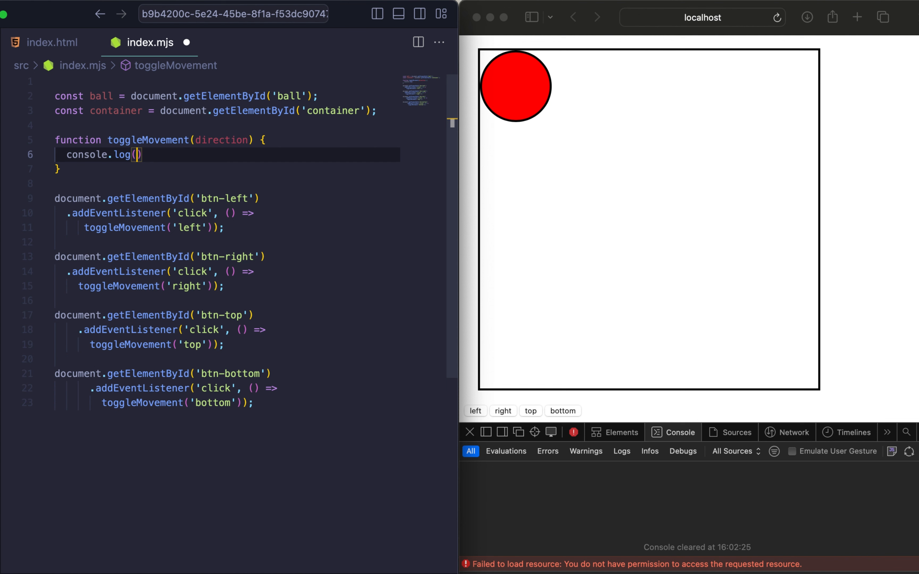
text(direction)
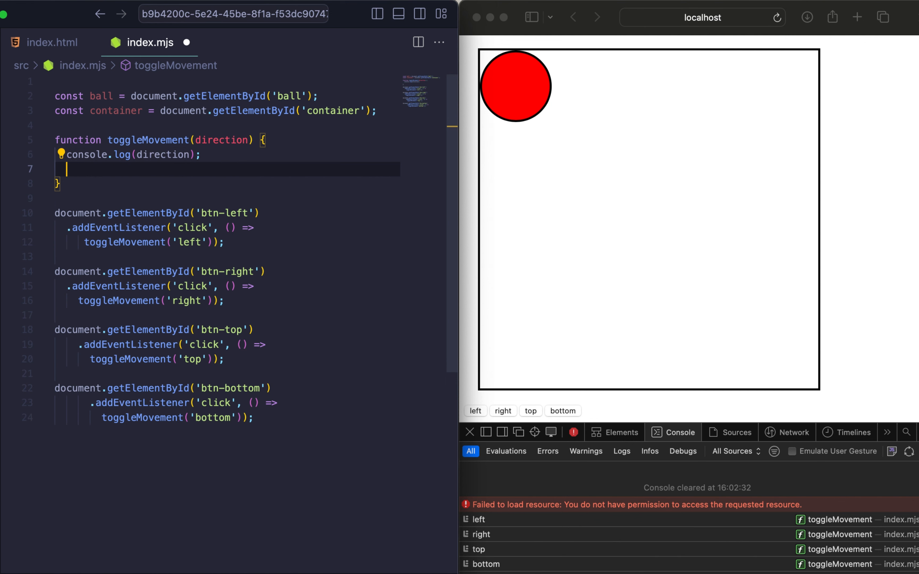
text(if ())
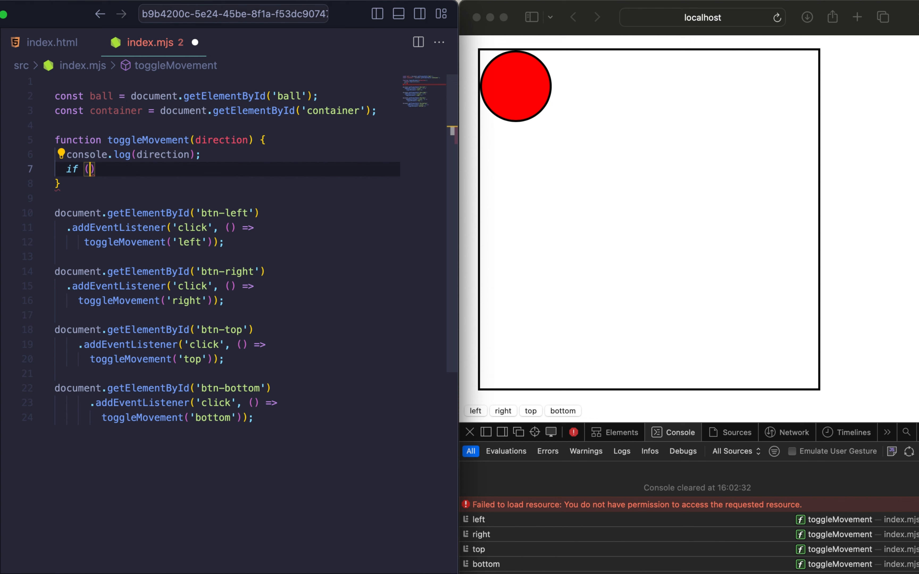
text(currentDirection ===)
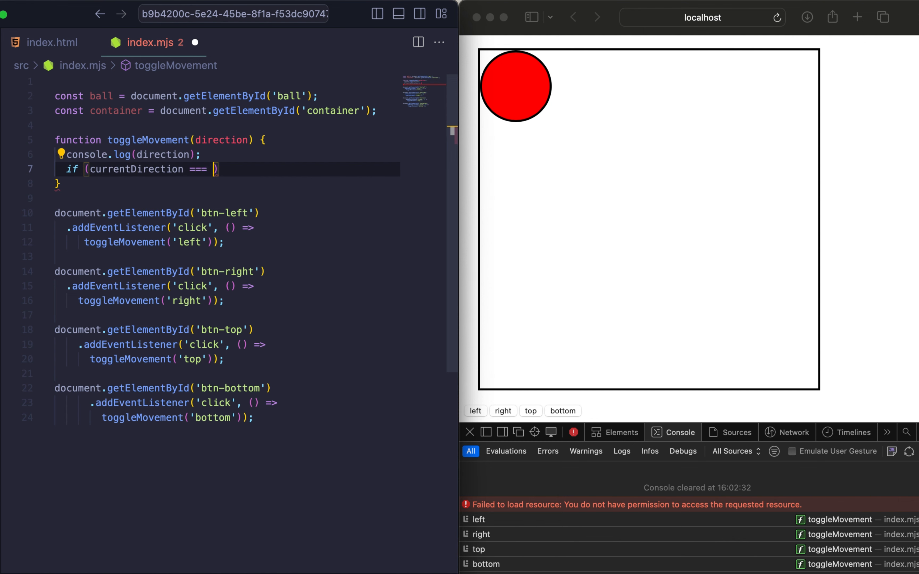
text(direction) {)
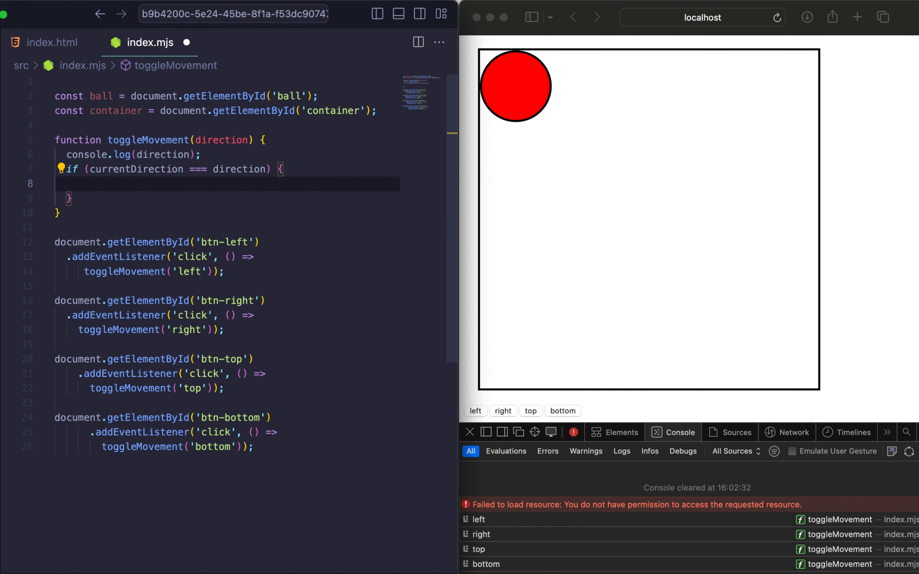
text(stopMovement()
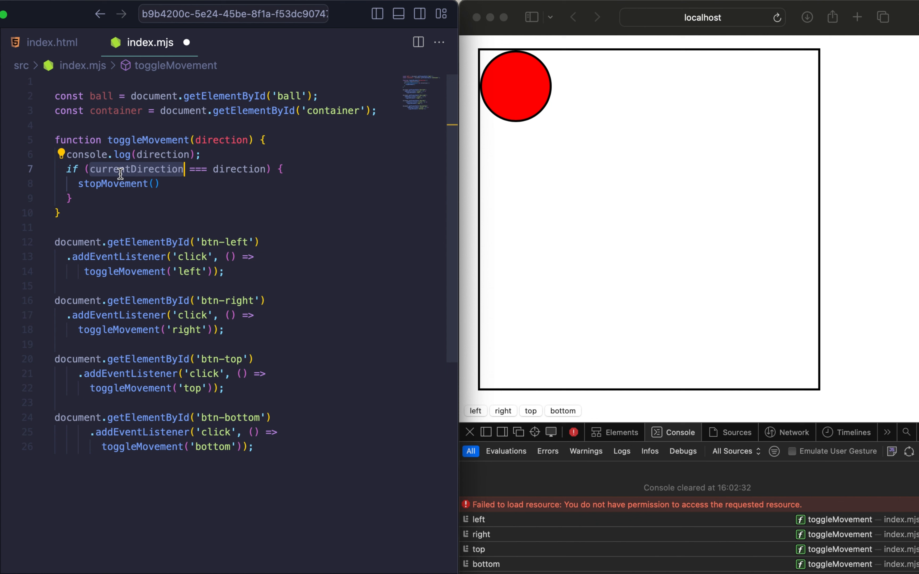
Step: Declare let currentDirection = '' at the top of the script
text(let currentDirection)
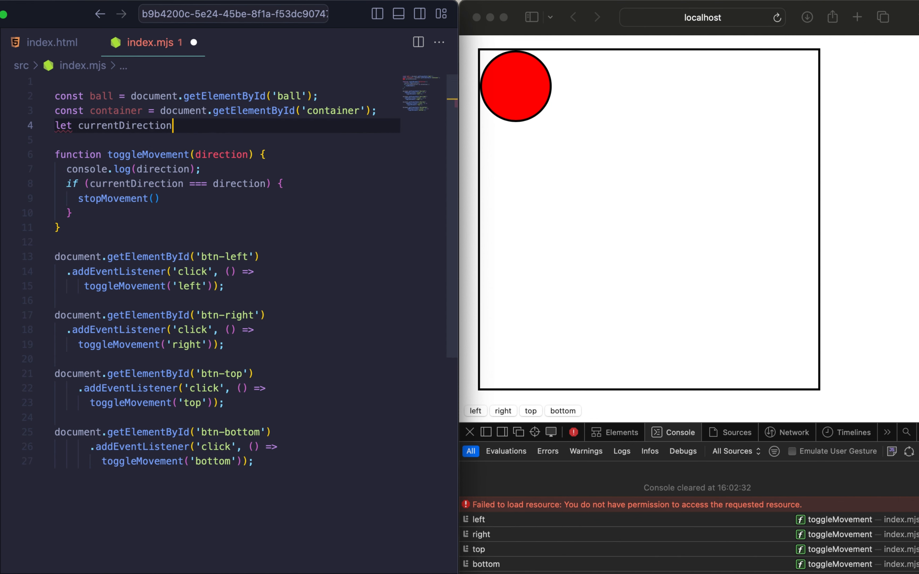
text(=)
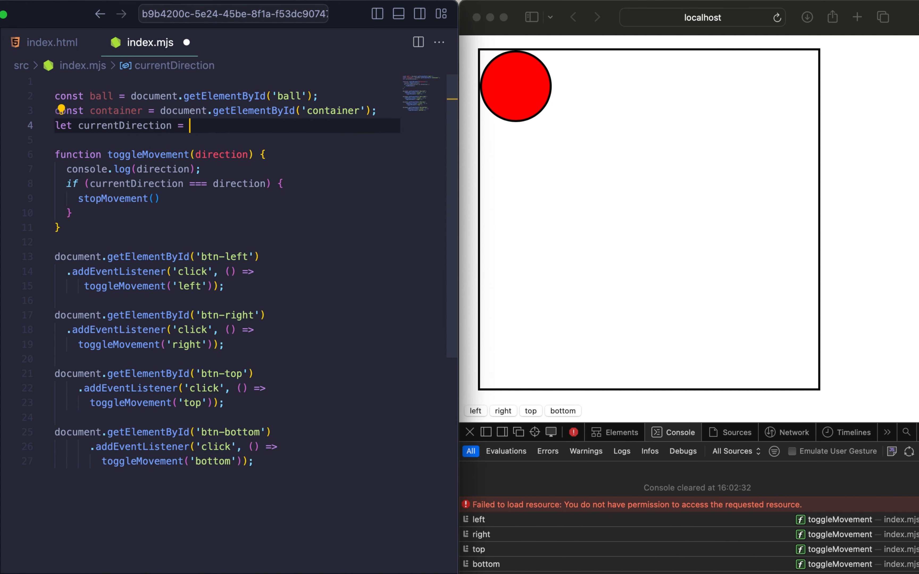
mouse_move(204, 226)
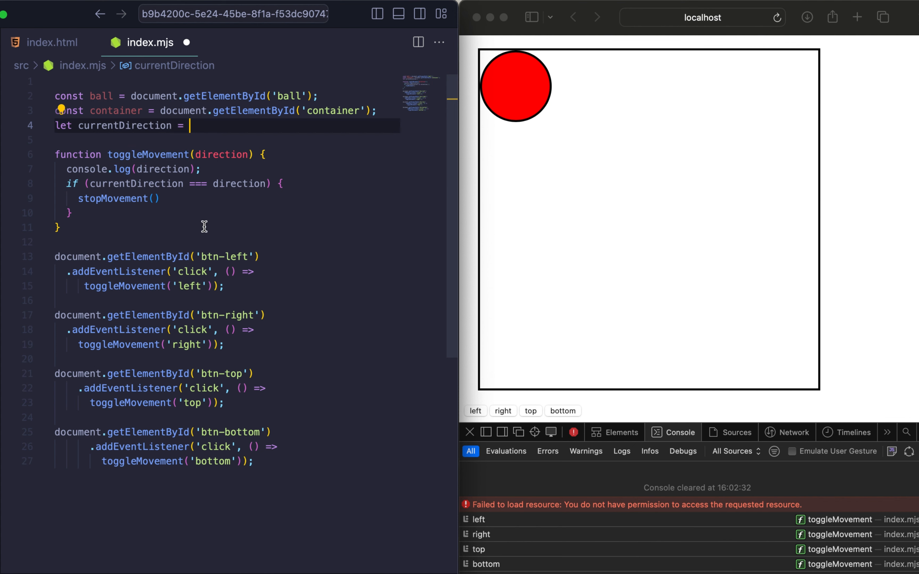
text('';)
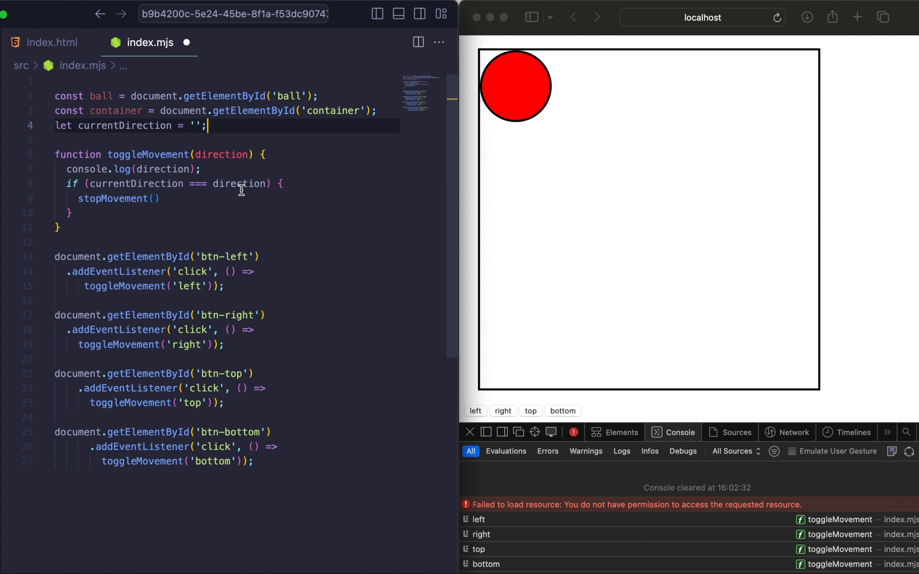
mouse_move(167, 228)
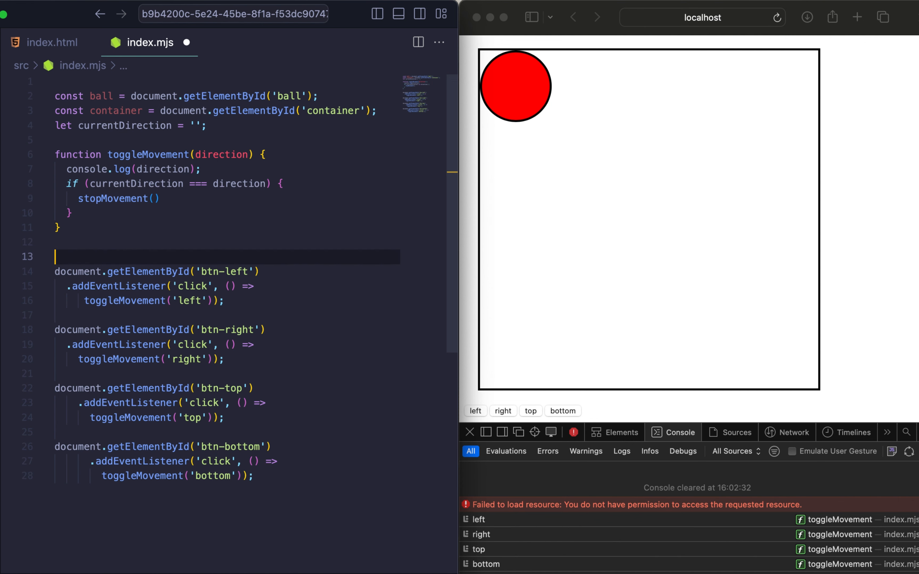
Step: Write stopMovement() to cancelAnimationFrame, then reset animationId to null and currentDirection to ''
text(function stopMovement())
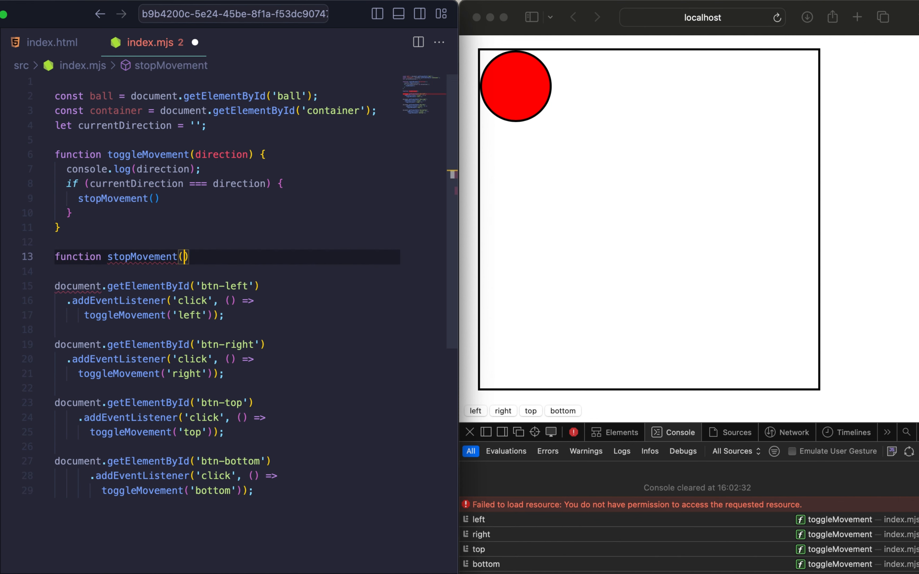
text({)
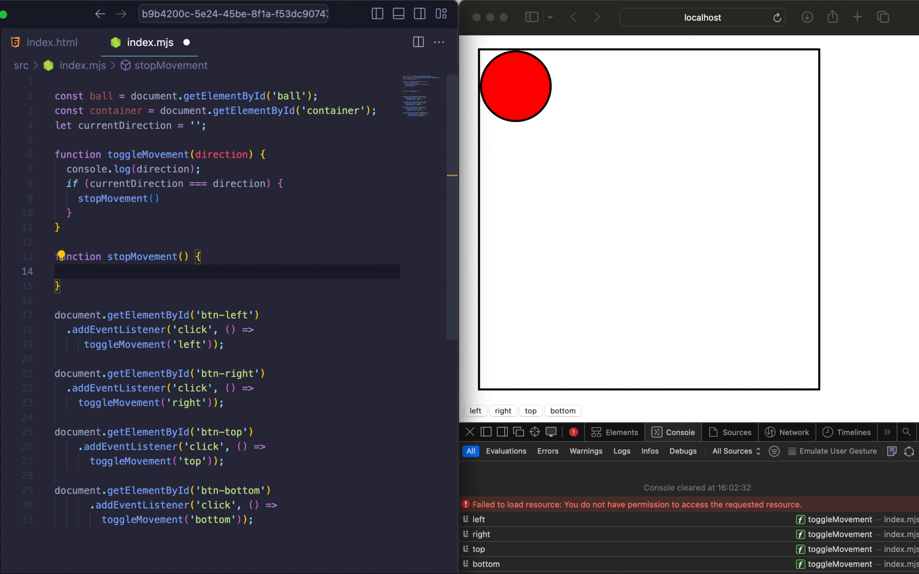
text(c)
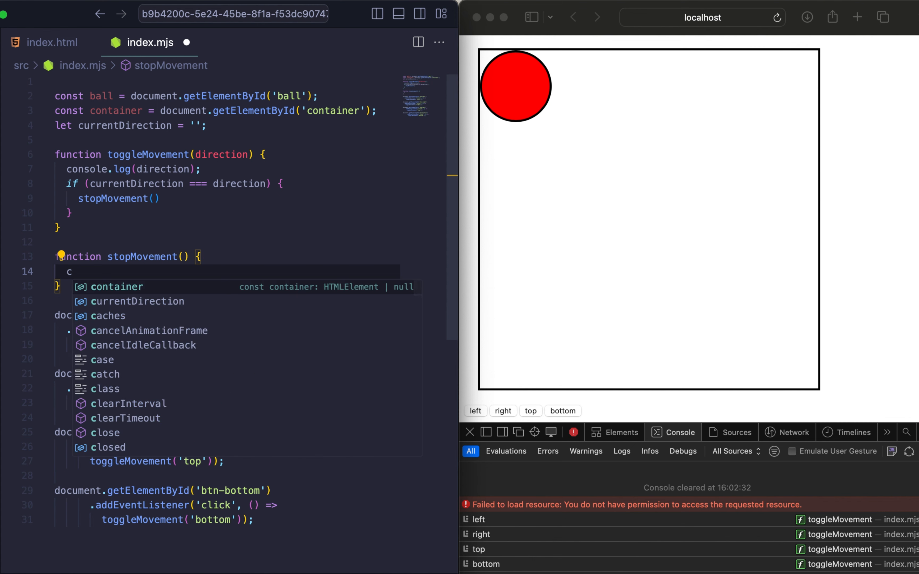
text(ancelAnimationFrame(animationId);)
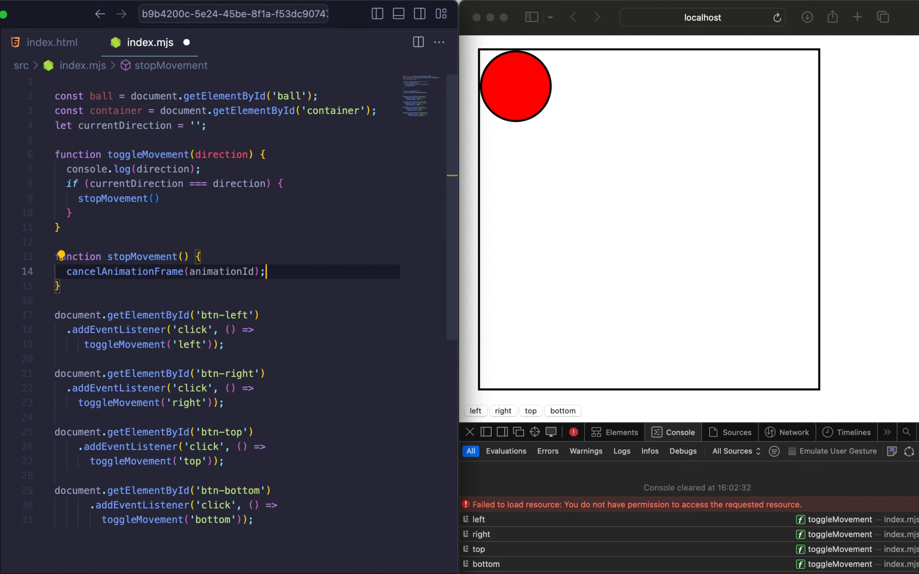
text(animationId =)
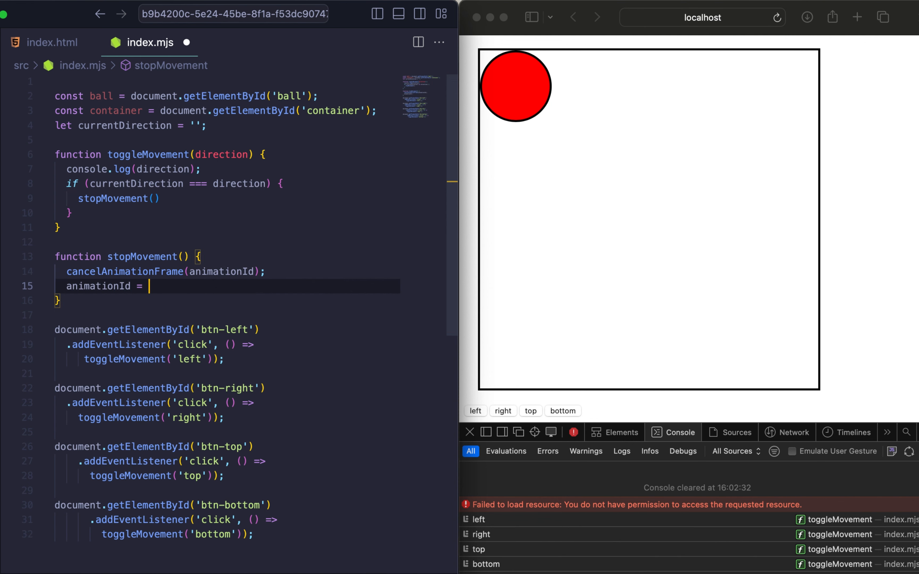
text(null;)
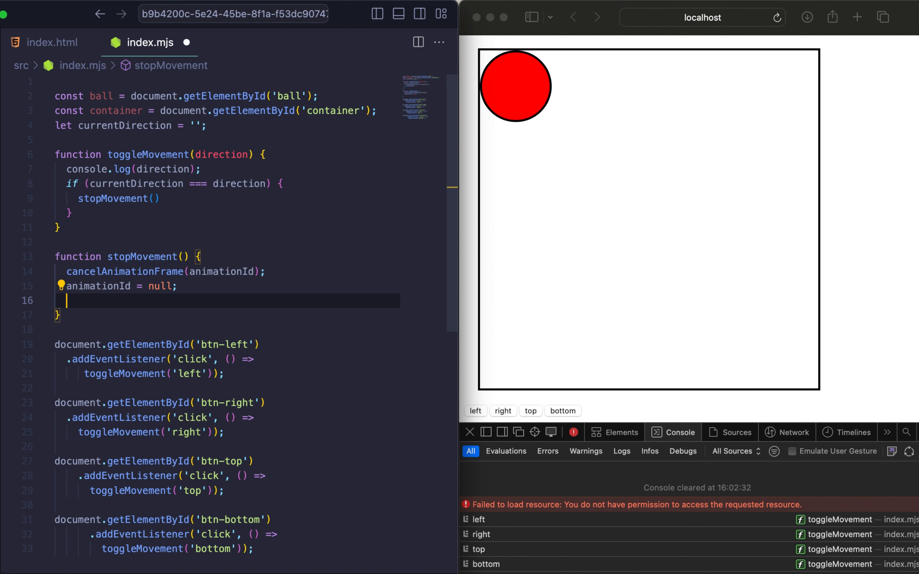
text(currentDirection = '';)
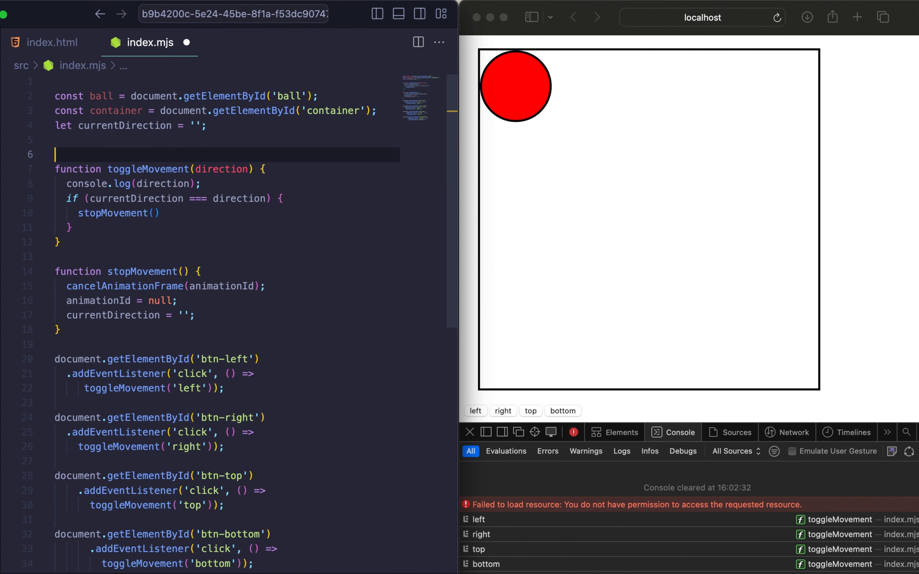
Step: Declare let animationId = null at the top of the script and save
text(let animationId =)
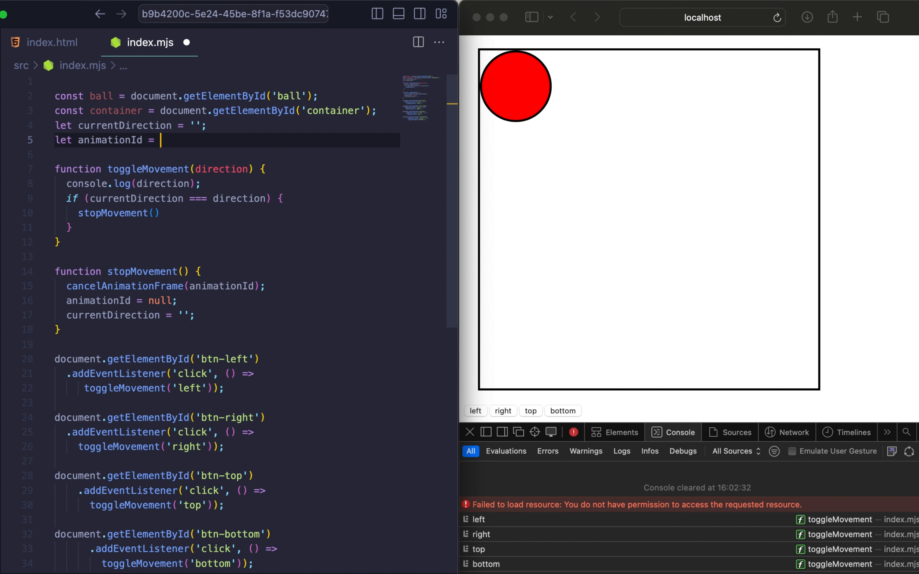
text(null;)
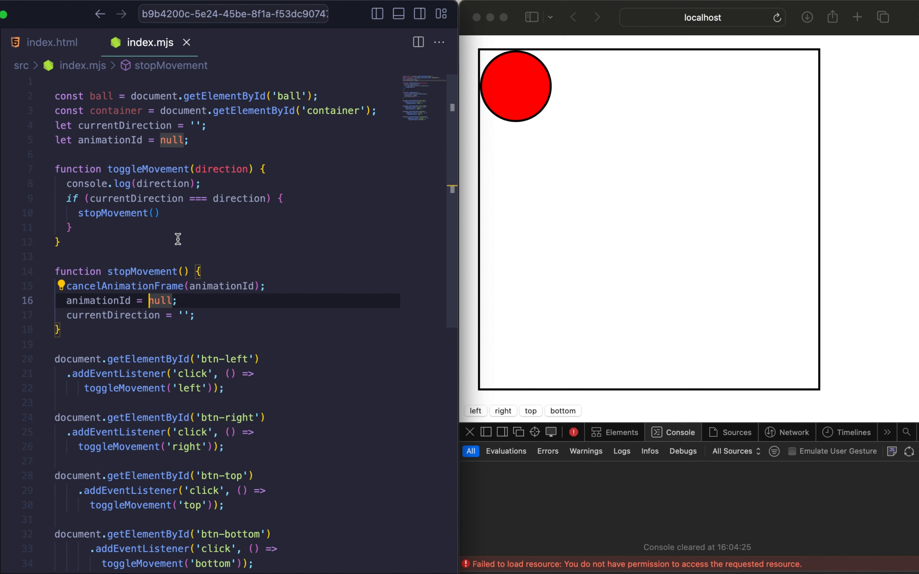
mouse_move(230, 213)
text(currentDirection = direction;)
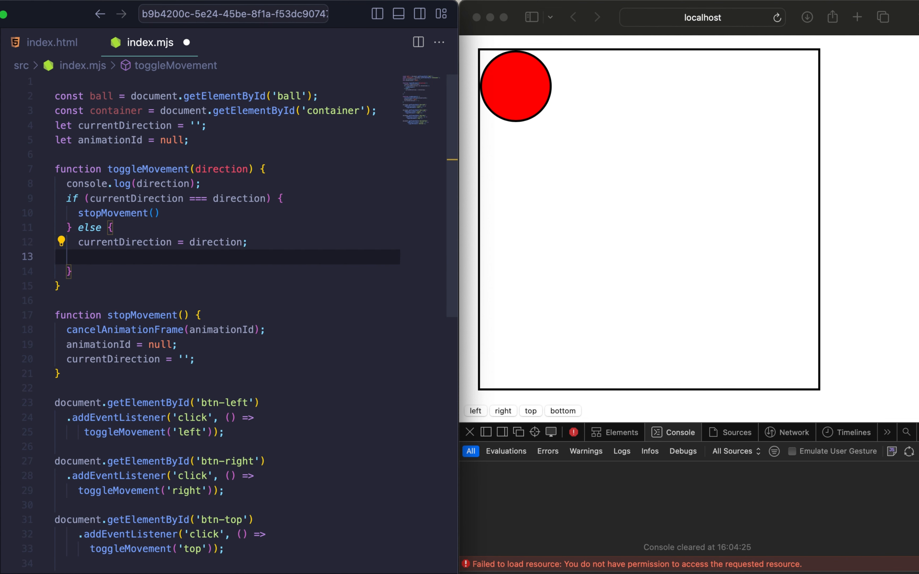
Step: Add the else branch setting currentDirection and starting requestAnimationFrame(moveBall) when !animationId
text(if (!))
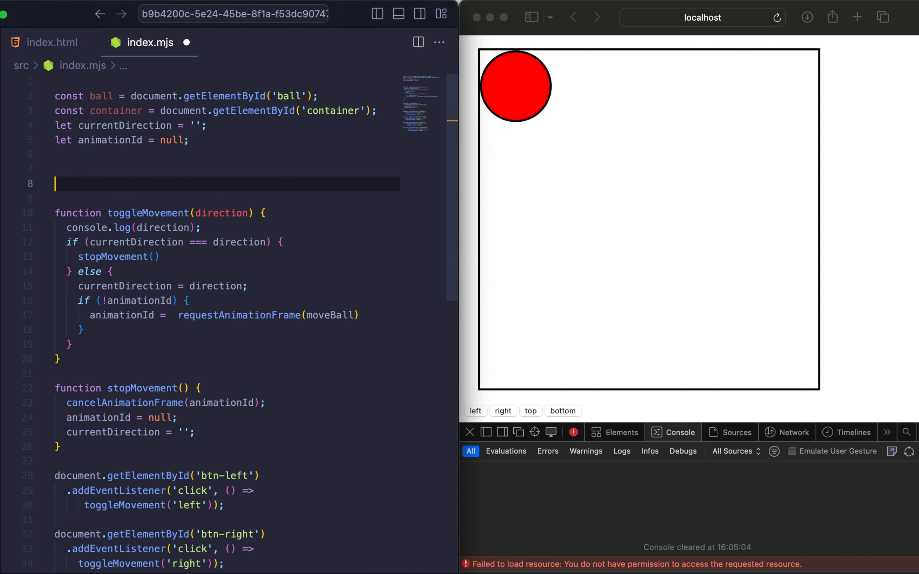
Step: Declare function moveBall() with const containerRect = container.getBoundingClientRect();
text(function moveBall())
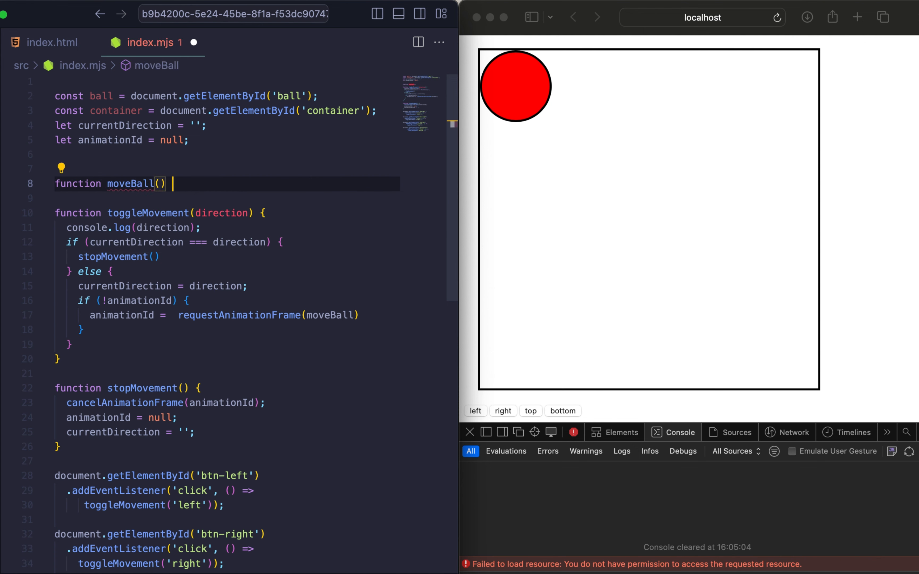
text({)
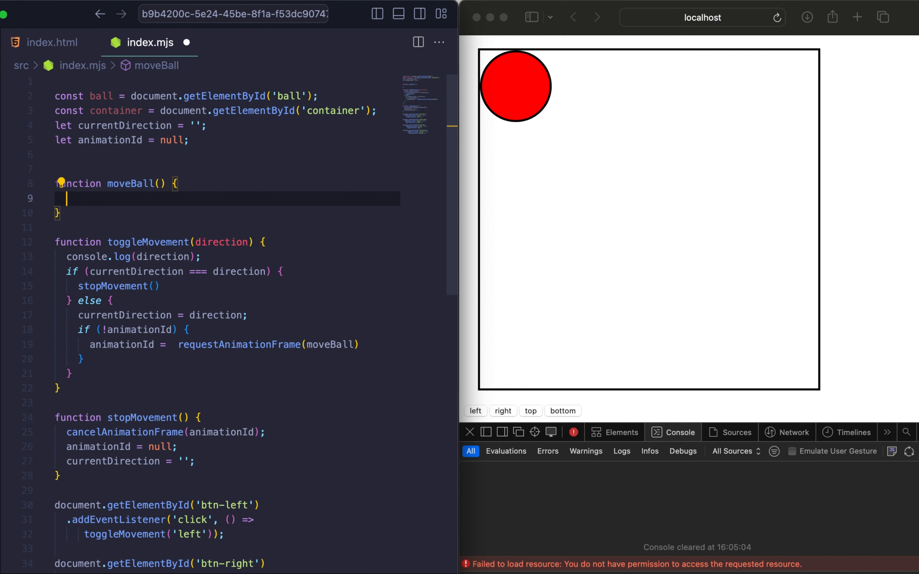
text(cons)
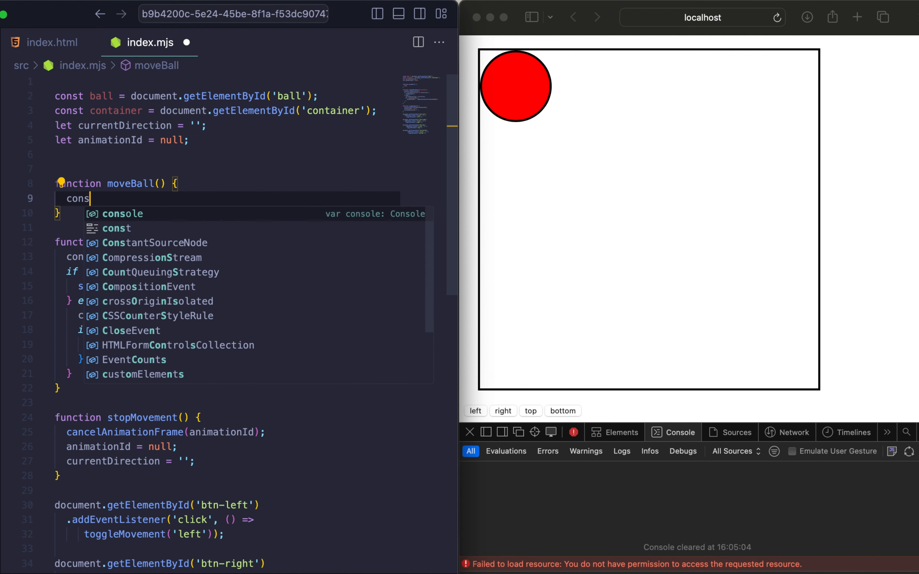
text(contai)
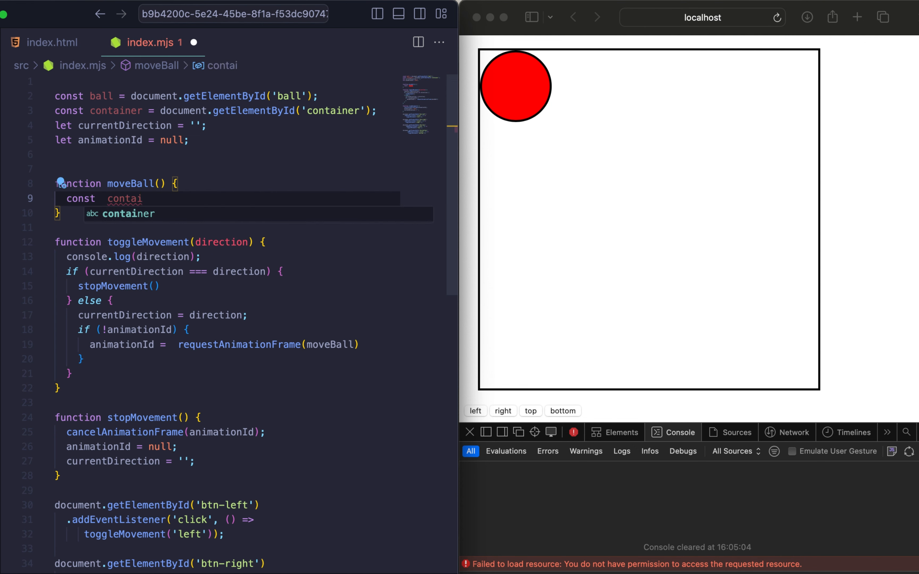
text(Rea)
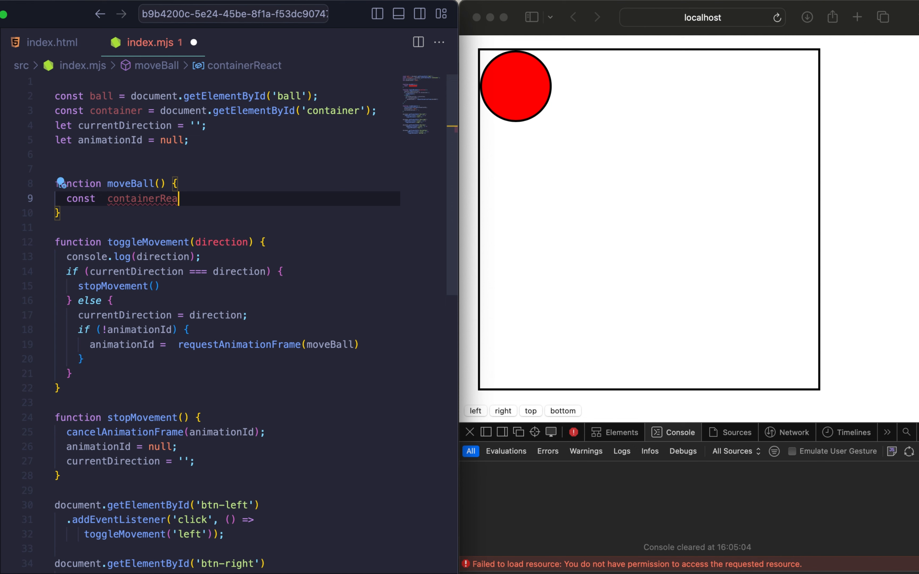
text(ct = container.)
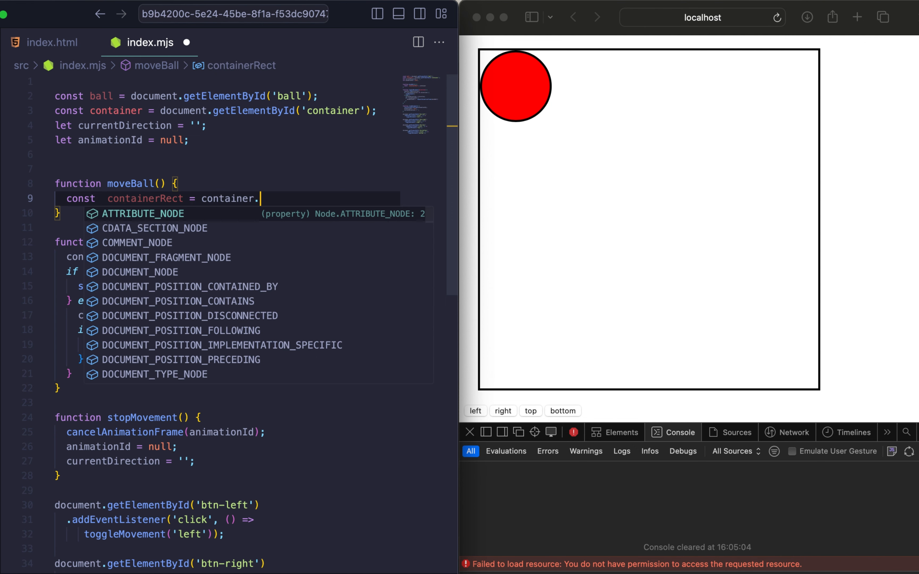
text(getBoundingClientRect)
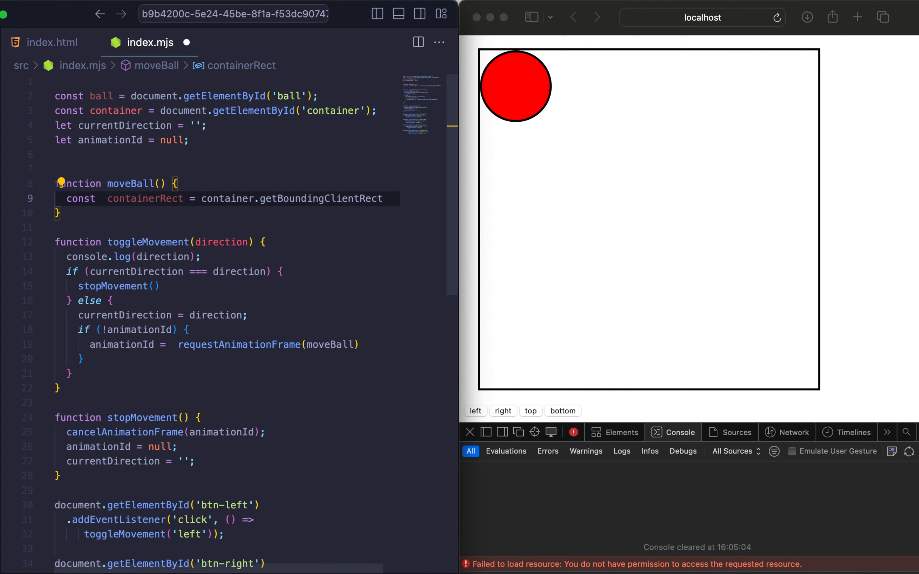
text(();)
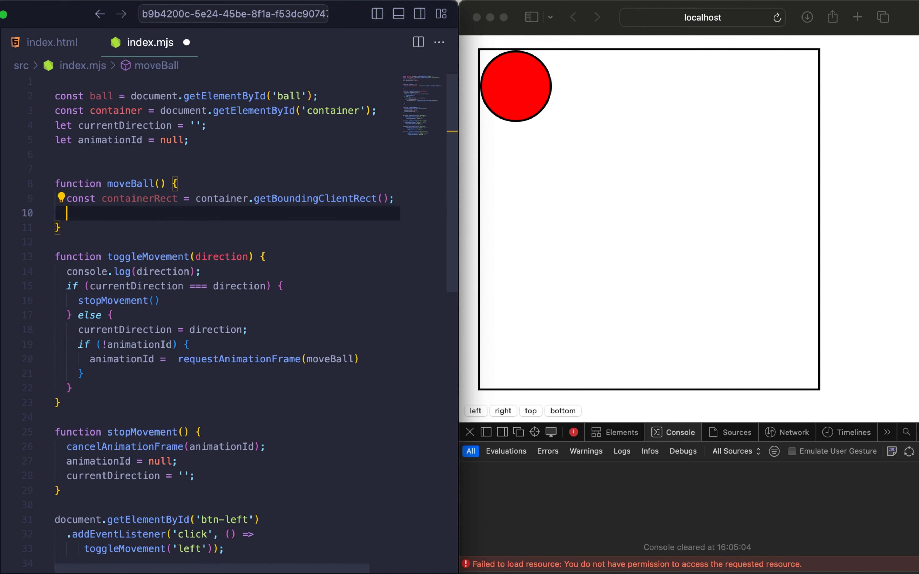
Step: Add const ballRect = ball.getBoundingClientRect() and start a switch statement
text(const ballRec)
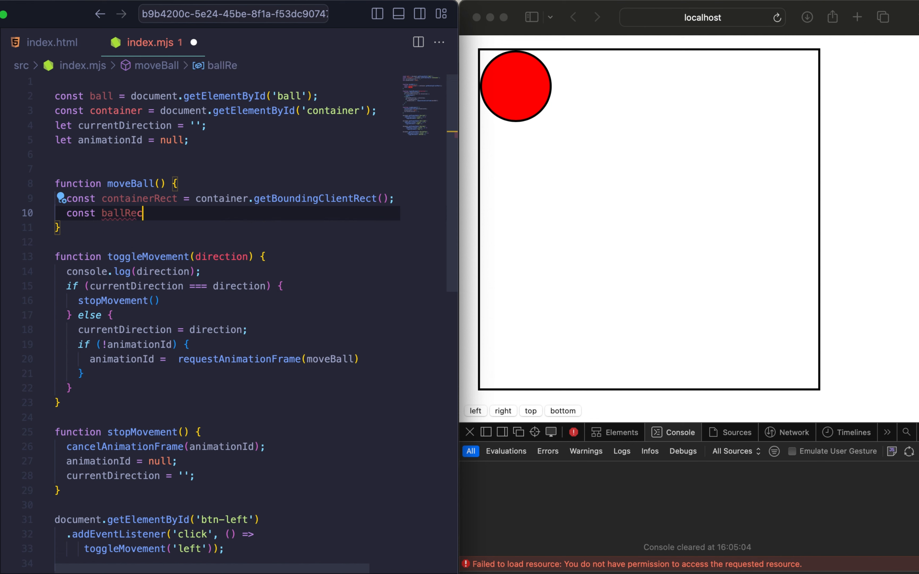
text(= ball.getBoundingClientRect();)
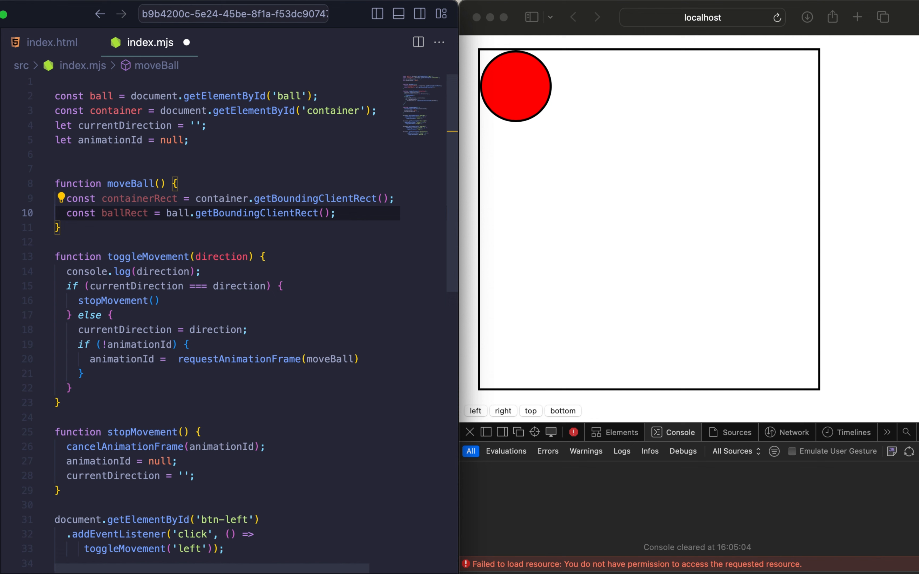
text(switch)
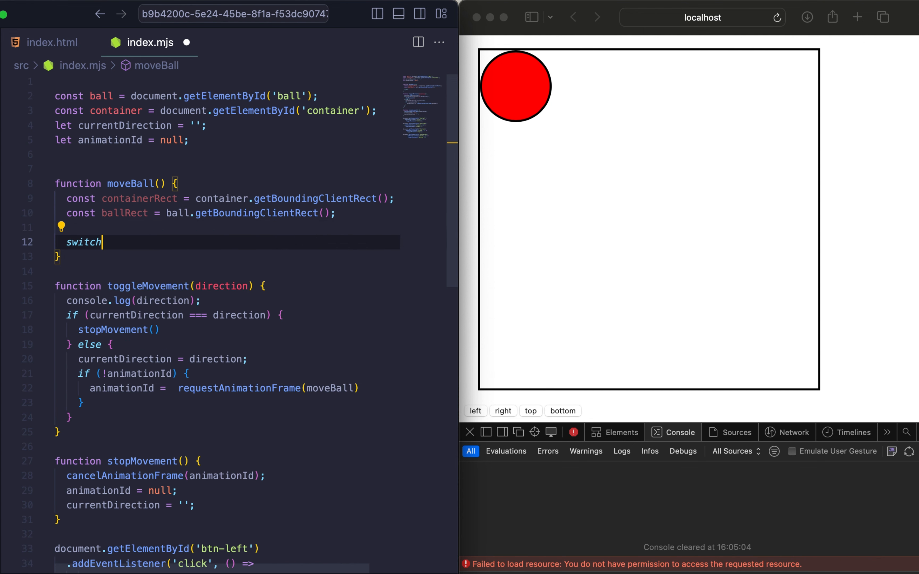
Step: Write switch (currentDirection) with 'left' and 'right' cases each ending in break
text((currentDirection) {)
text(case ')
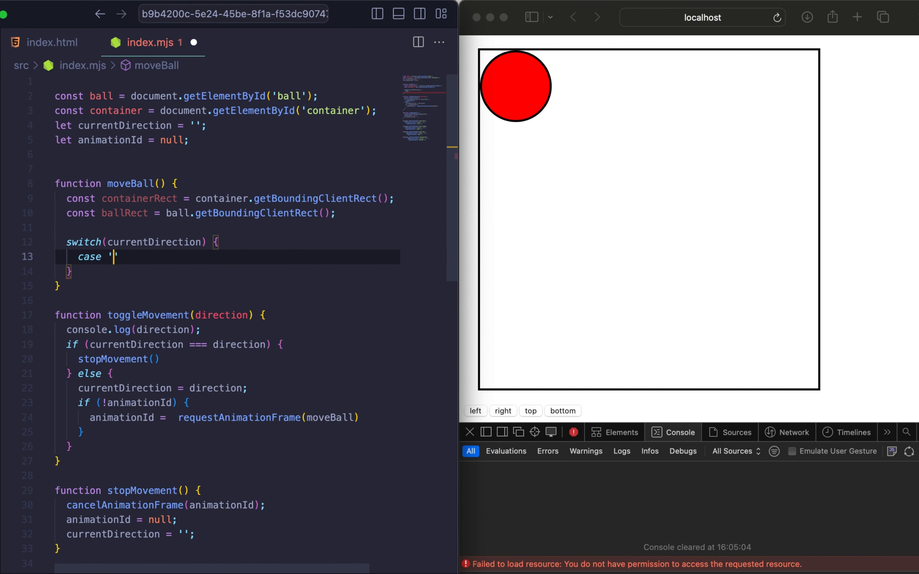
text(left':)
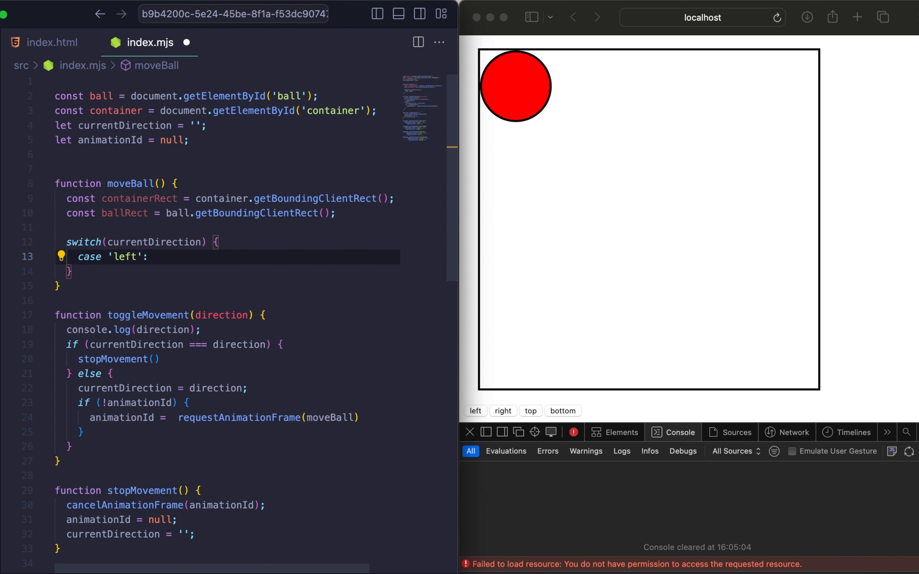
text(break;)
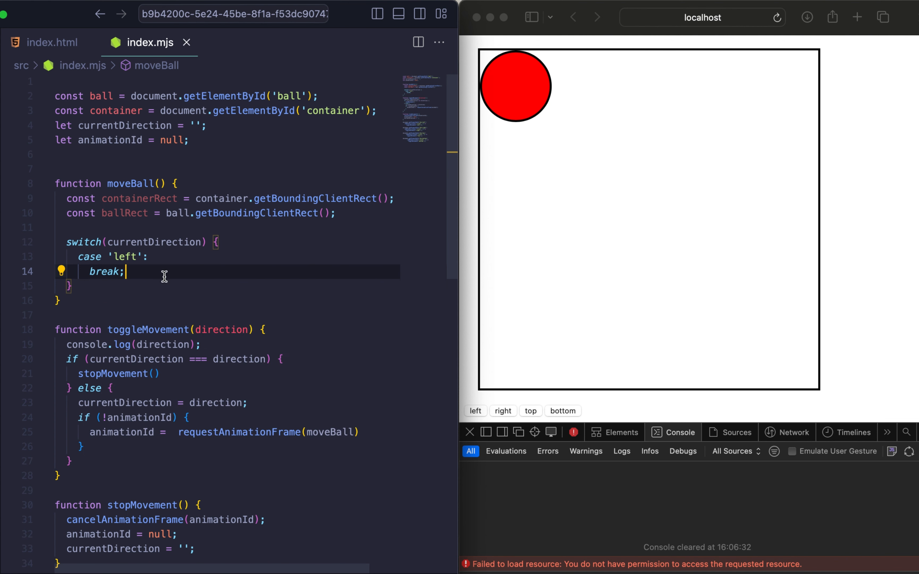
text(case '')
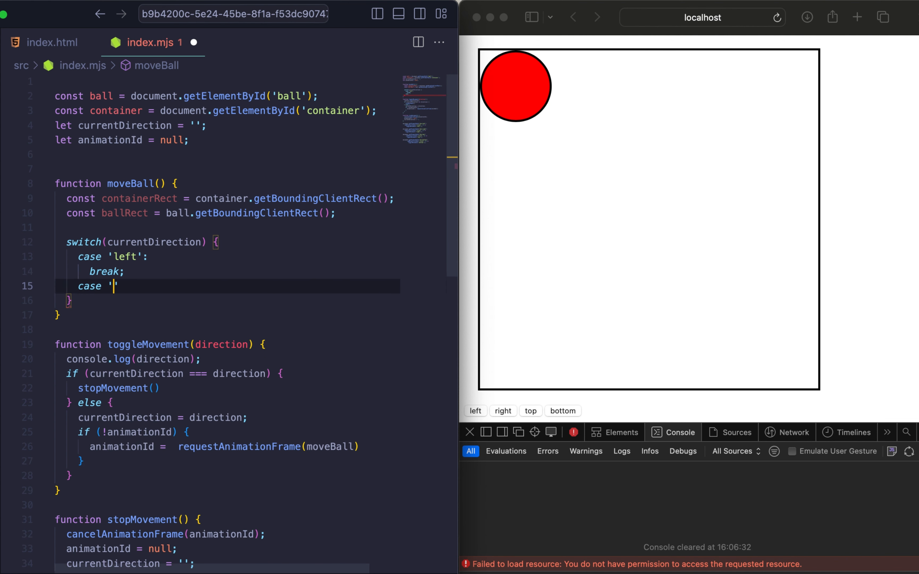
text(right':)
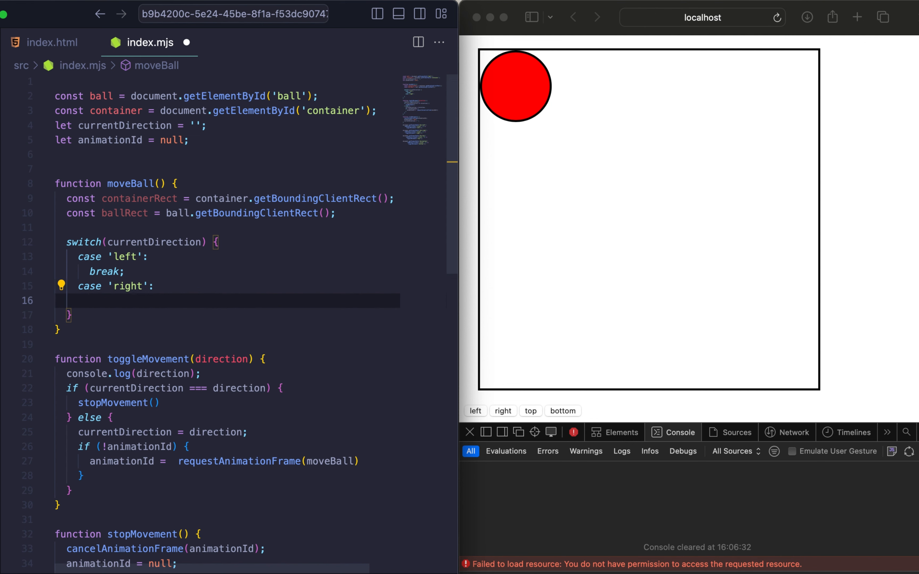
text(break;)
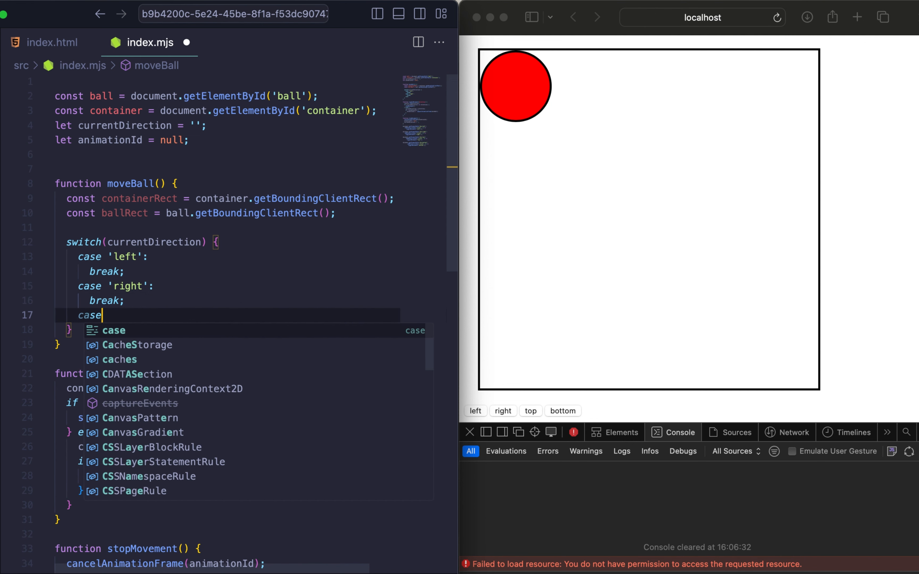
Step: Add the 'top' and 'bottom' cases with break and begin the updatePosition call
text('top':)
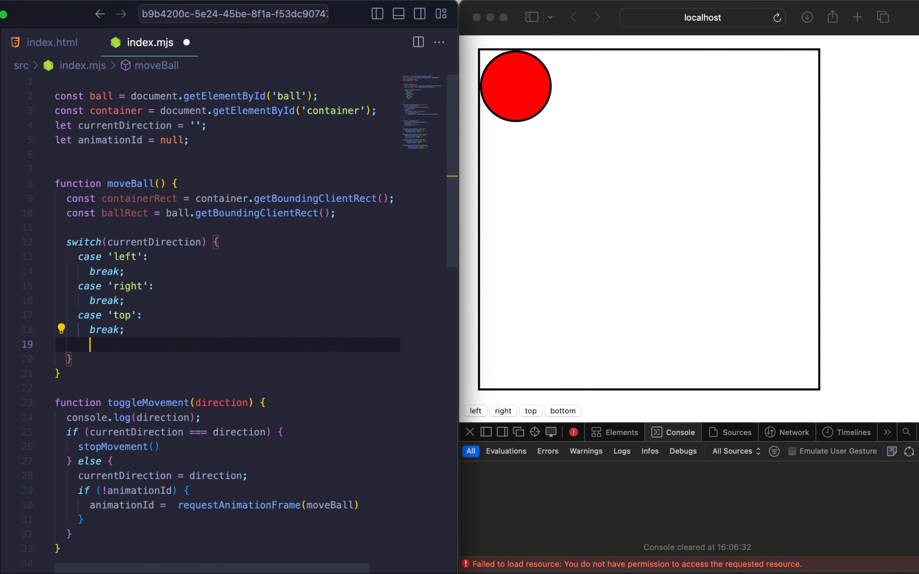
text(case 'bot')
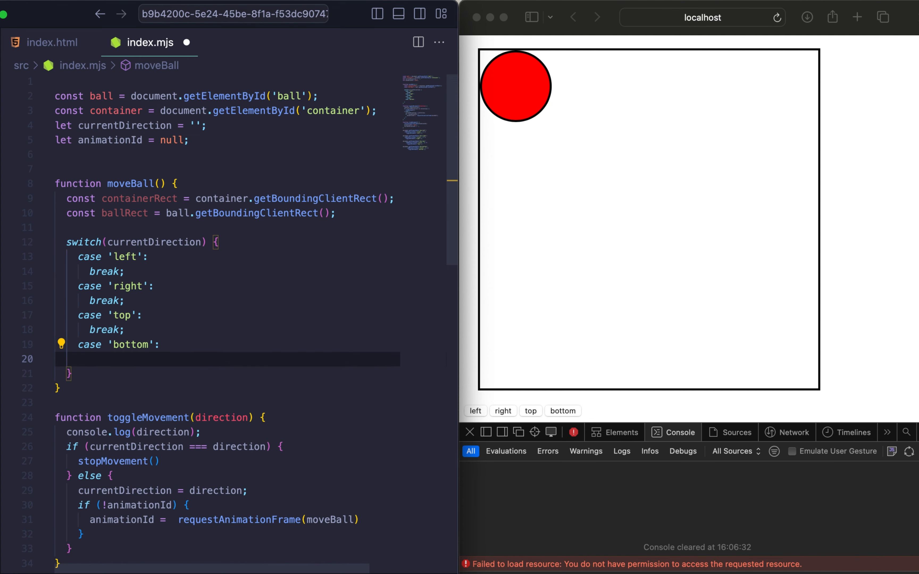
text(break)
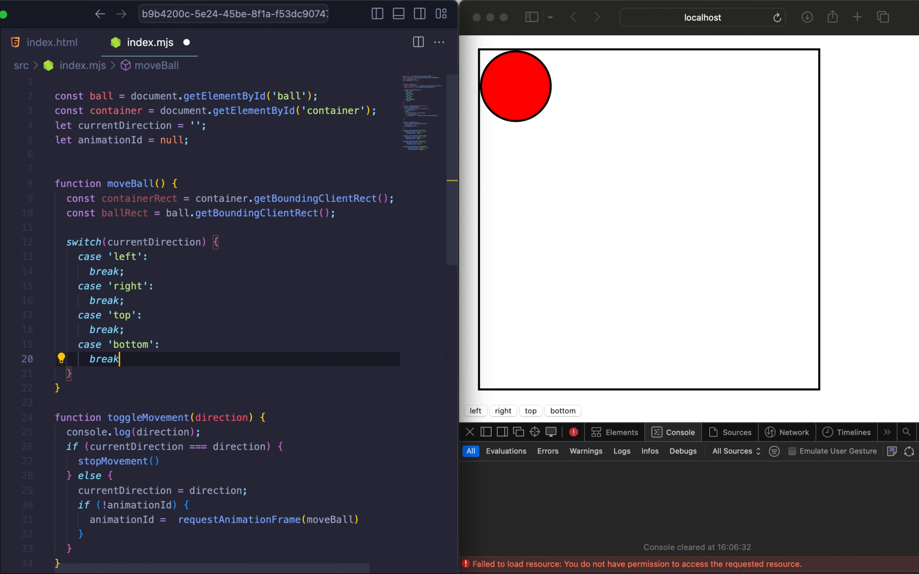
text(;)
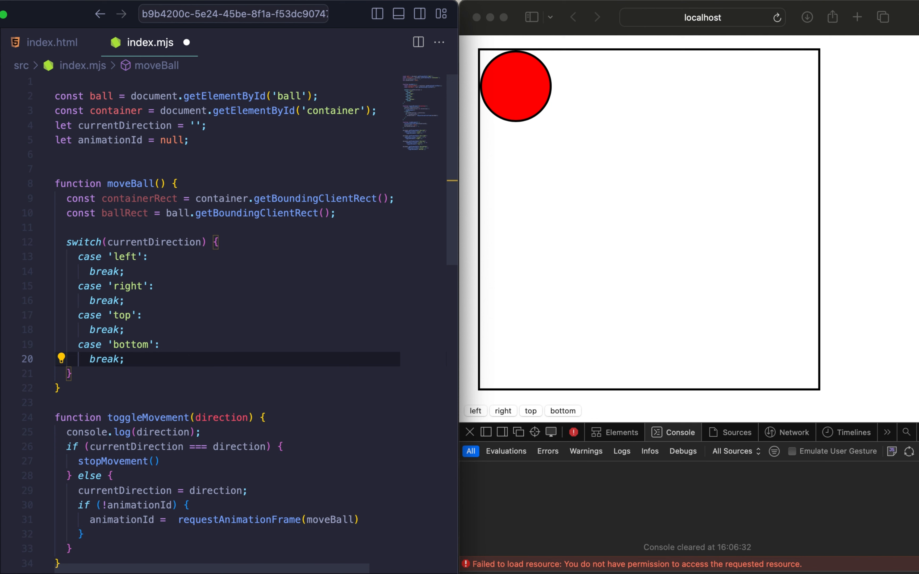
text(updatePos)
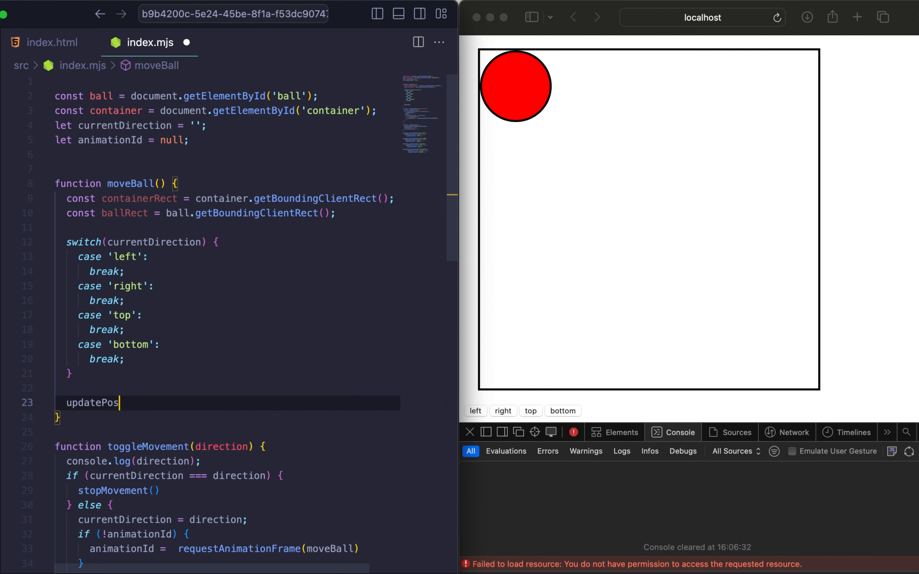
Step: Finish the updatePosition(); call and write updatePosition building `translate(${deltaX}px, ${deltaY}px)`
text(ition();)
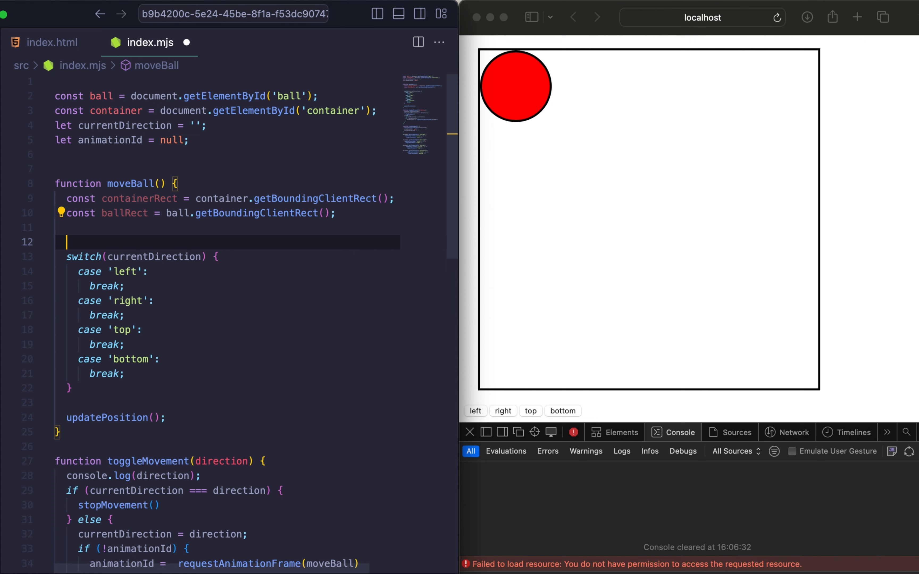
double_click(108, 417)
text(let transform  = `tr)
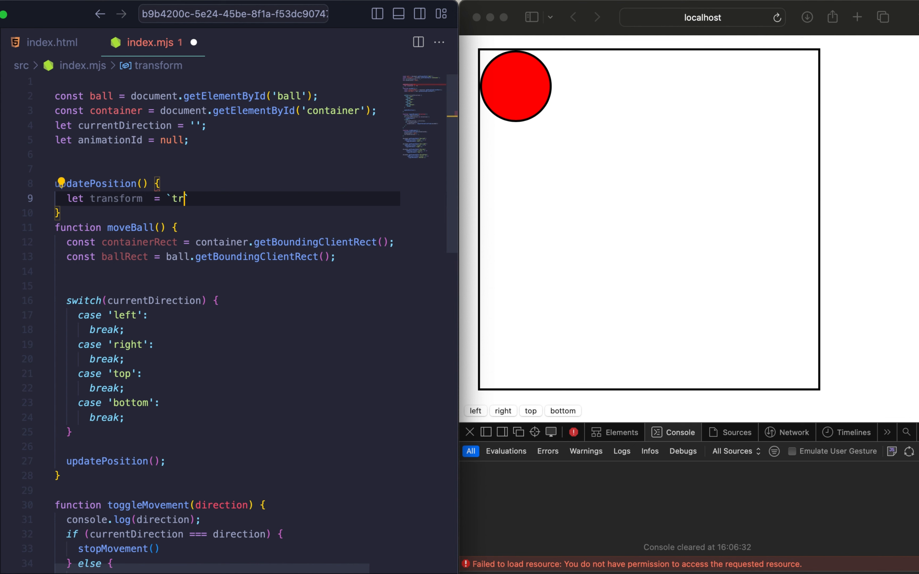
text(anslate()`)
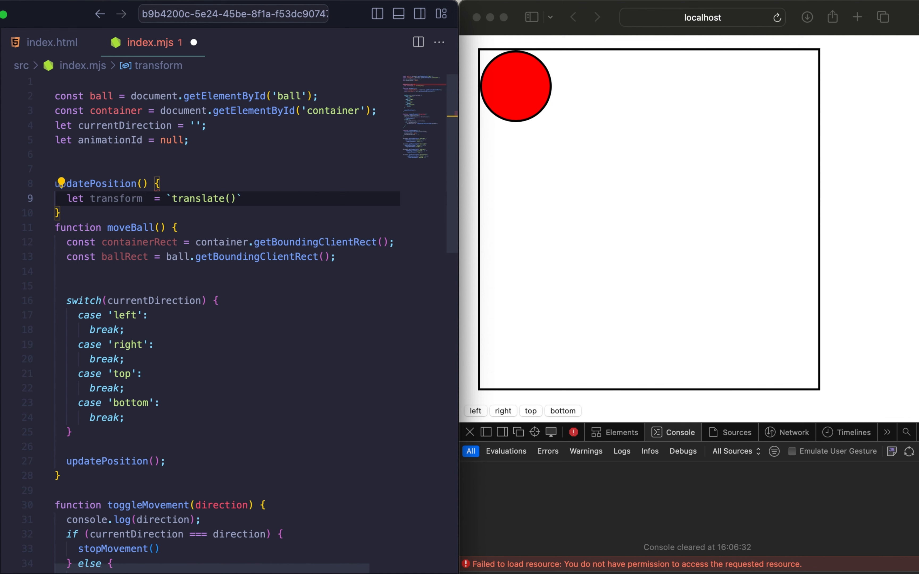
text(${})
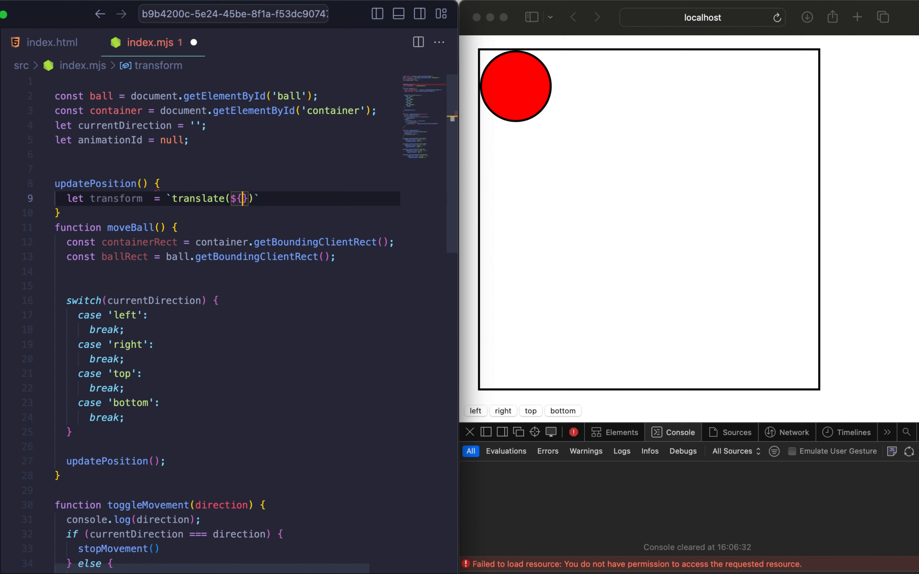
text(deltaX)
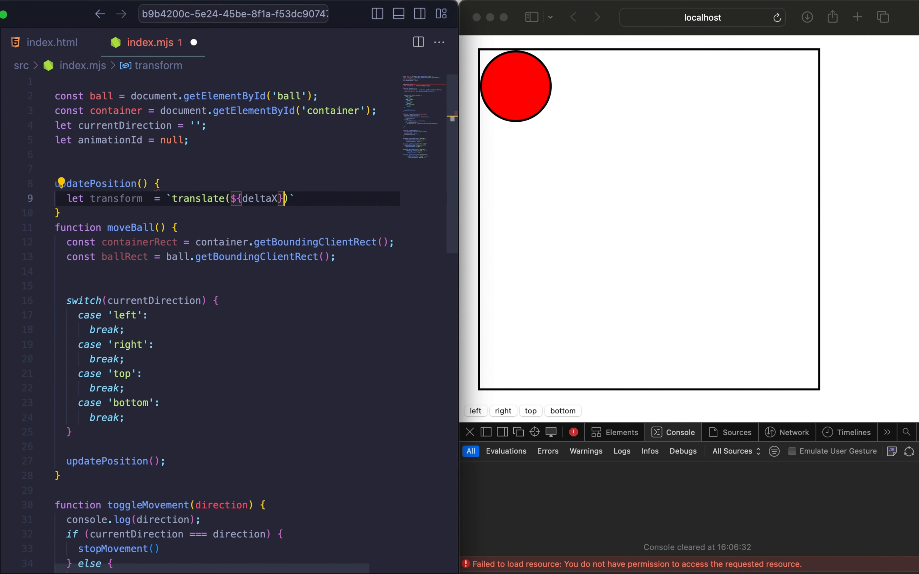
text(px)
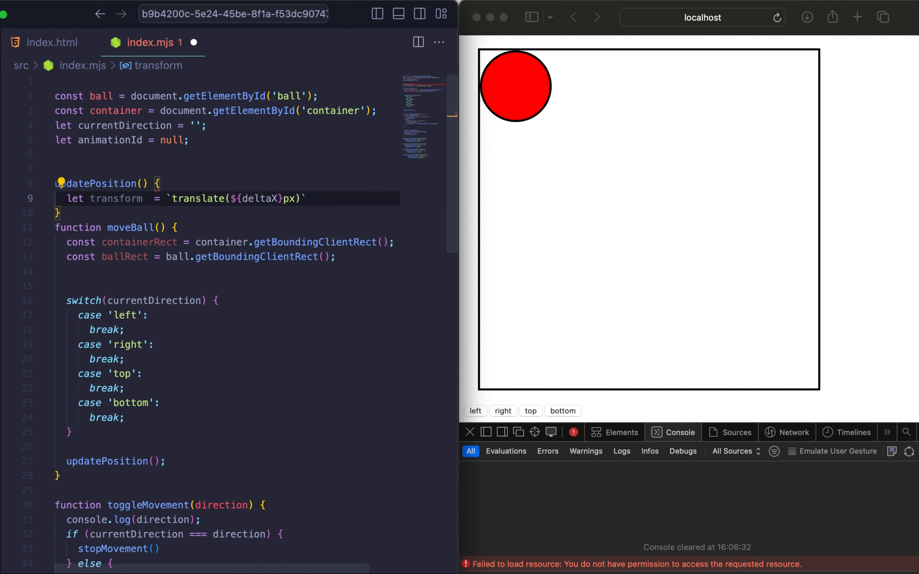
text(, ${deltaY}px)
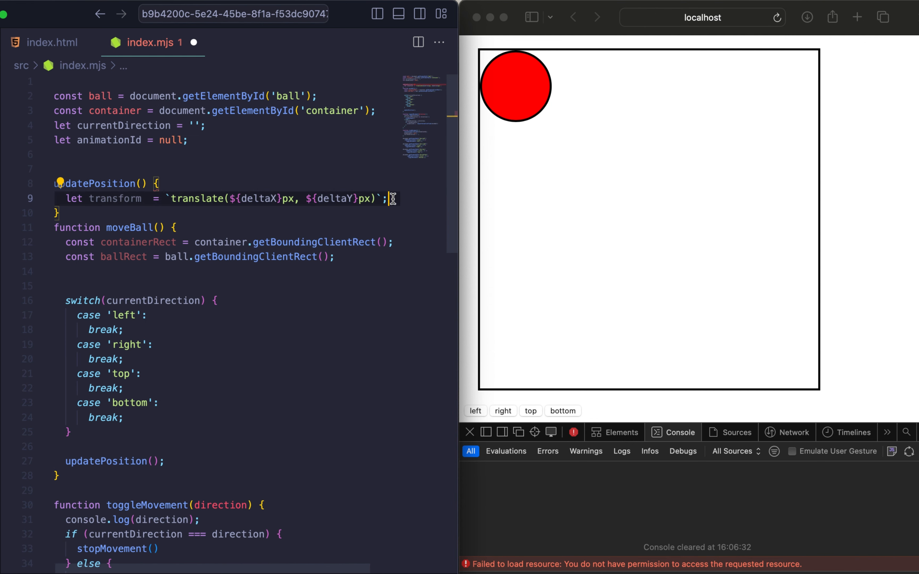
Step: Assign the translate string to ball.style.transform inside updatePosition
text(ball.)
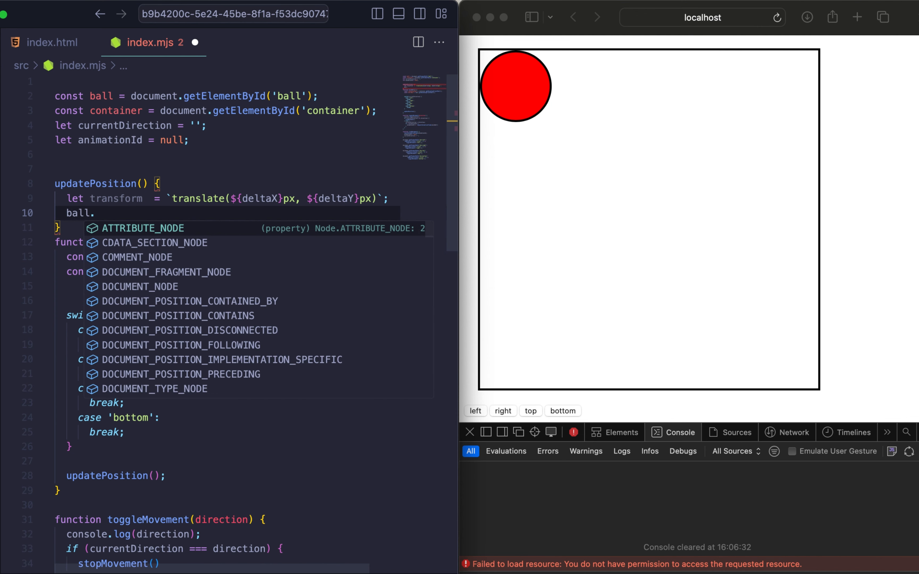
text(.style.transform)
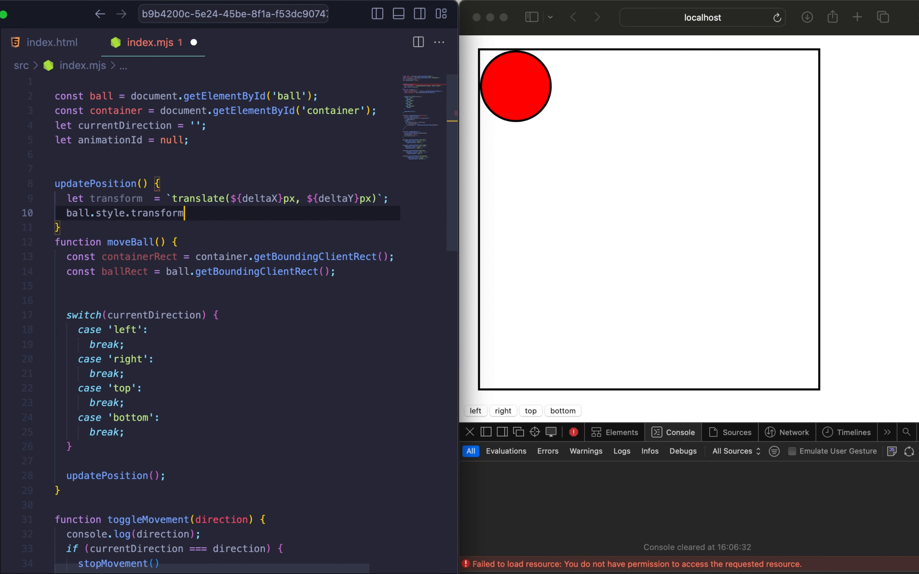
text(= transform;)
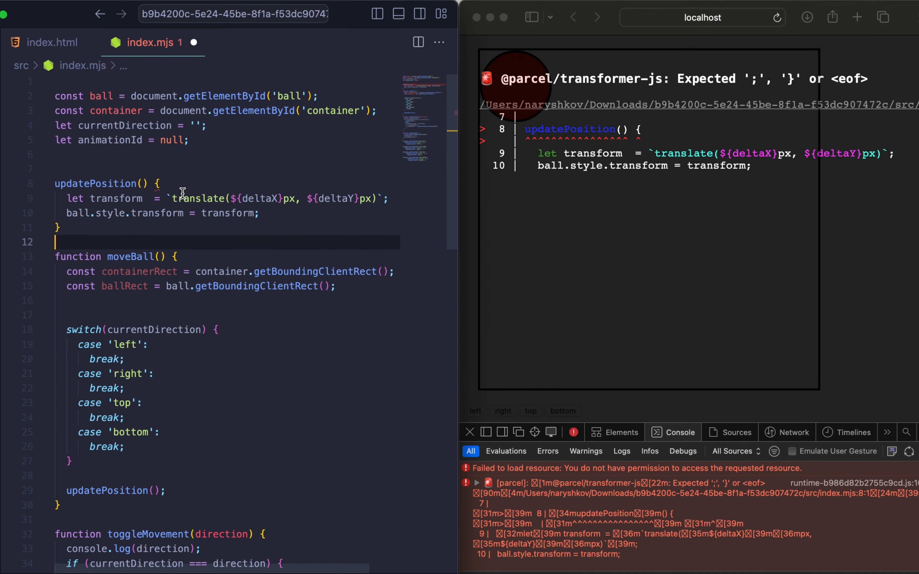
Step: Make updatePosition a proper function and declare let deltaX = 50 and let deltaY = 50
click(45, 184)
text(function )
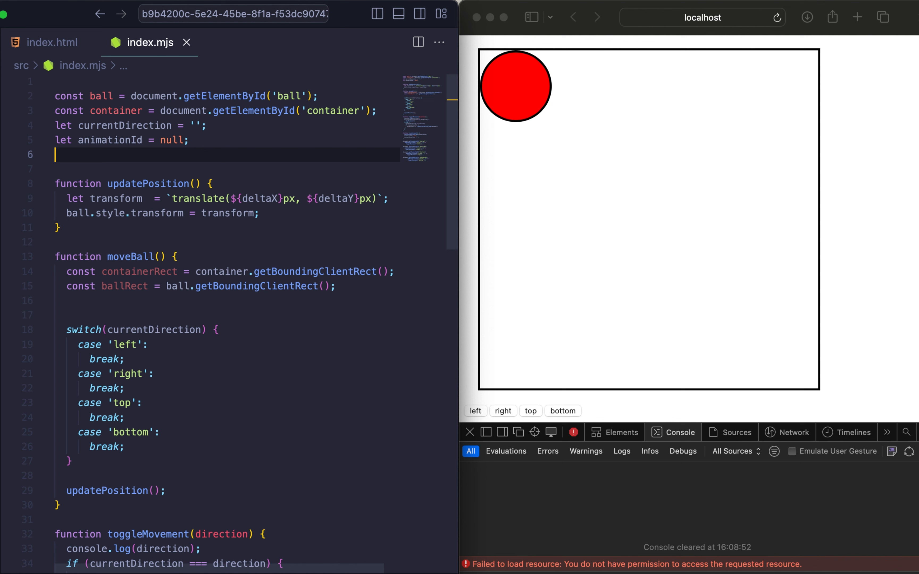
text(let deltaX = 50;)
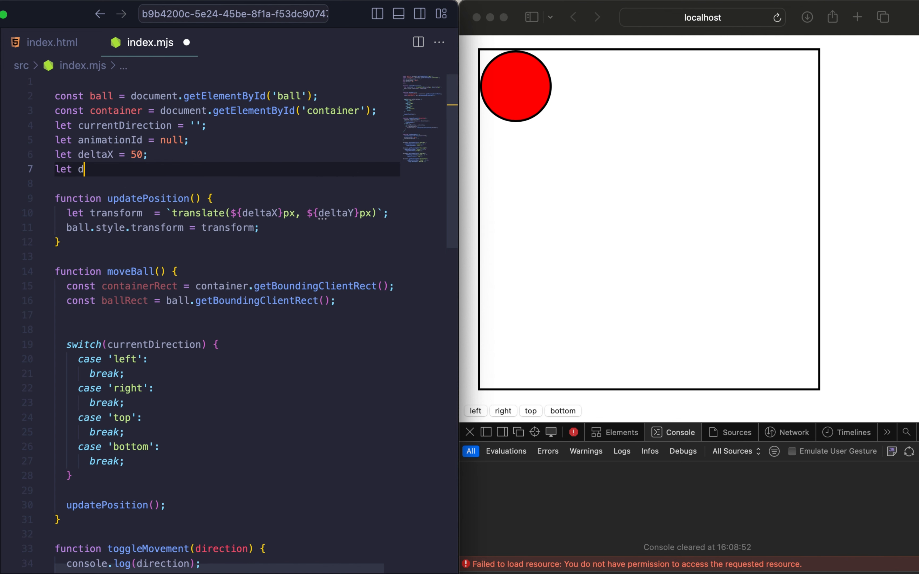
text(eltaY =)
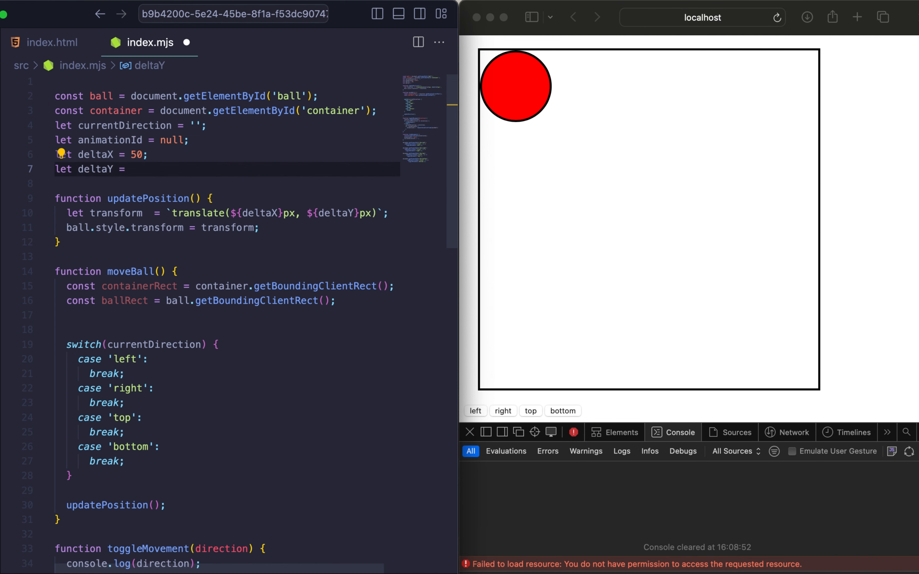
text(50;)
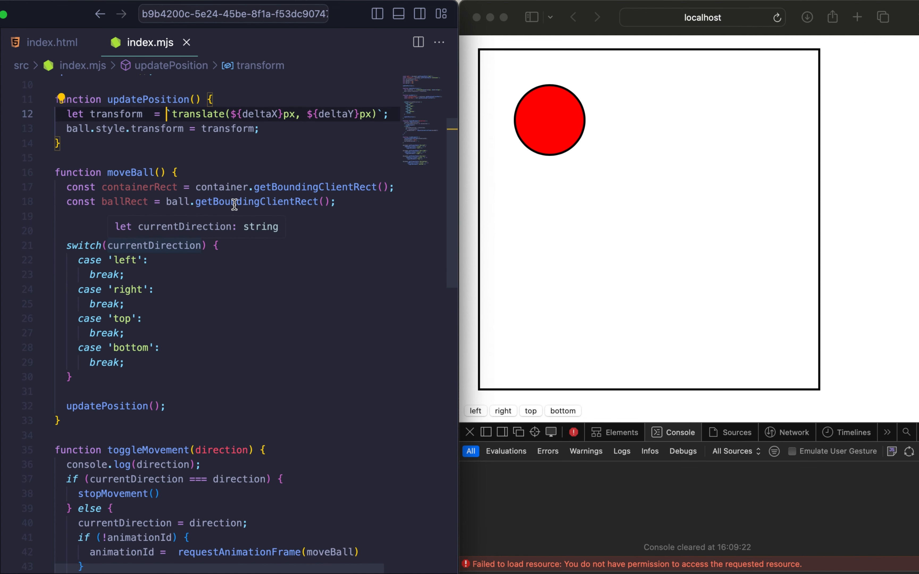
Step: In case 'left' add if (deltaX > 0) deltaX -1; before break
scroll(down, 3)
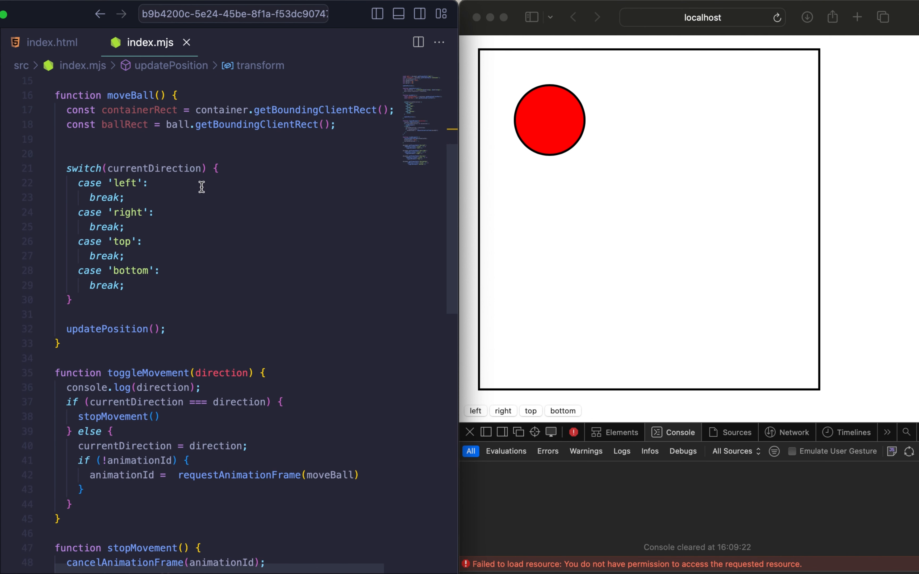
text(if)
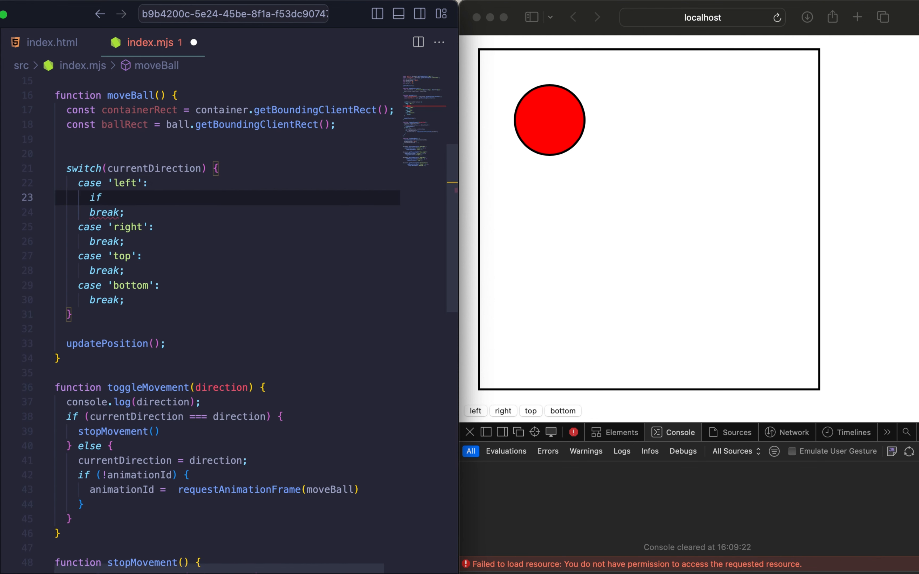
text(deltaX > 0))
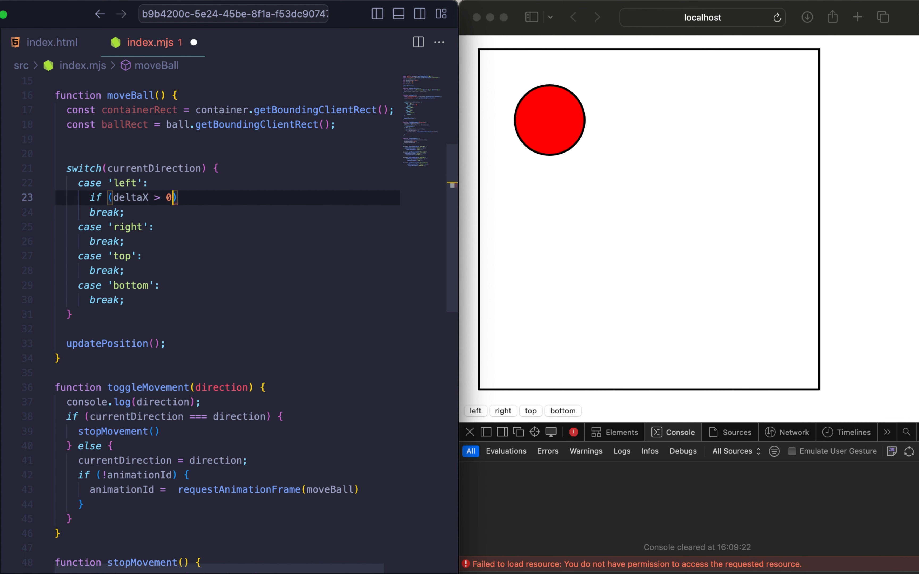
text(deltaX -1)
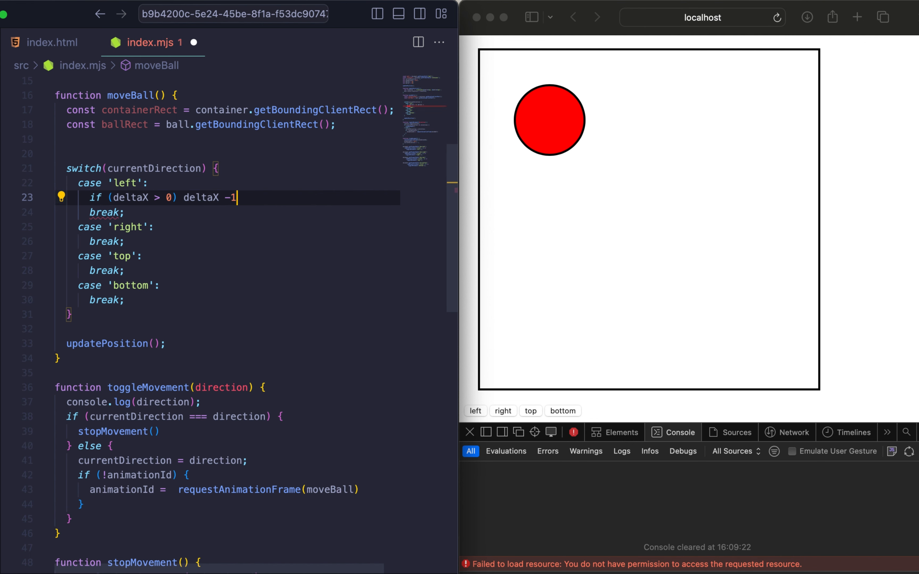
text(;)
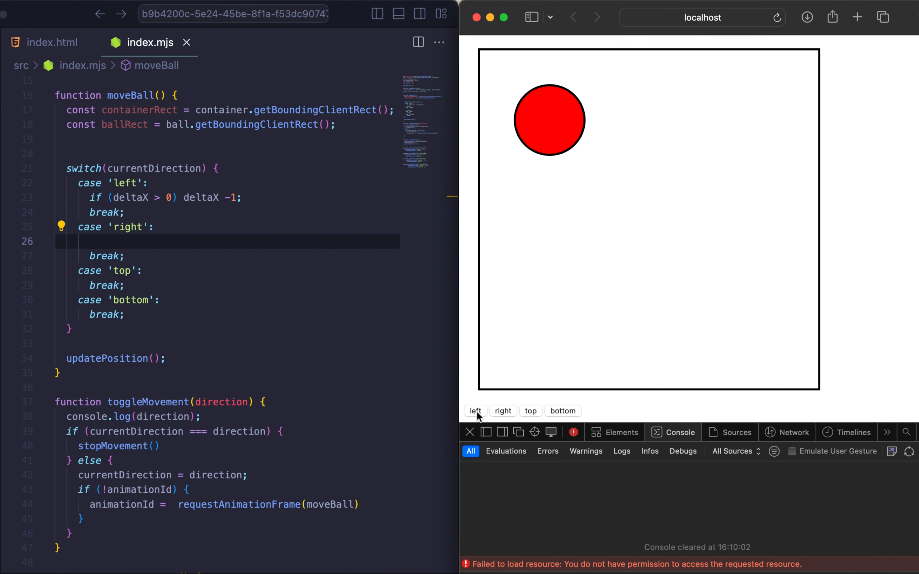
Step: Test the left button in Safari; console logs left but the ball stays put
click(475, 411)
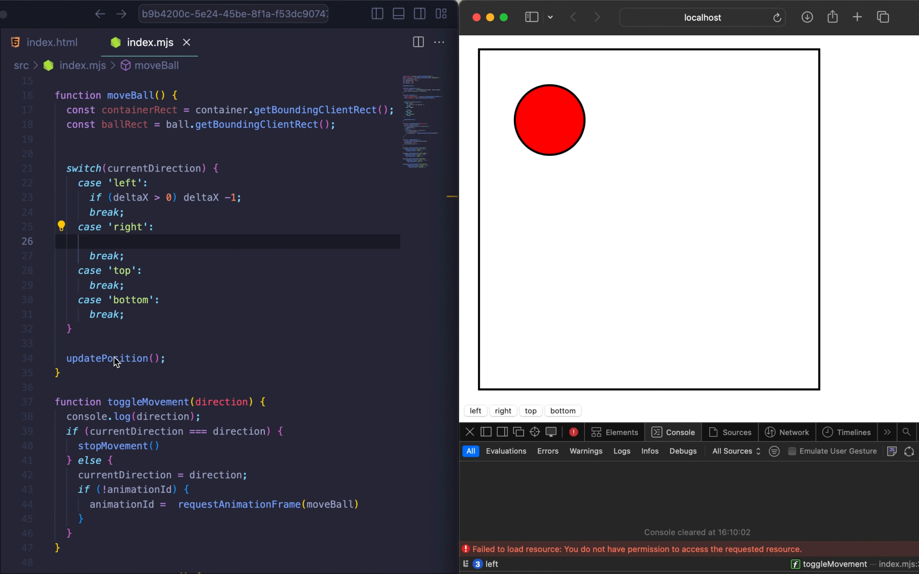
mouse_move(131, 348)
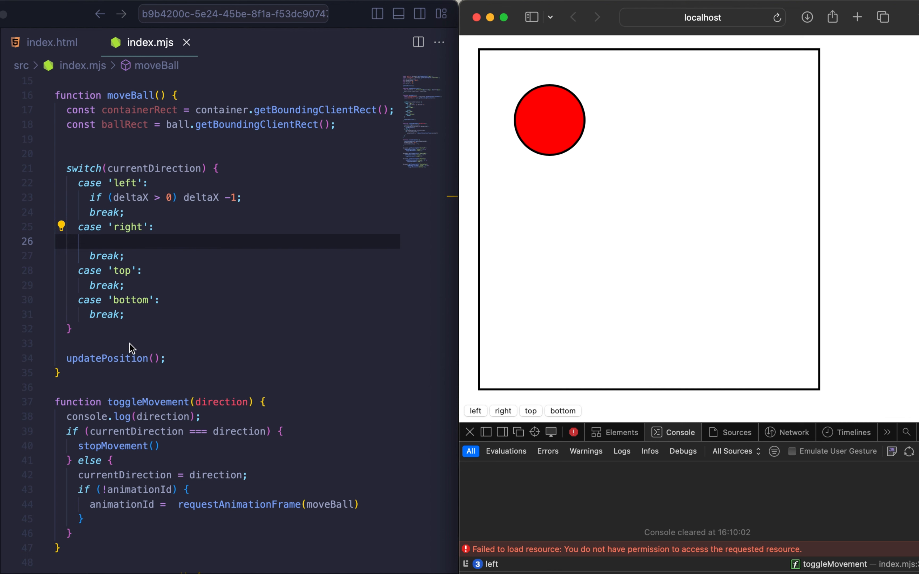
mouse_move(170, 206)
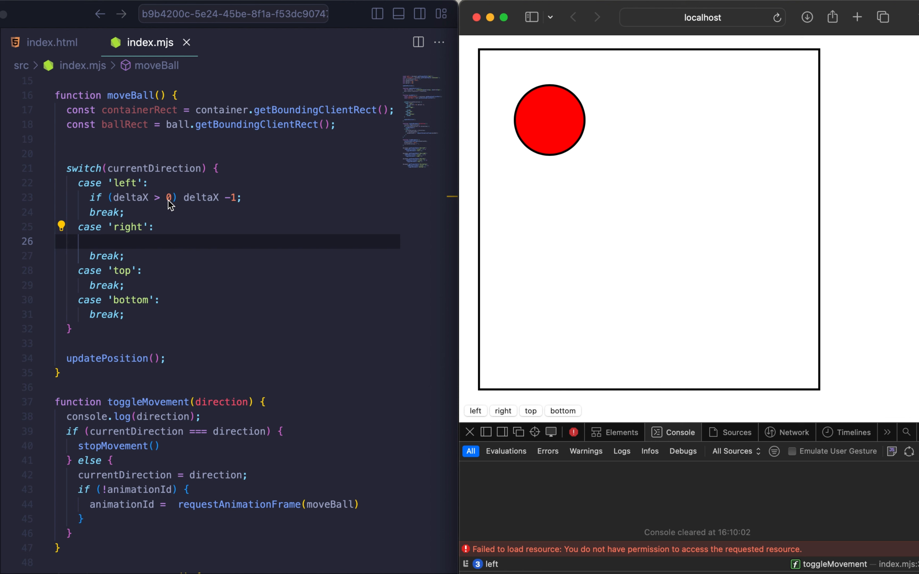
mouse_move(157, 260)
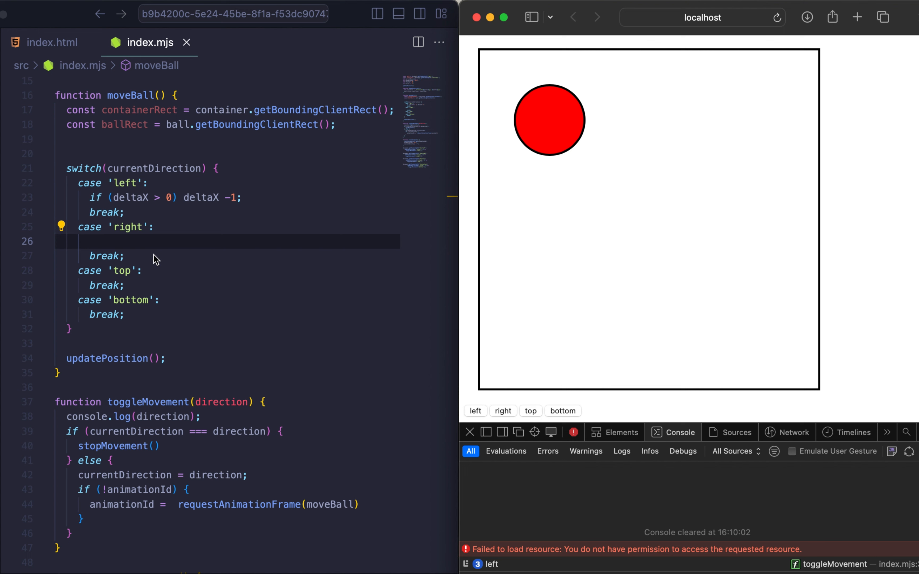
Step: End moveBall with animationId = requestAnimationFrame(moveBall); to loop the movement
scroll(down, 3)
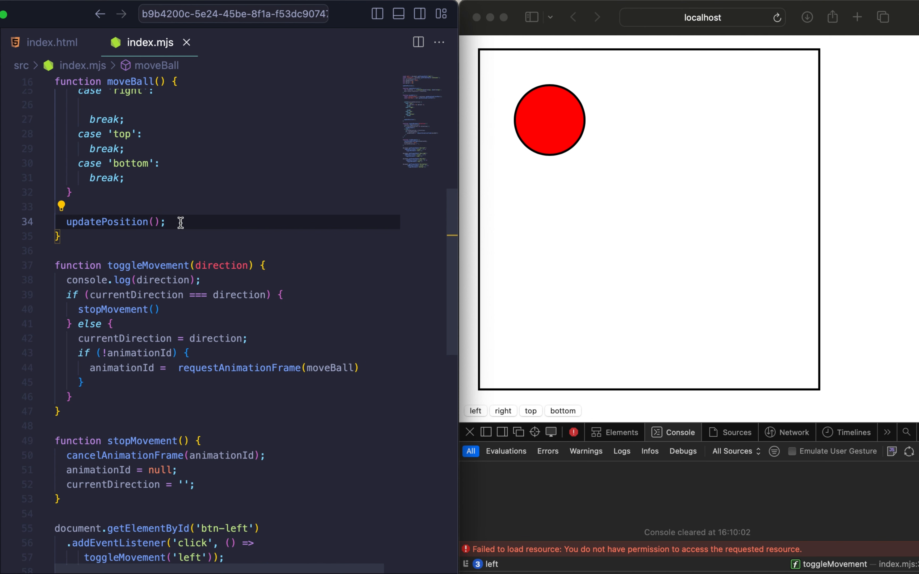
text(animationId)
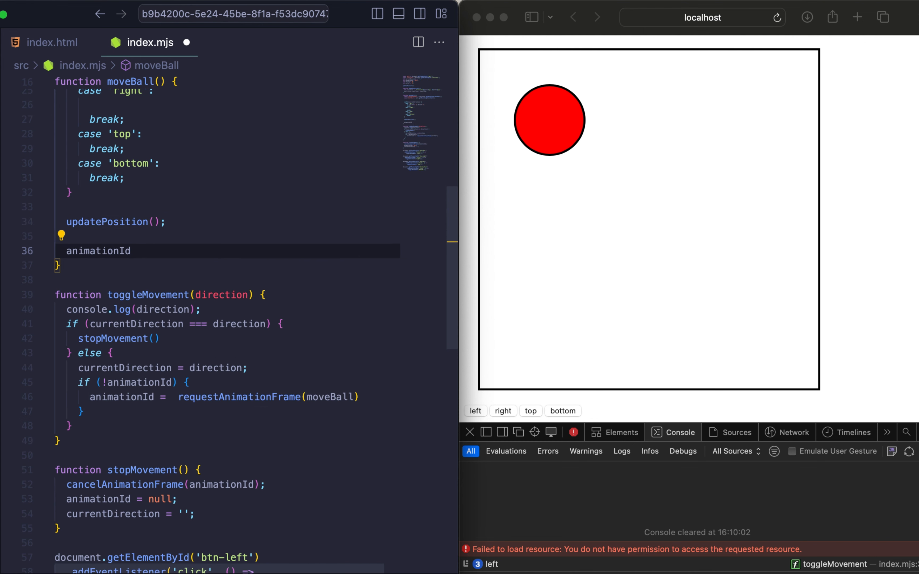
text(= requestAnimationFrame)
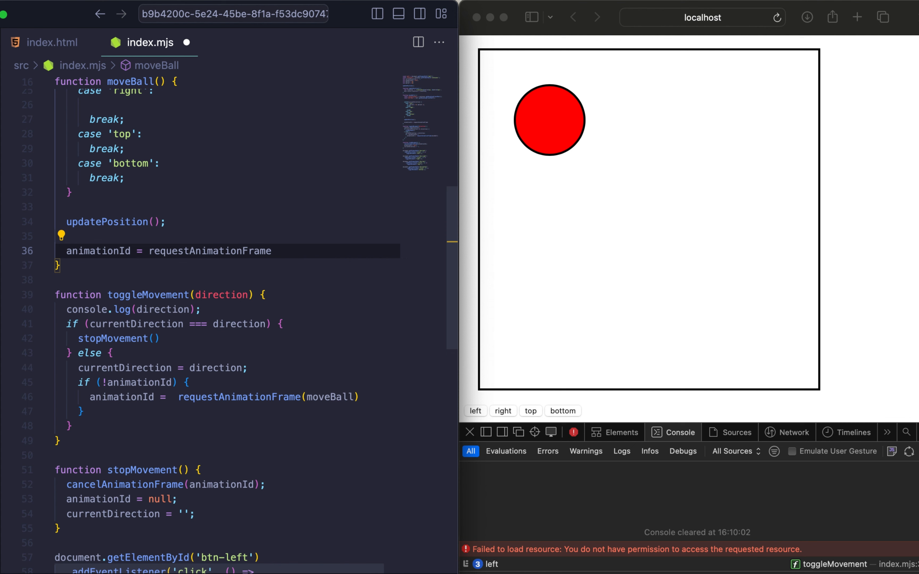
text((moveBall);)
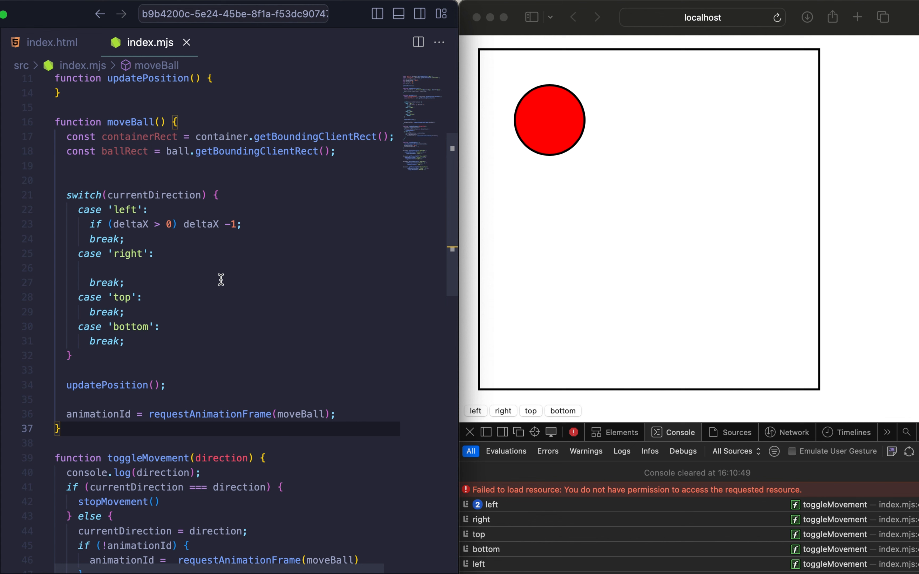
Step: Change the left case to deltaX -= 1 so the ball slides to the left edge
click(232, 224)
text(= )
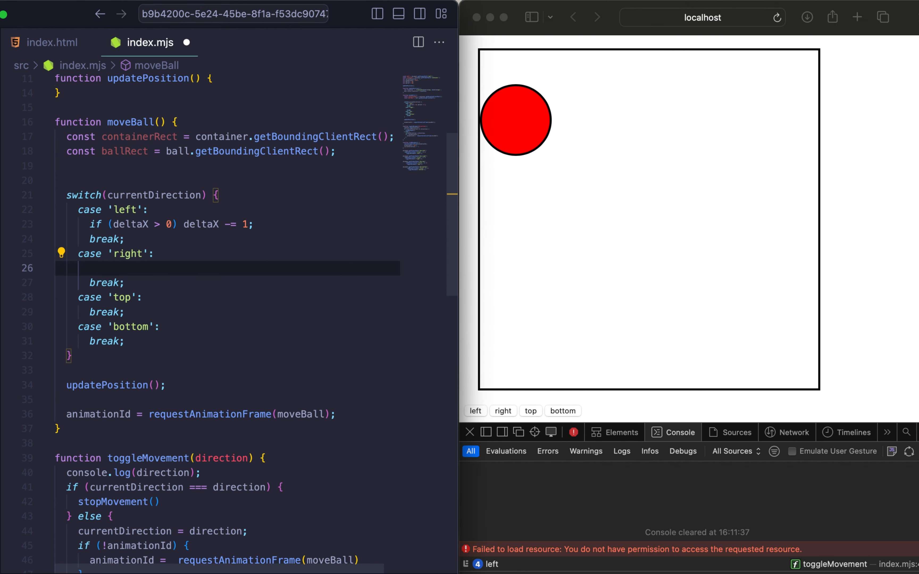
Step: Guard the right case with if (deltaX + ballRect.width < containerRect.width) and save
text(if ())
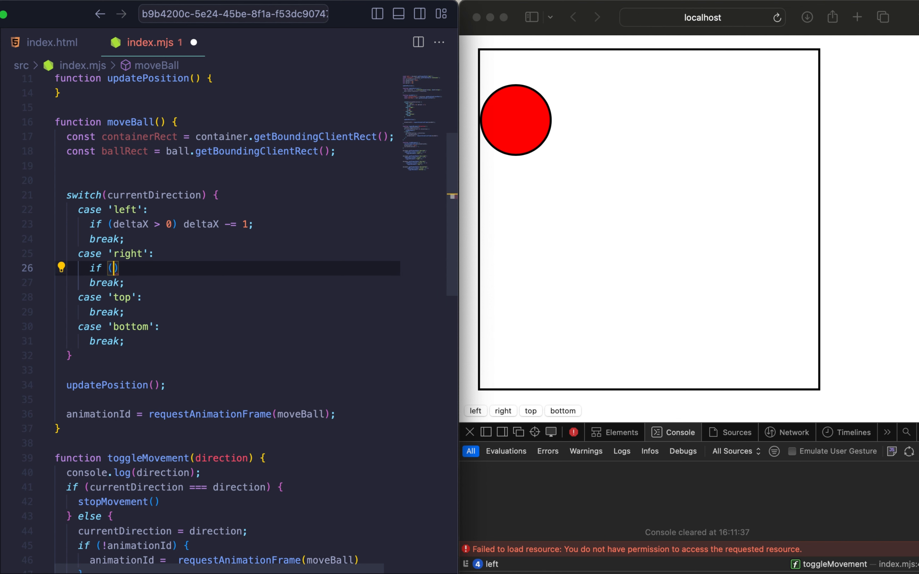
text(deltaX +)
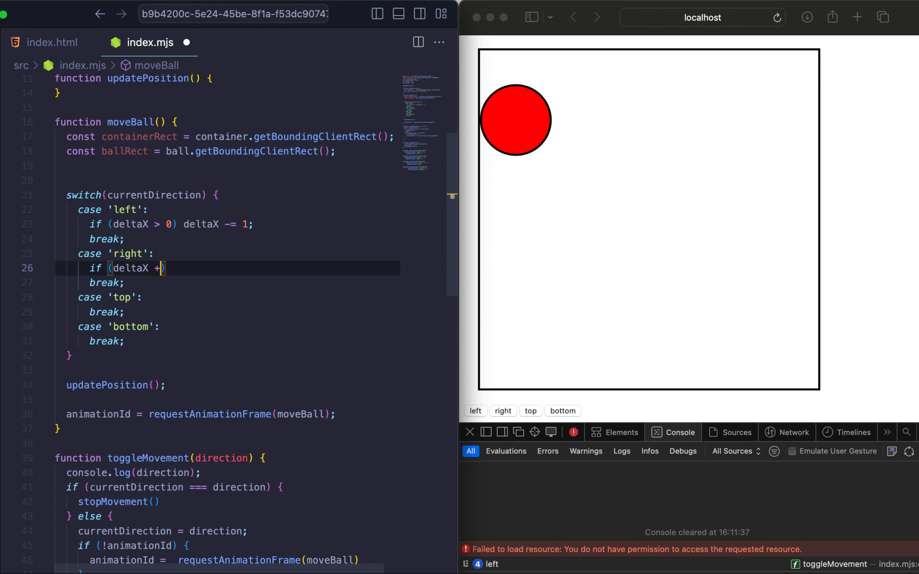
text(ball)
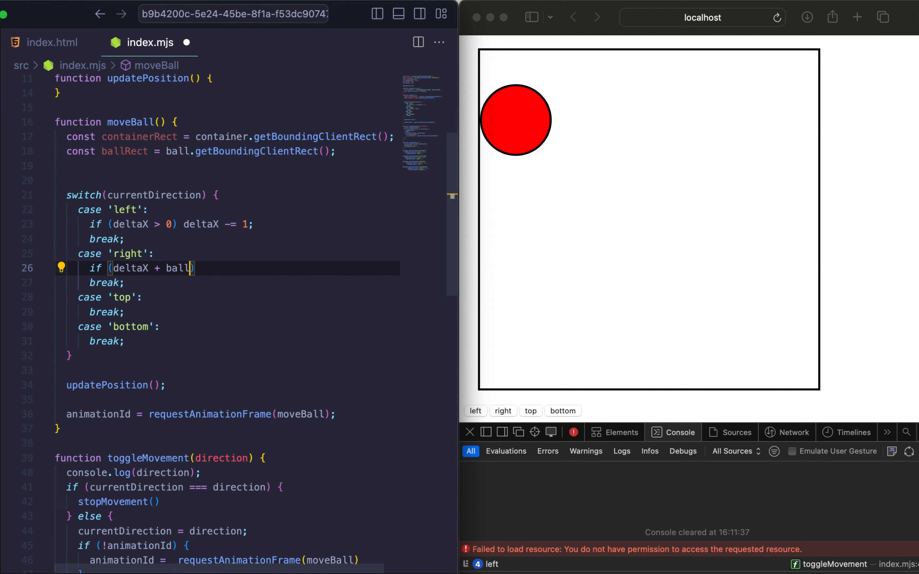
text(Rect.width)
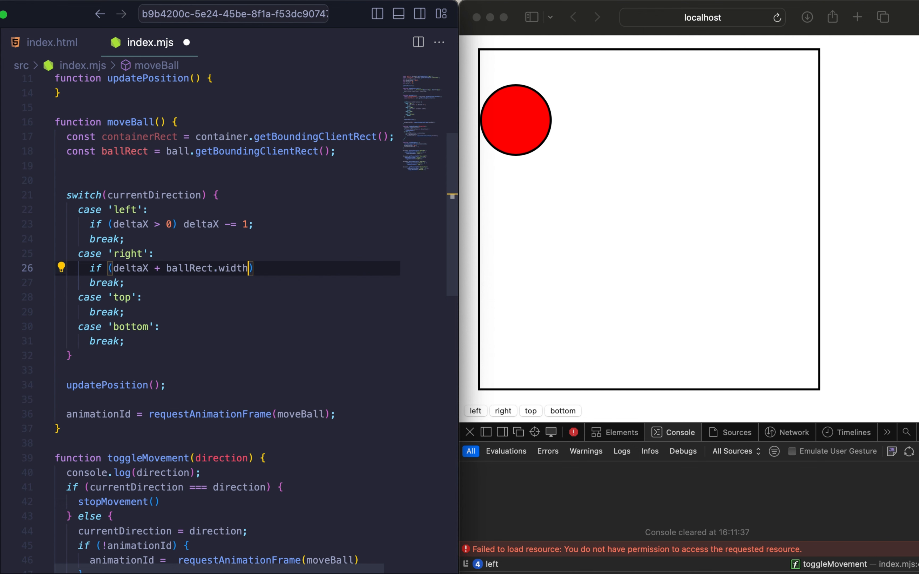
text(< container.)
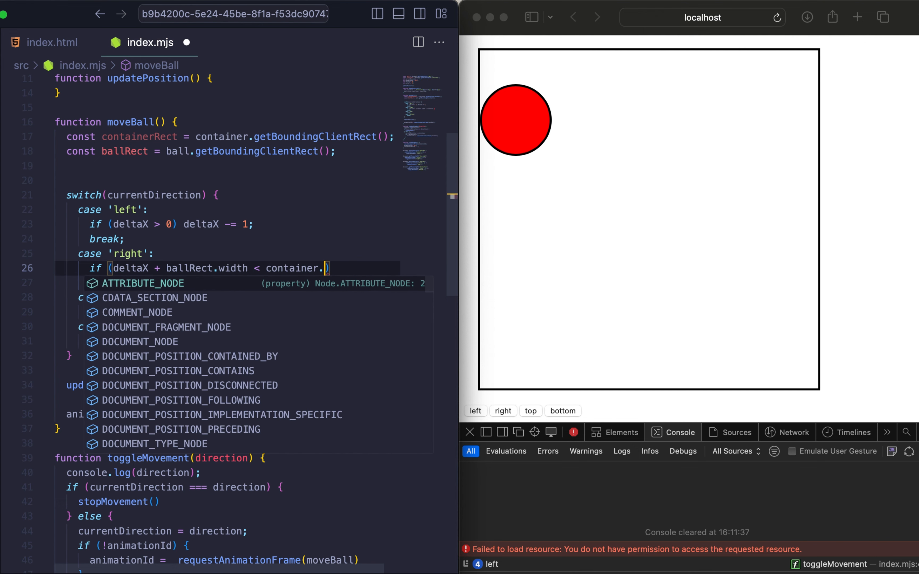
text(width))
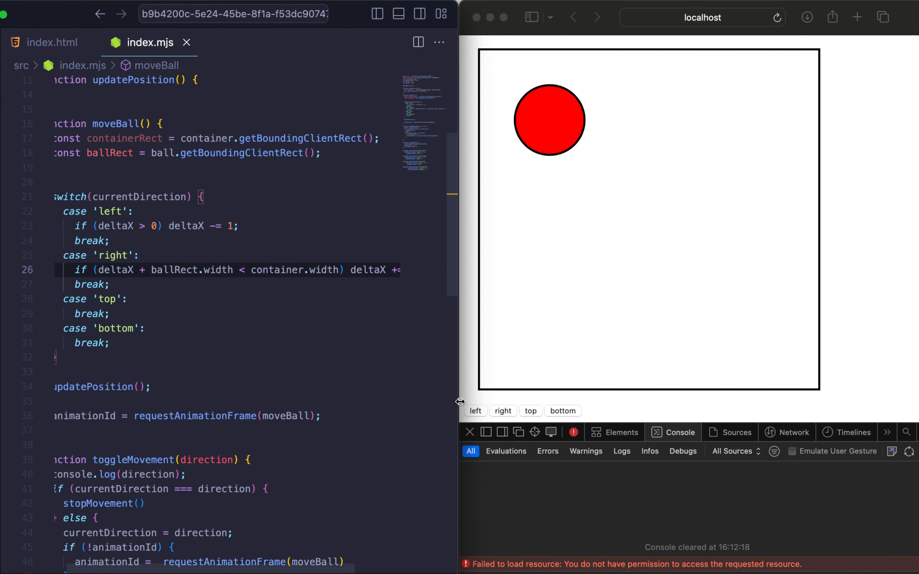
click(502, 411)
text(Rect)
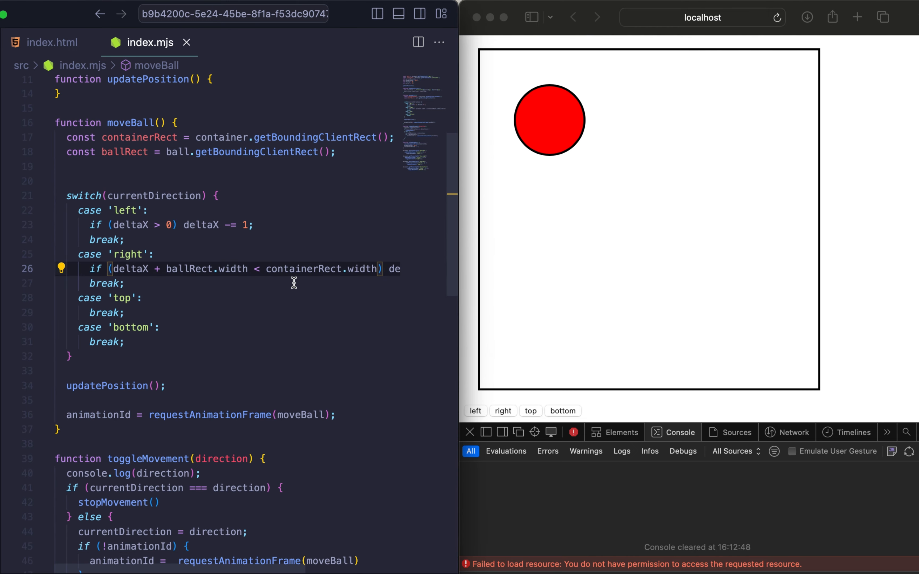
Step: Toggle the right button in Safari to confirm the ball stops at the right edge
click(502, 411)
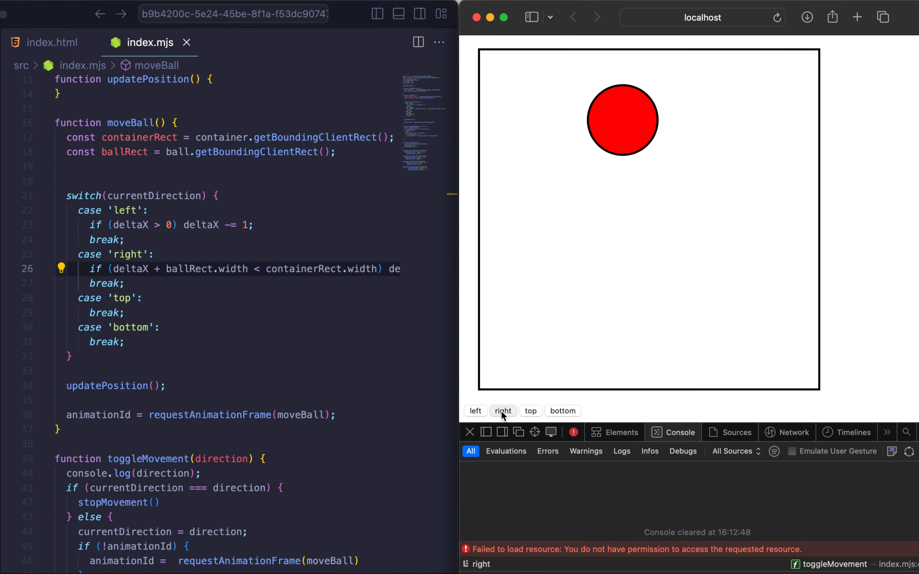
click(502, 412)
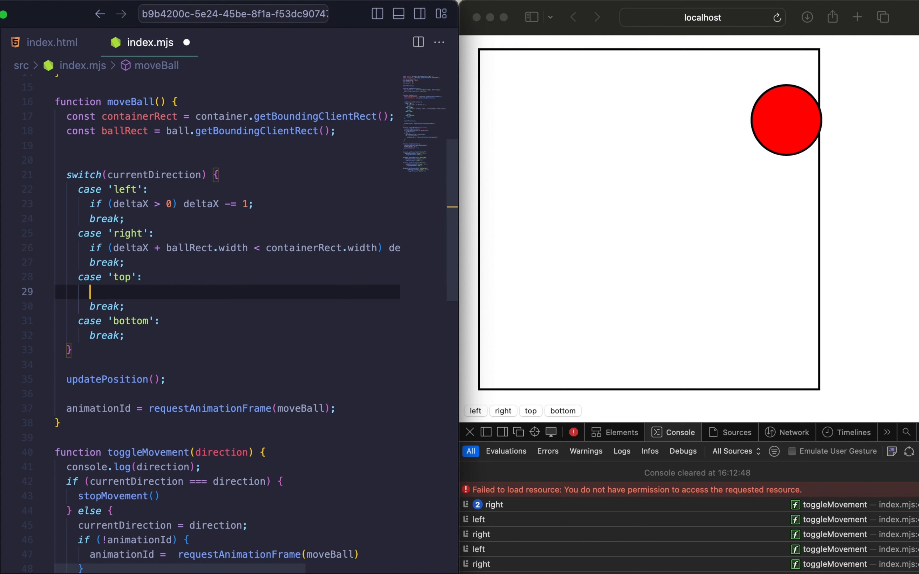
Step: Write 'if (deltaY > 0) deltaY -= 1;' in the top case and test moving the ball upward
text(if (de)
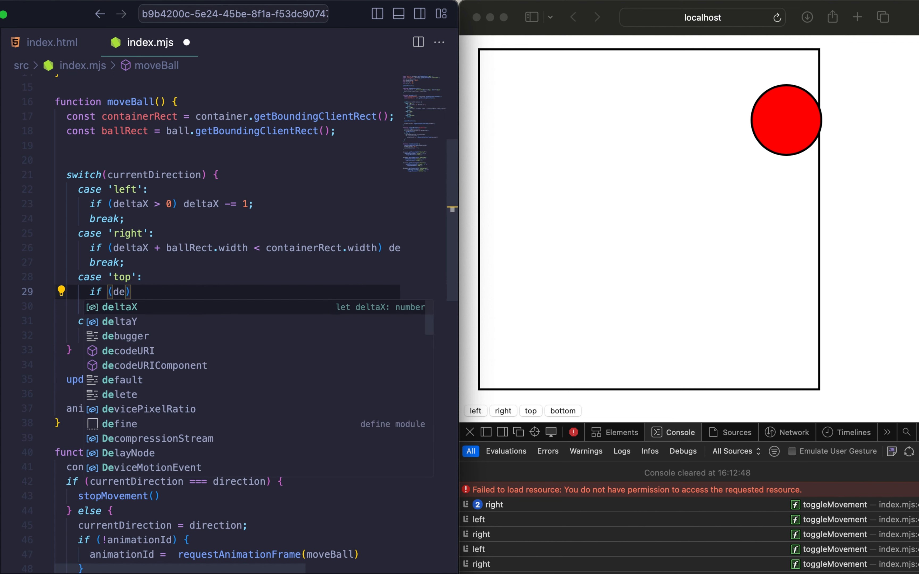
key(Down)
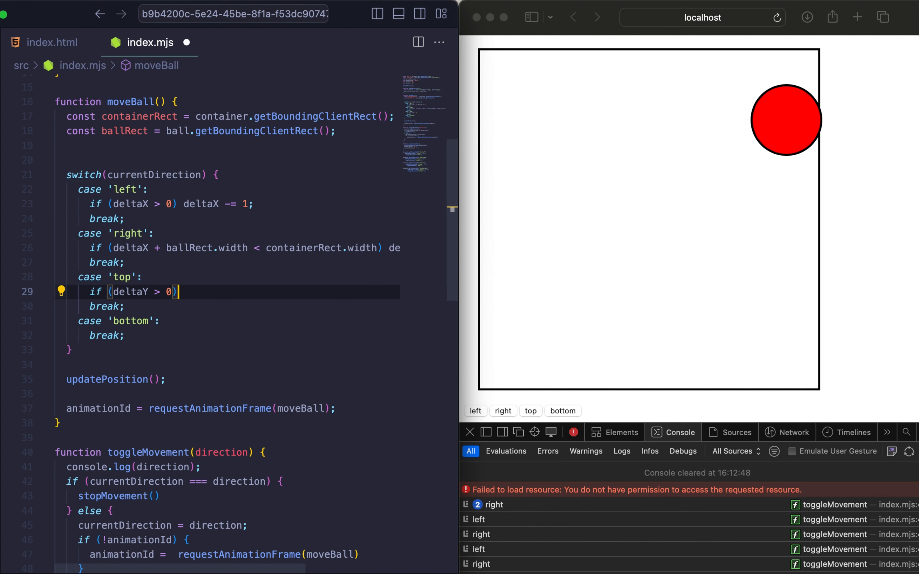
text(deltaY)
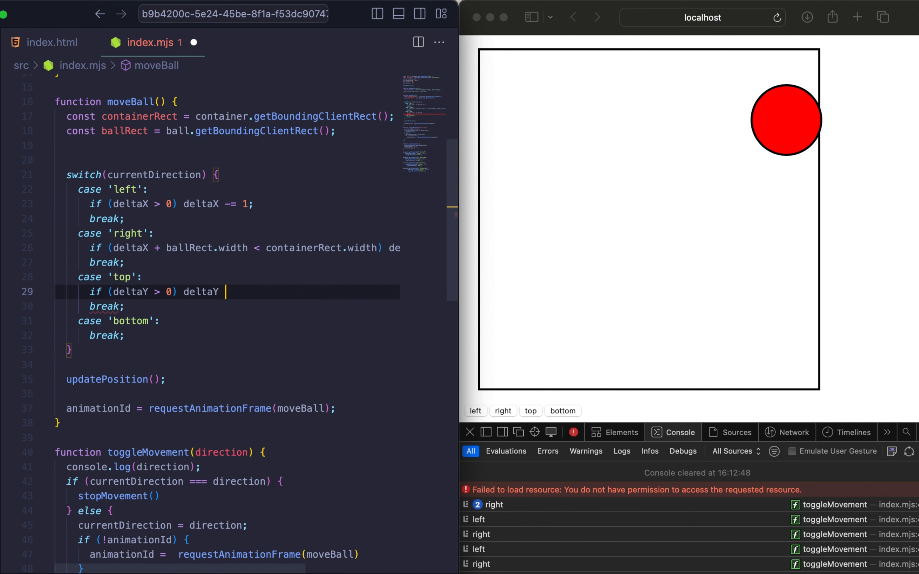
text(-= 1;)
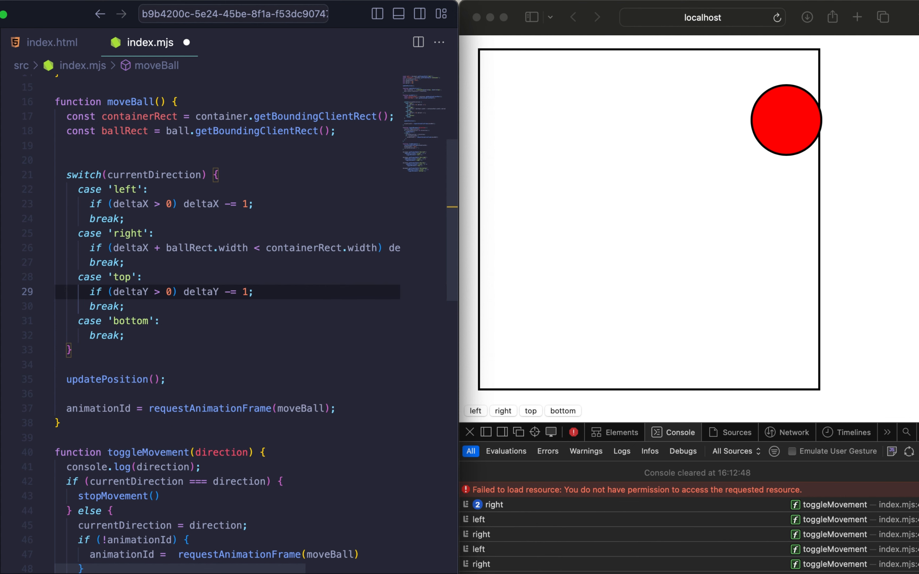
click(529, 411)
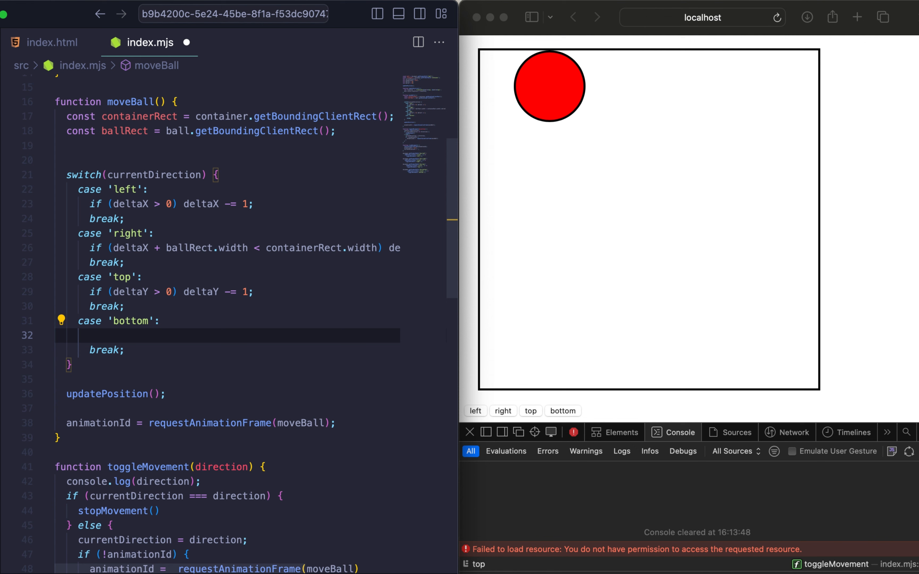
Step: Write the bottom-case condition 'if (deltaY + ballRect.height < containerRect.height)' and save
text(if ()
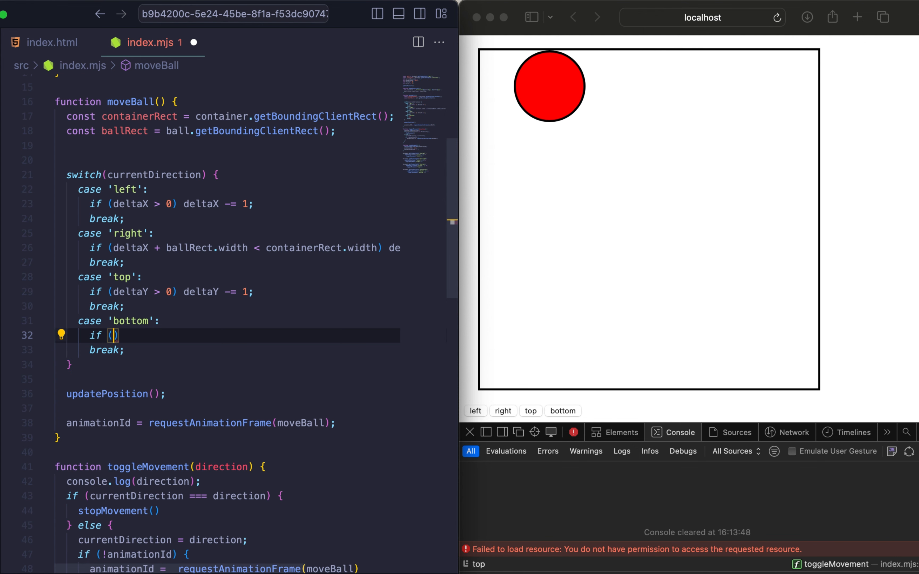
text(deltaY)
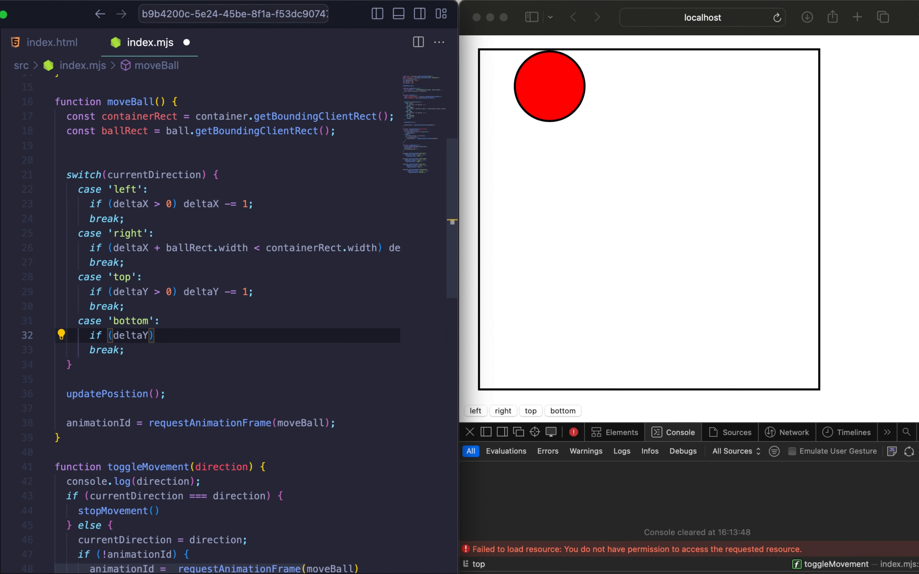
text(+ ballRect.height <)
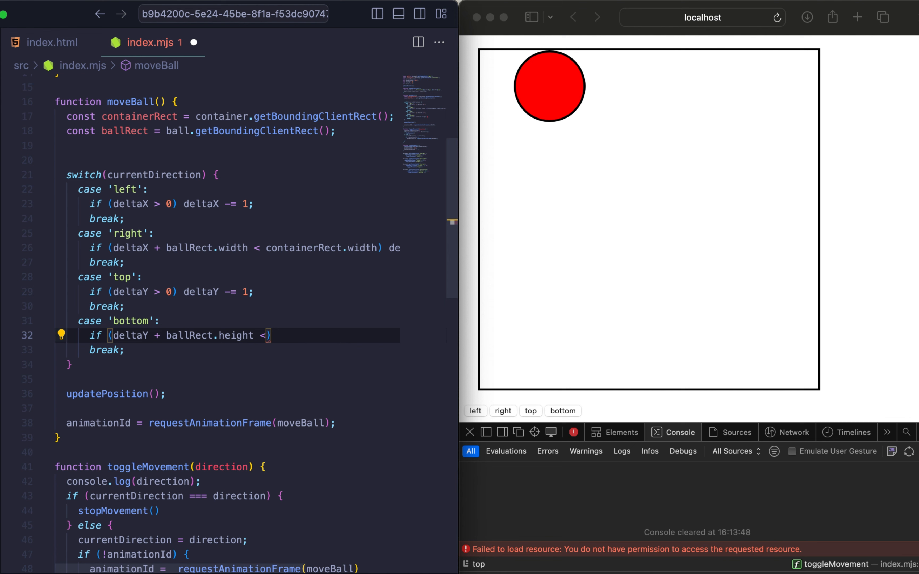
text(" ")
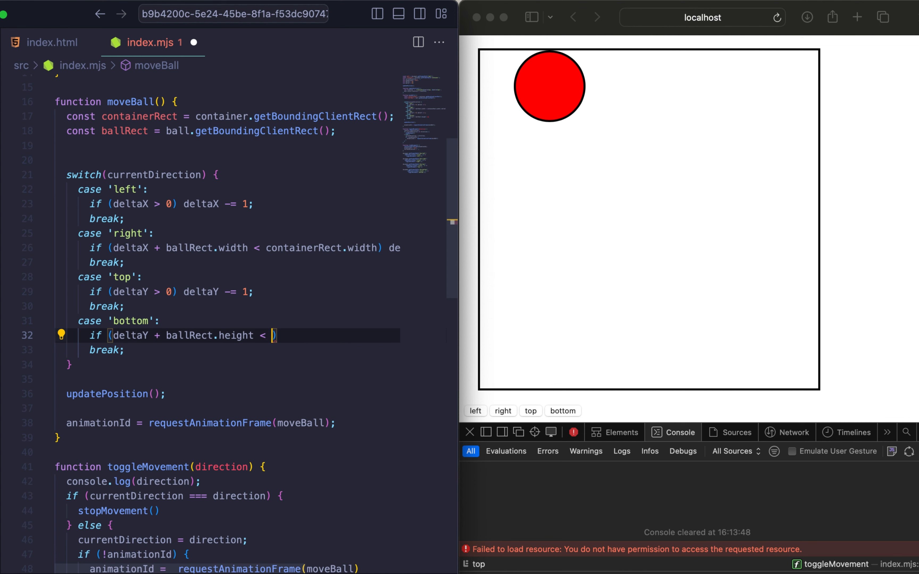
text(containerRect)
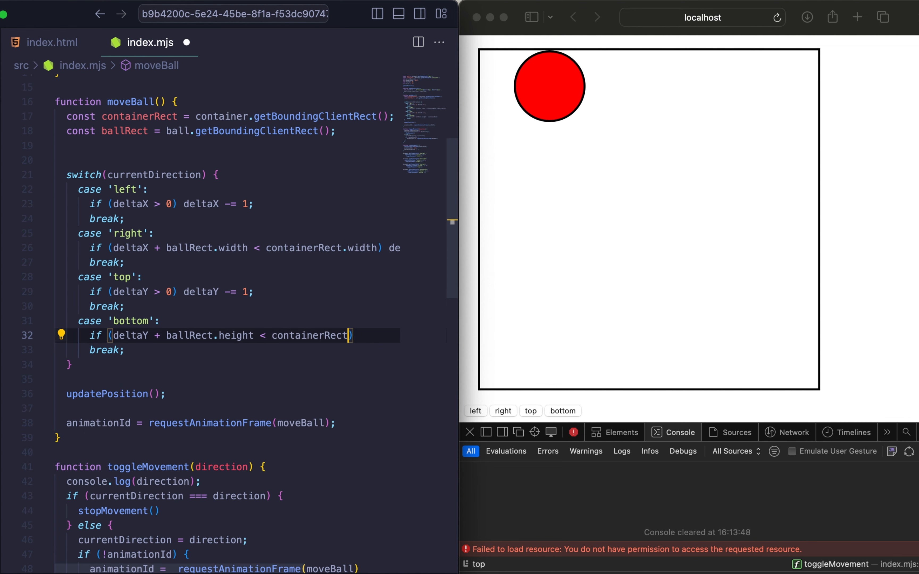
text(.height)
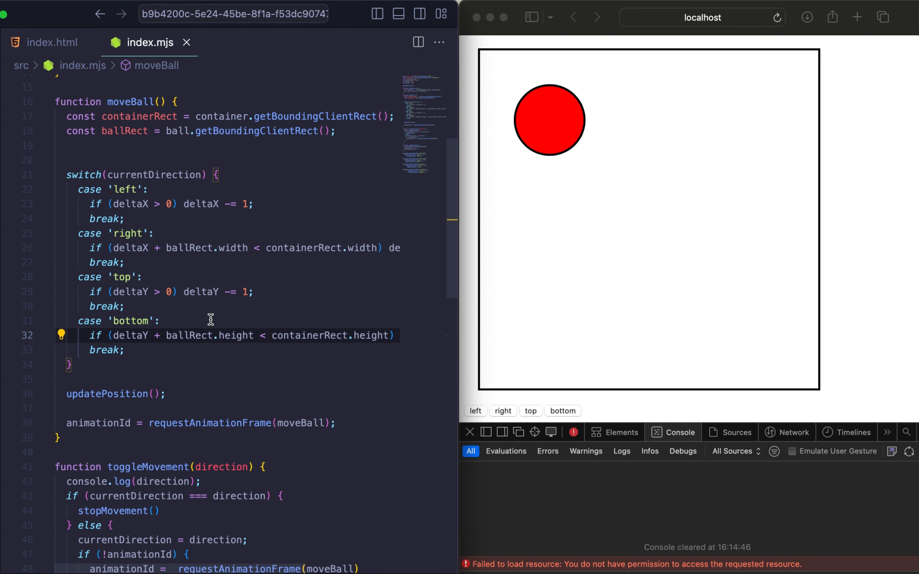
Step: Test the ball moving right, left, down and up in Safari, seeing it overrun the bottom edge
click(476, 411)
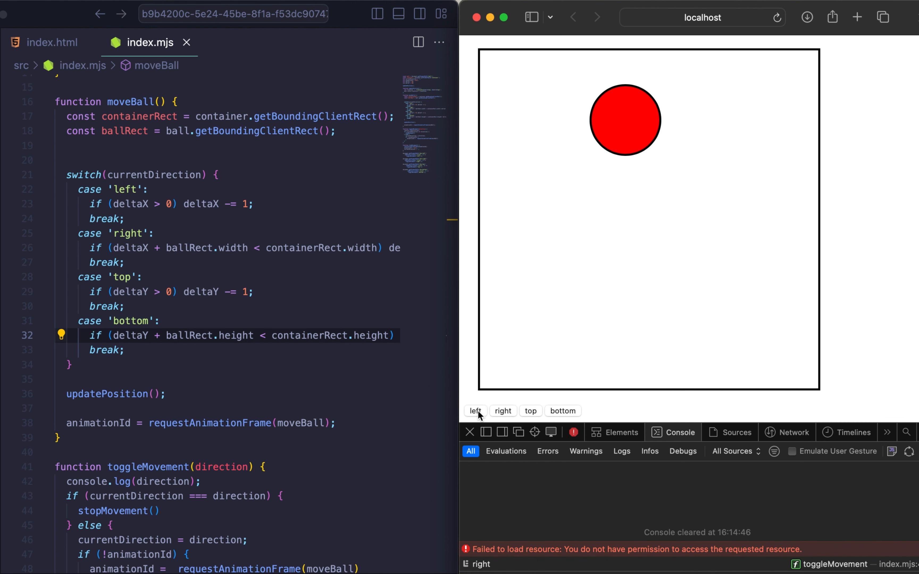
click(562, 411)
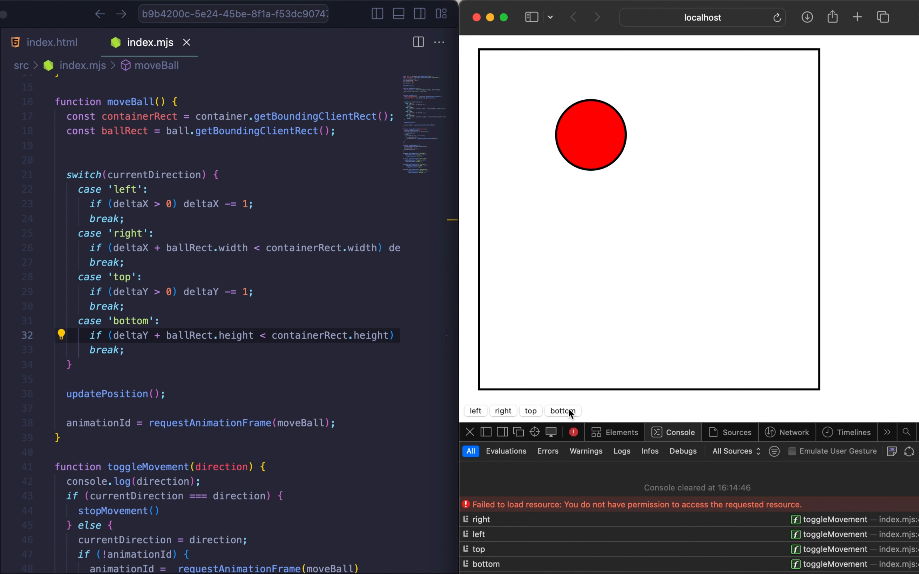
click(561, 411)
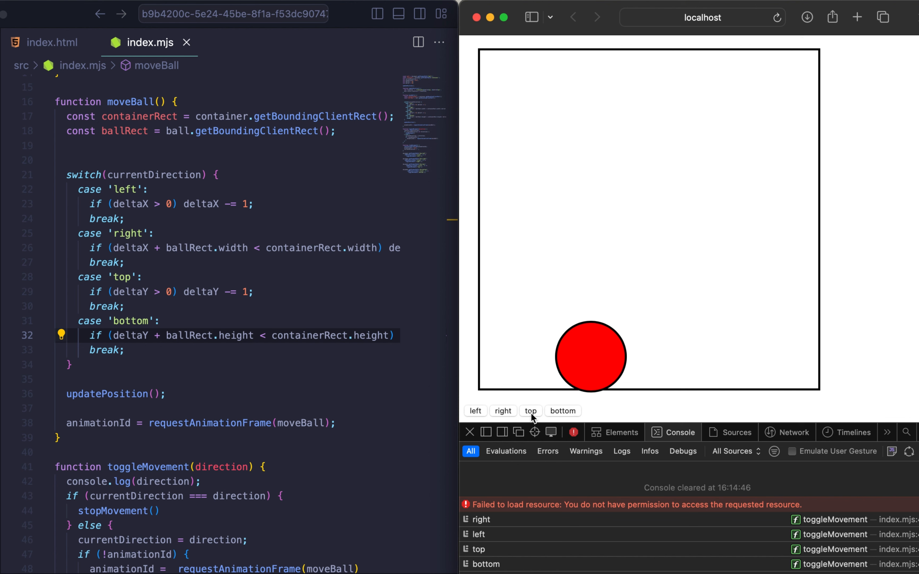
click(502, 411)
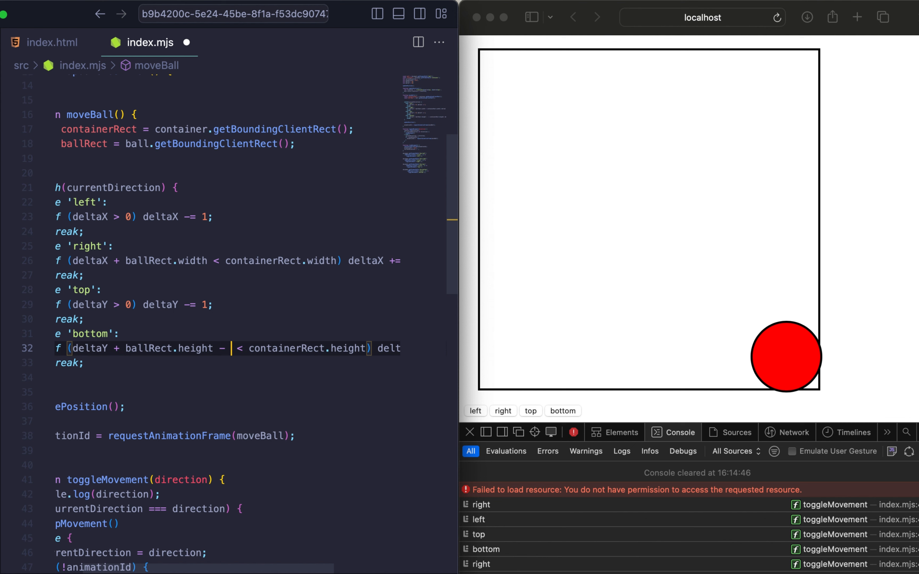
Step: Retest the ball against the bottom edge in the reloaded Safari page
click(562, 411)
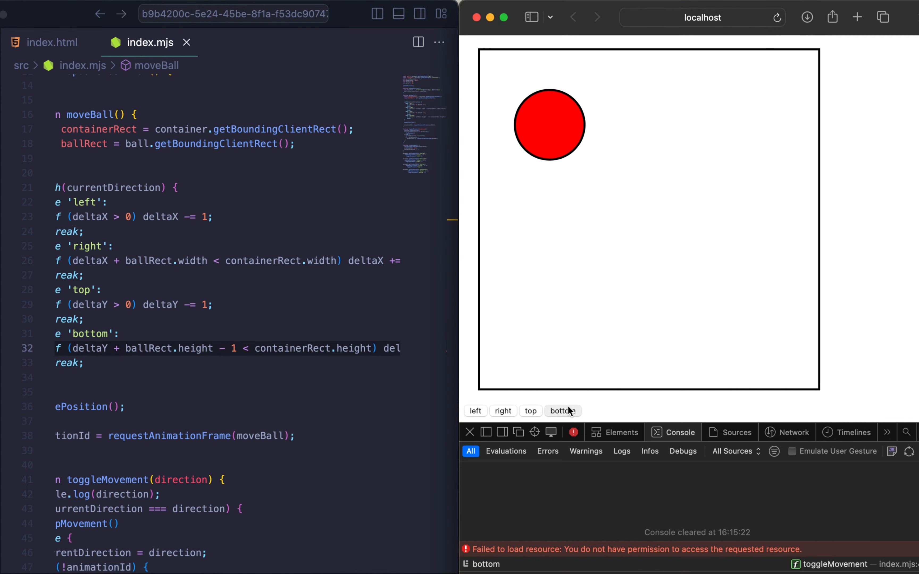
click(563, 411)
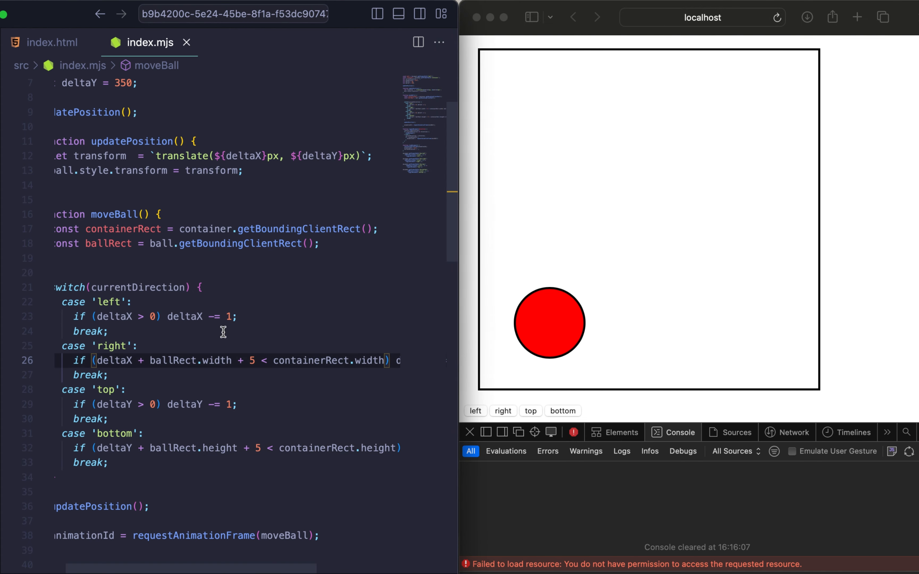
click(502, 411)
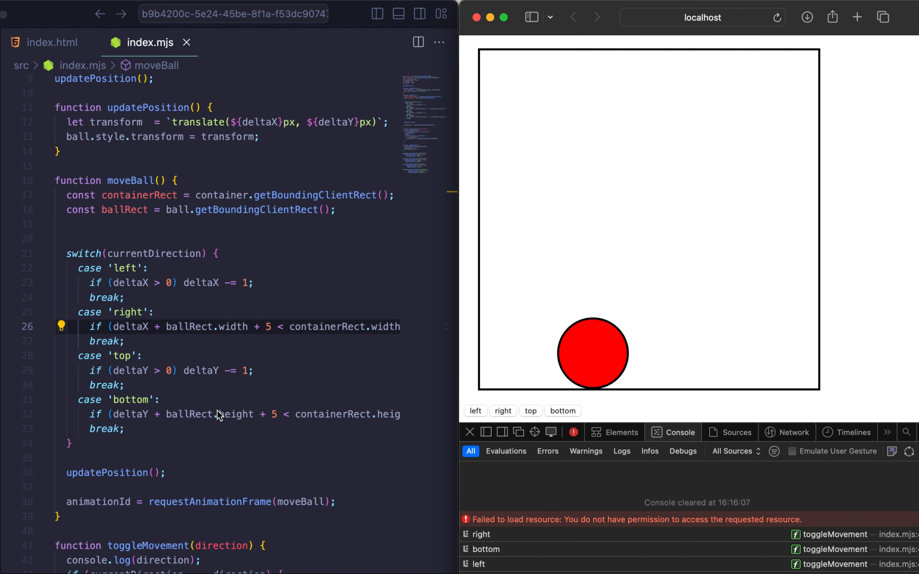
click(530, 411)
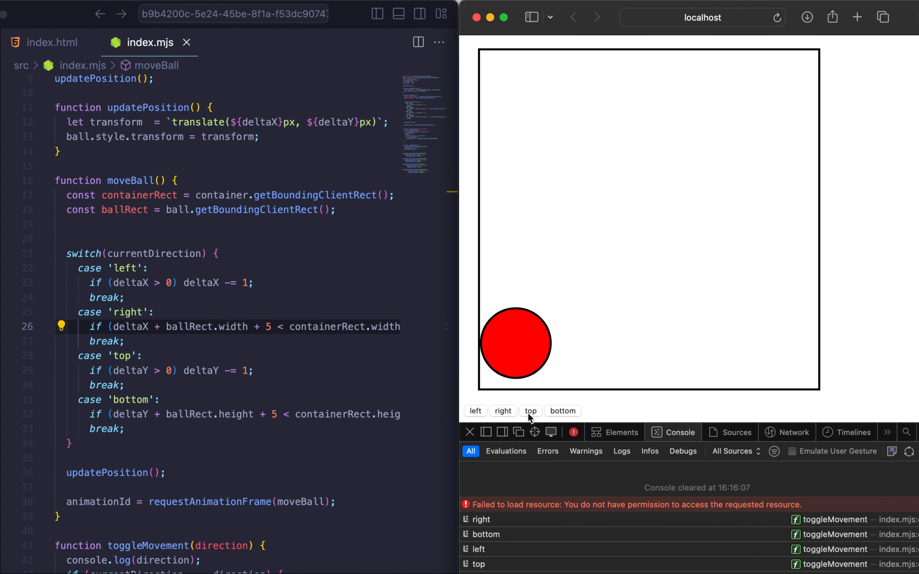
click(502, 411)
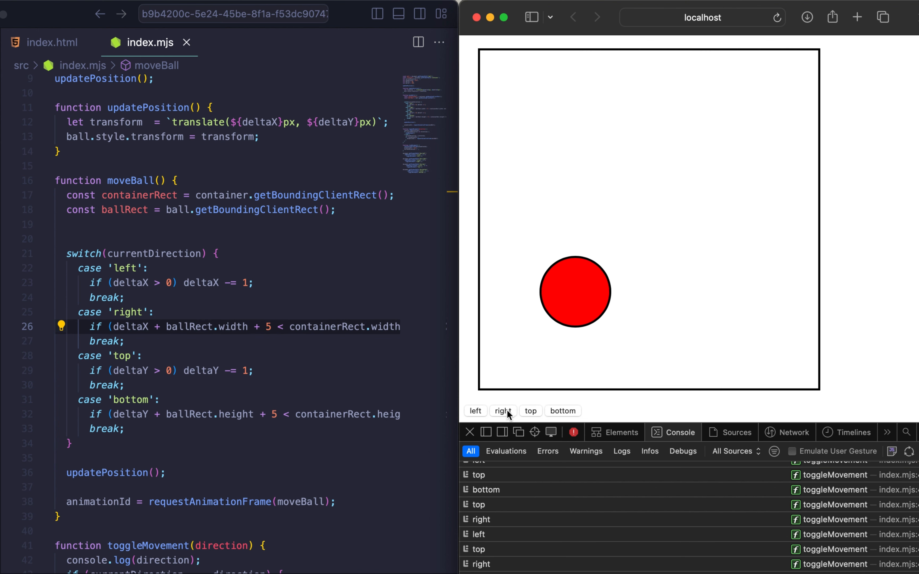
click(502, 411)
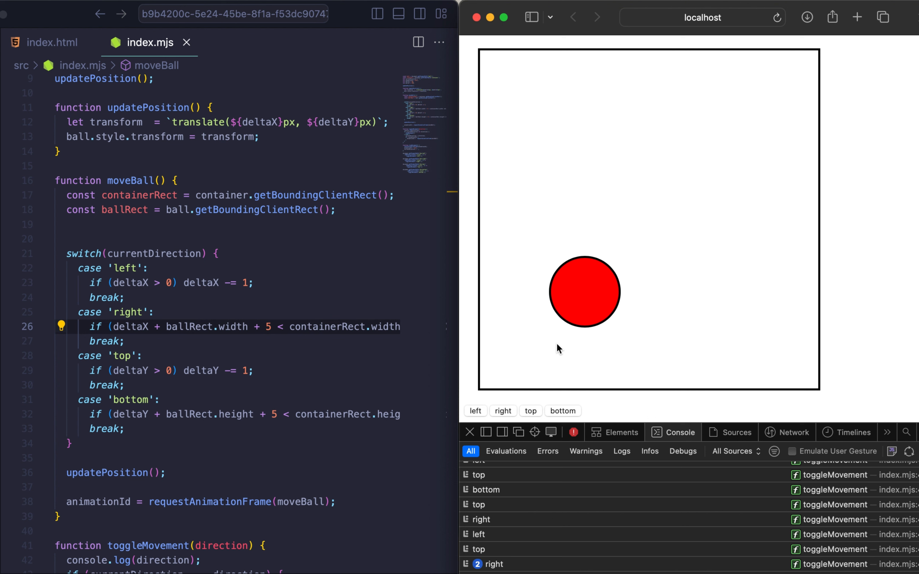
mouse_move(521, 357)
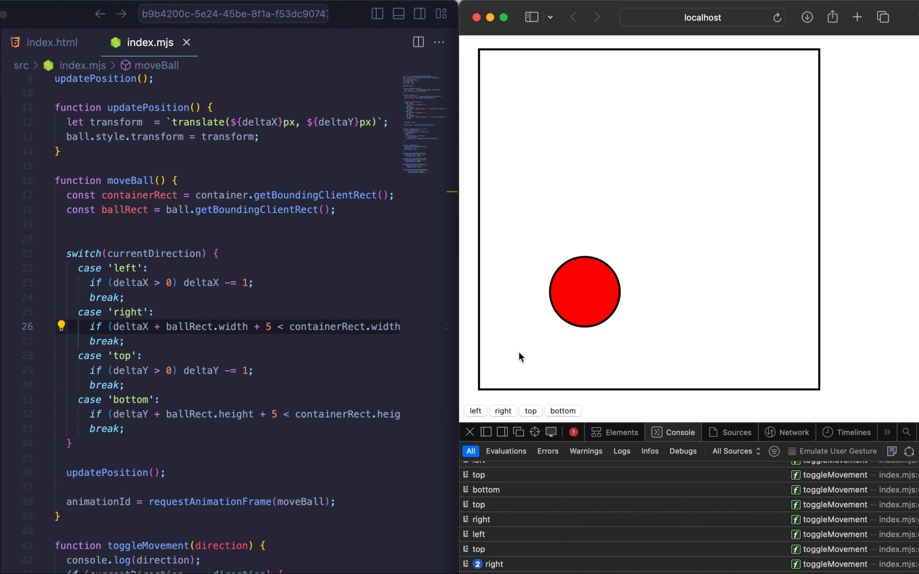